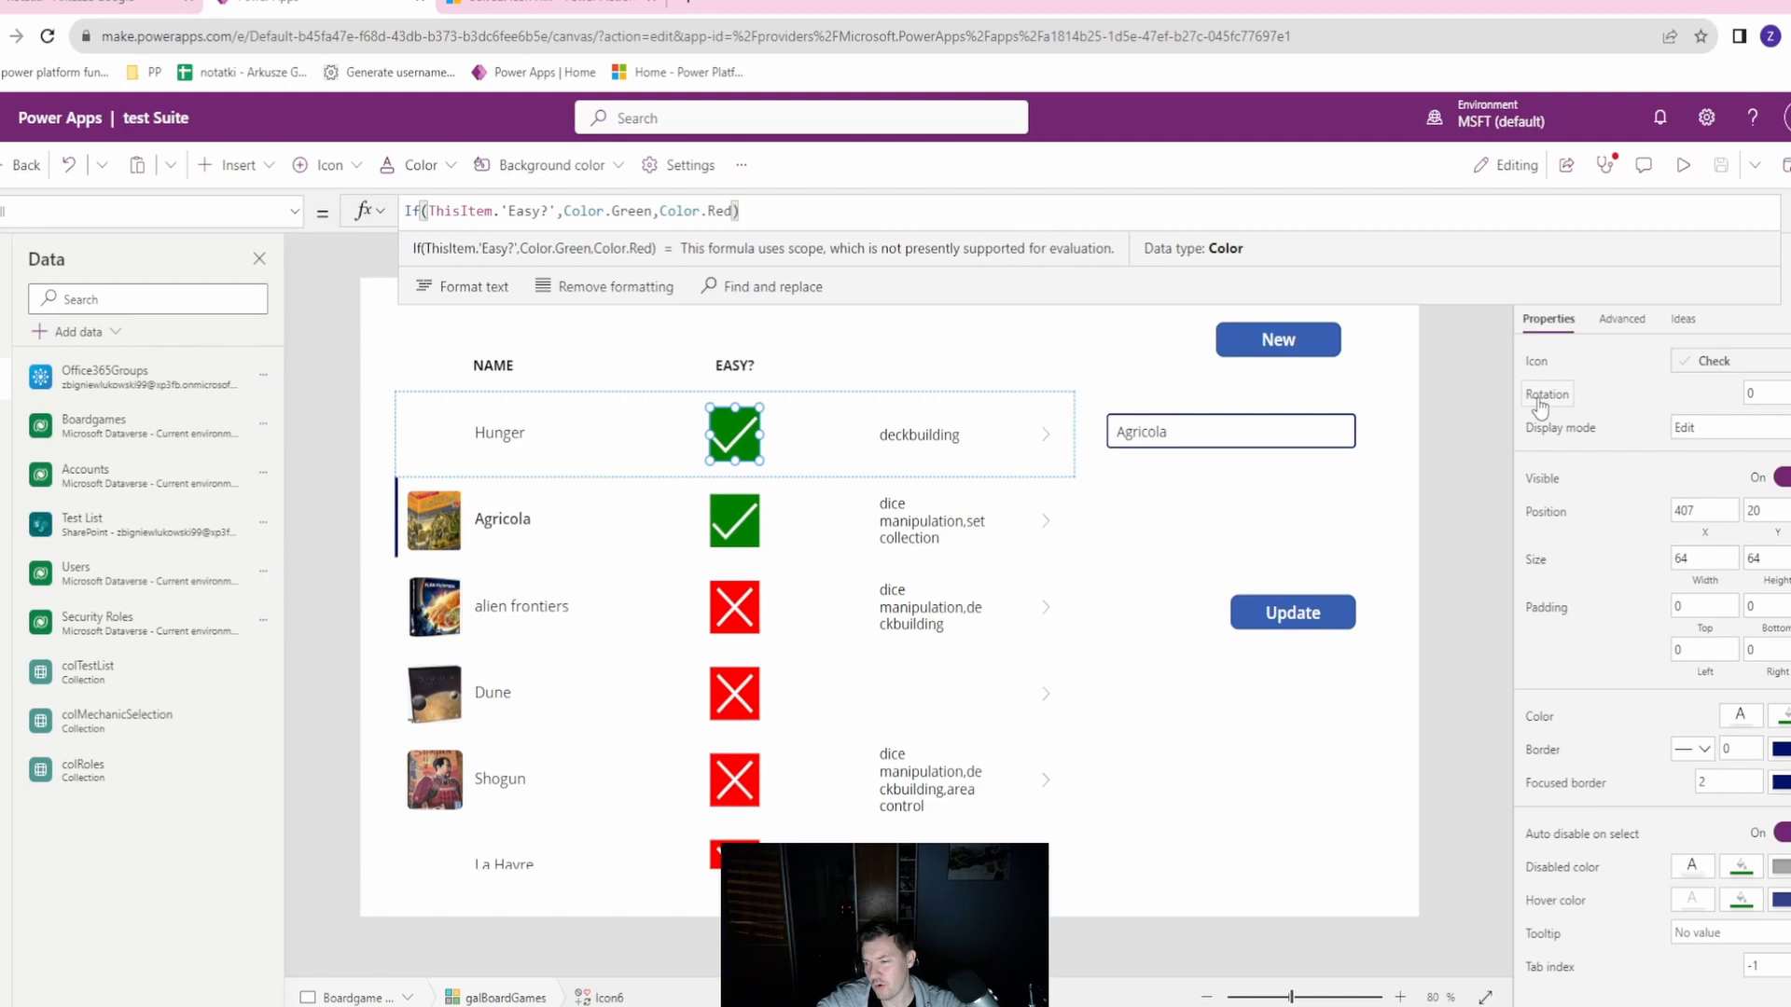
pyautogui.moveTo(1611, 441)
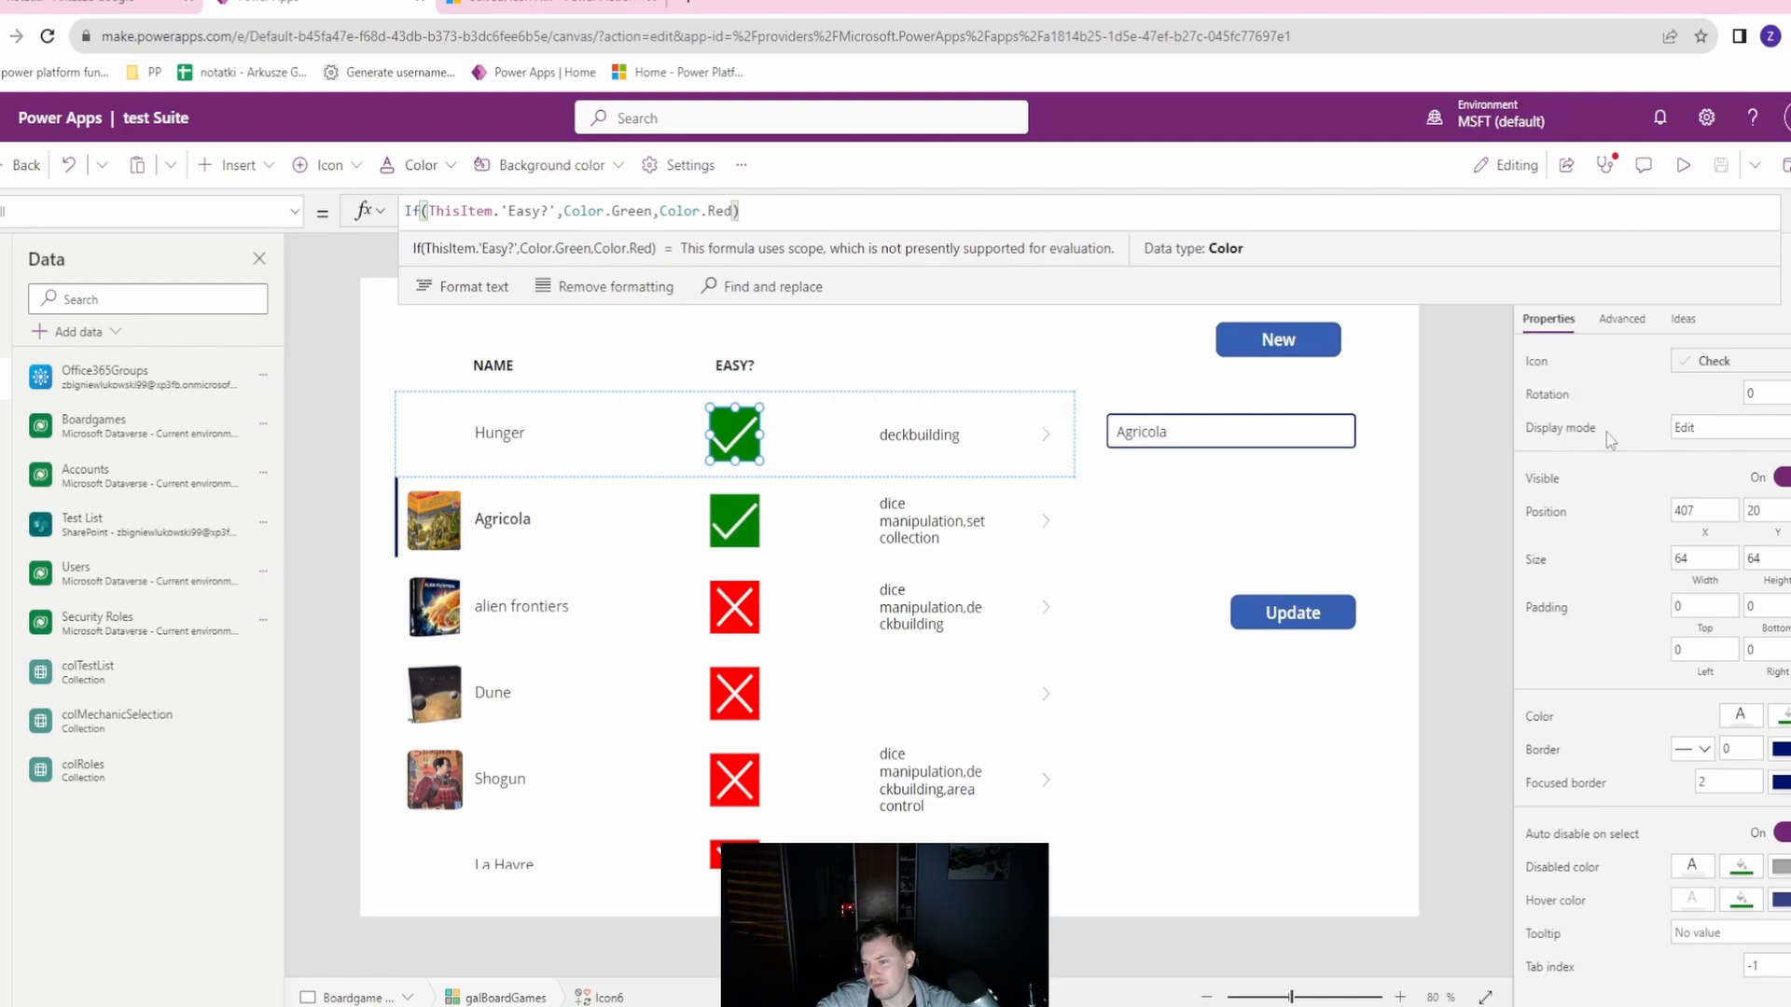
pyautogui.moveTo(1220, 717)
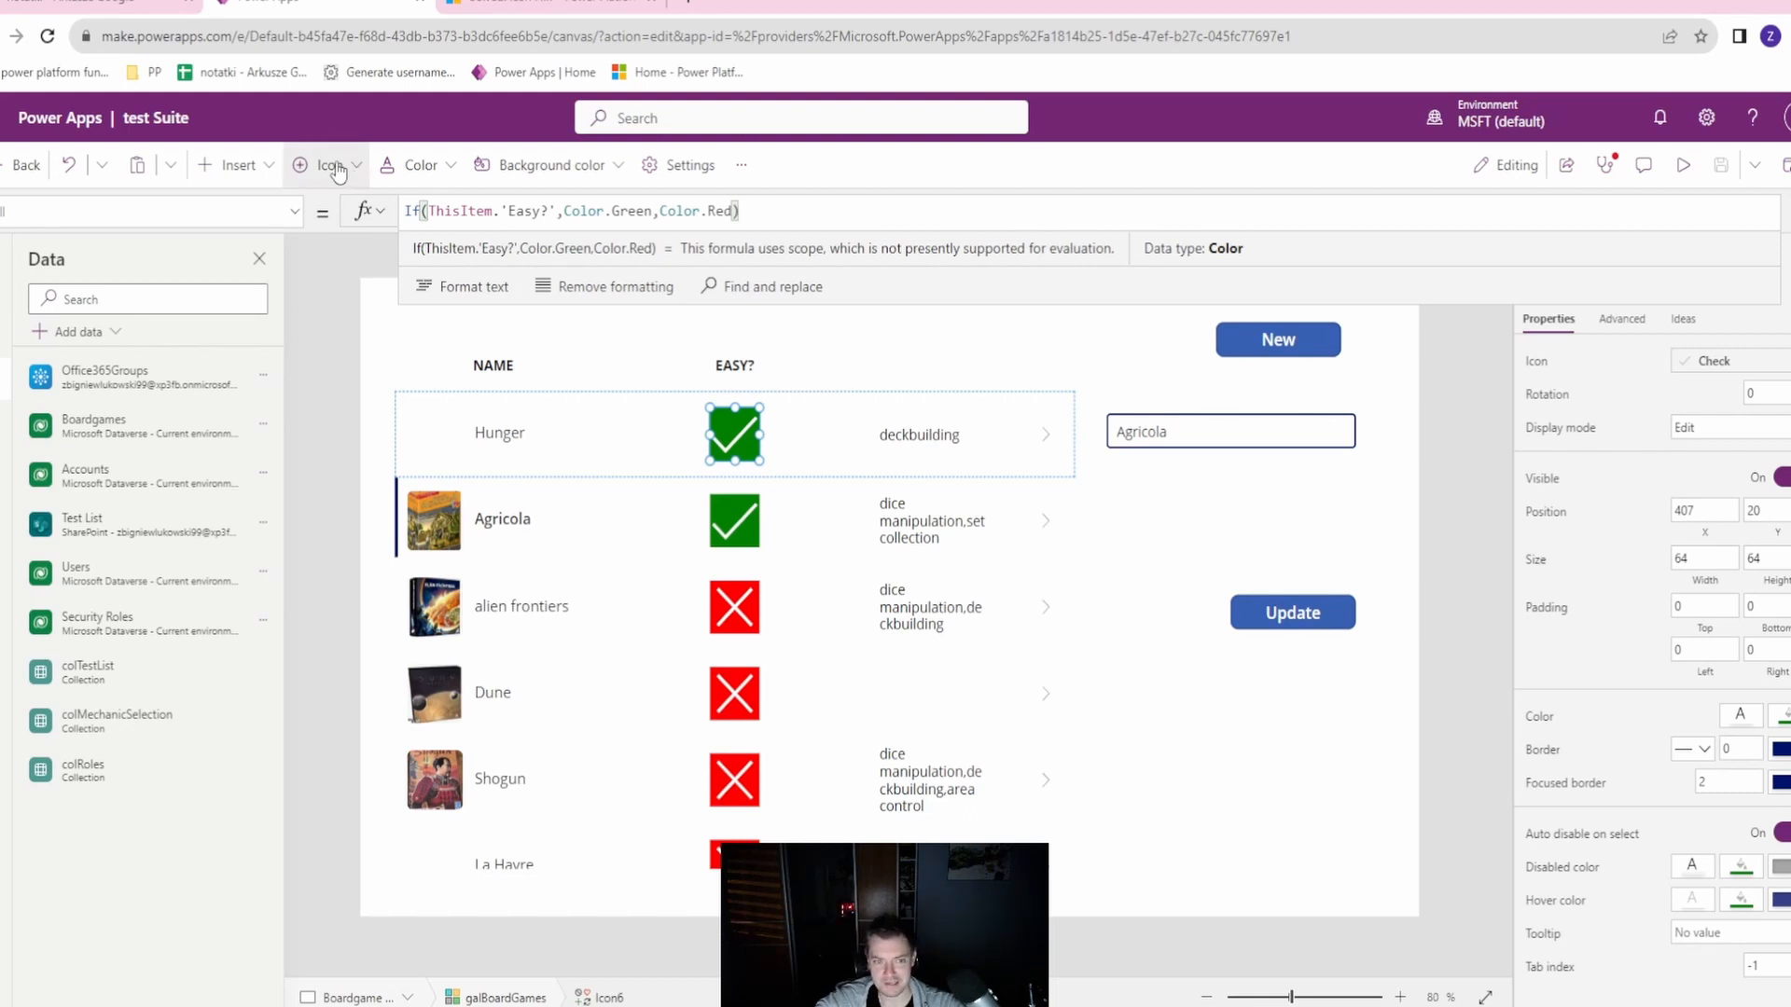
# Add a Circle shape from the Insert menu's Shapes category into the gallery rows.
pyautogui.click(356, 164)
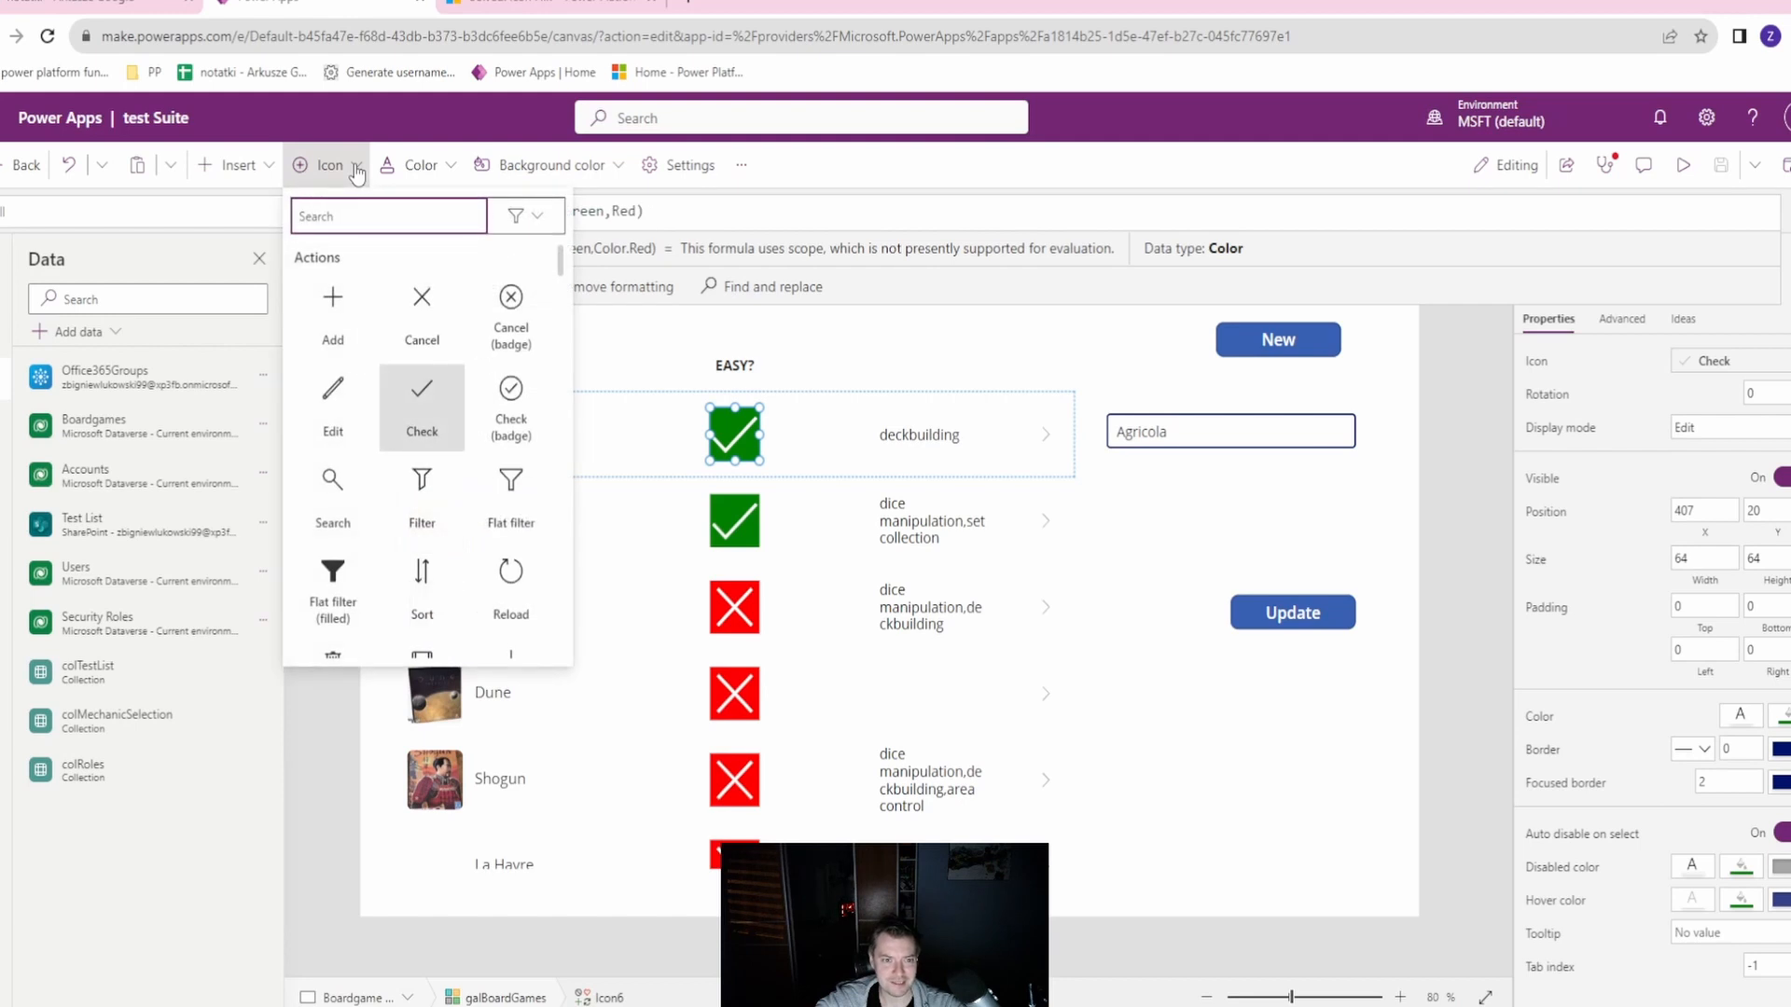
pyautogui.click(235, 164)
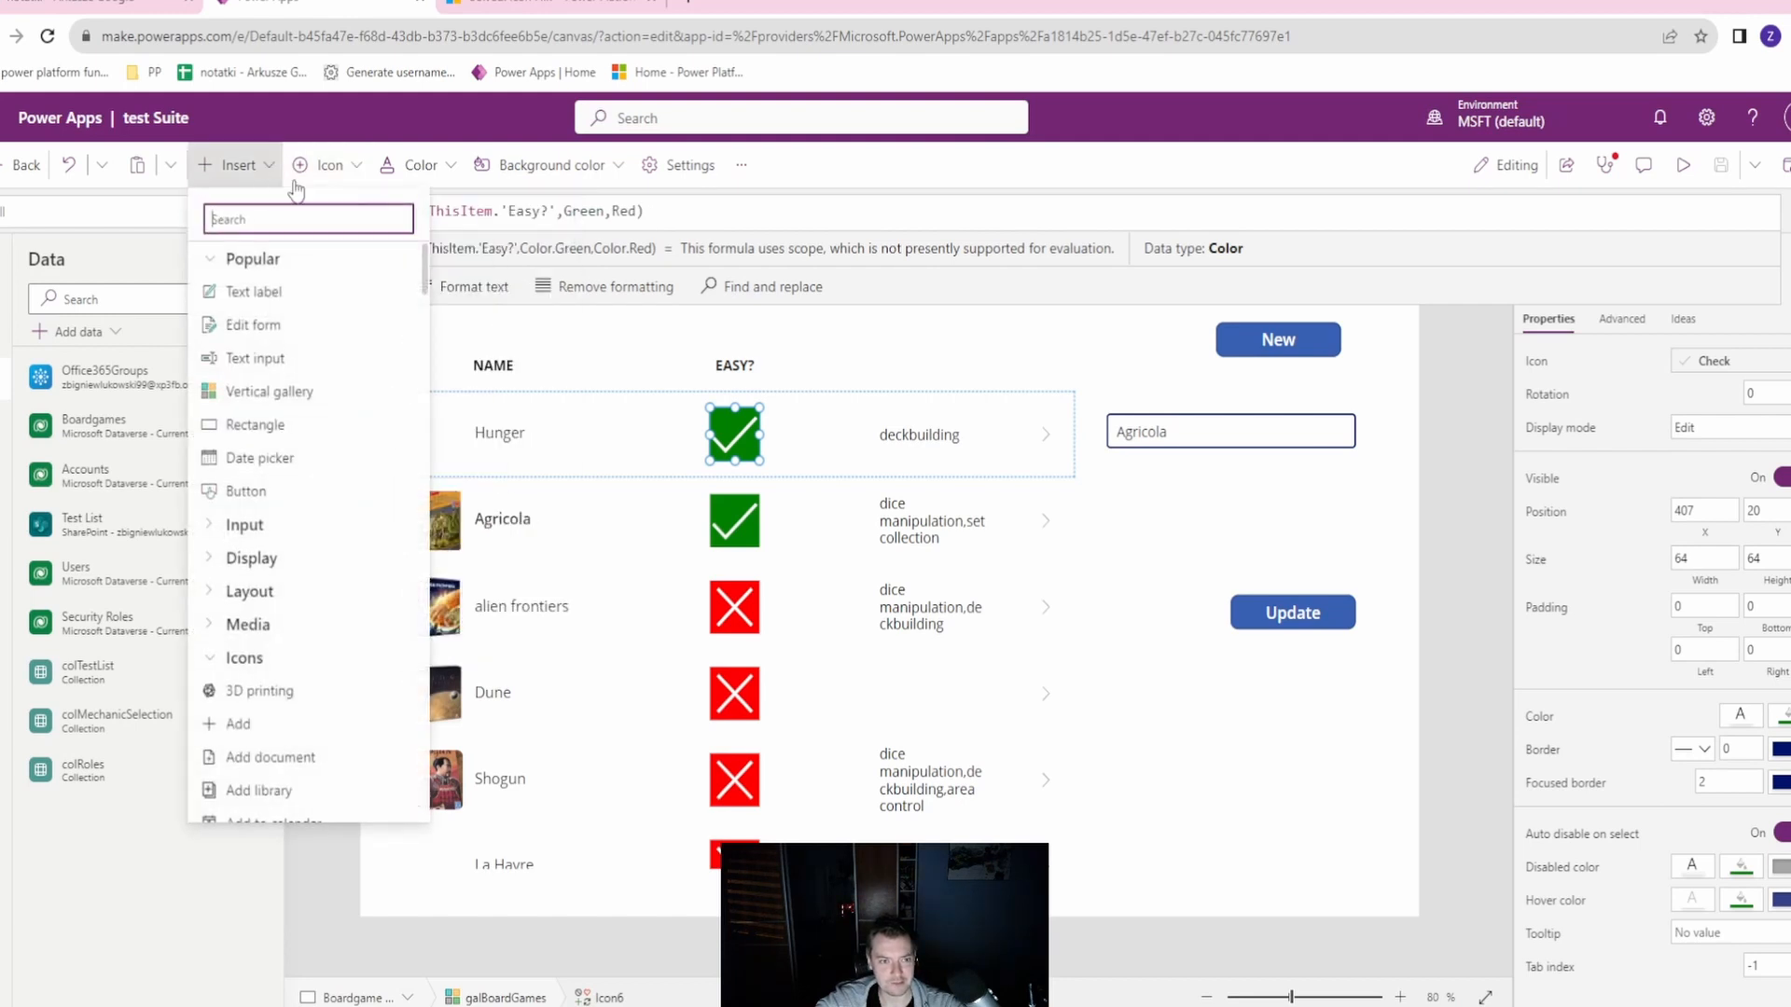
pyautogui.scroll(-3)
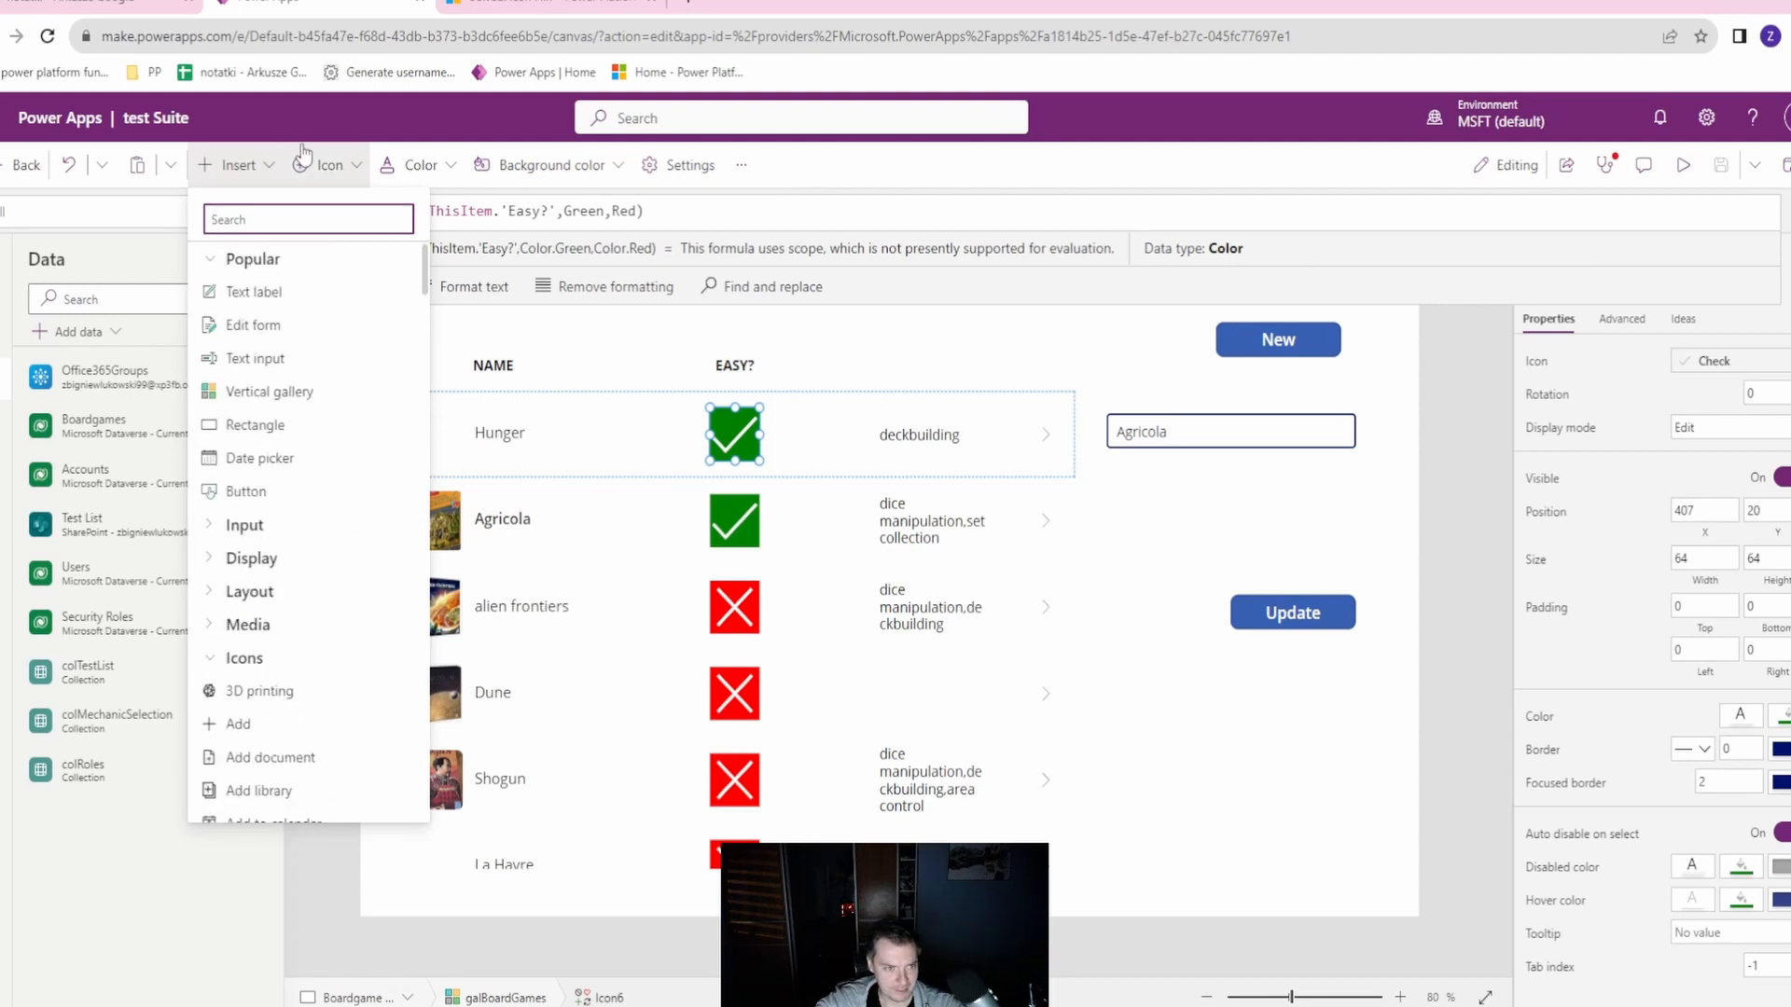
pyautogui.moveTo(289, 367)
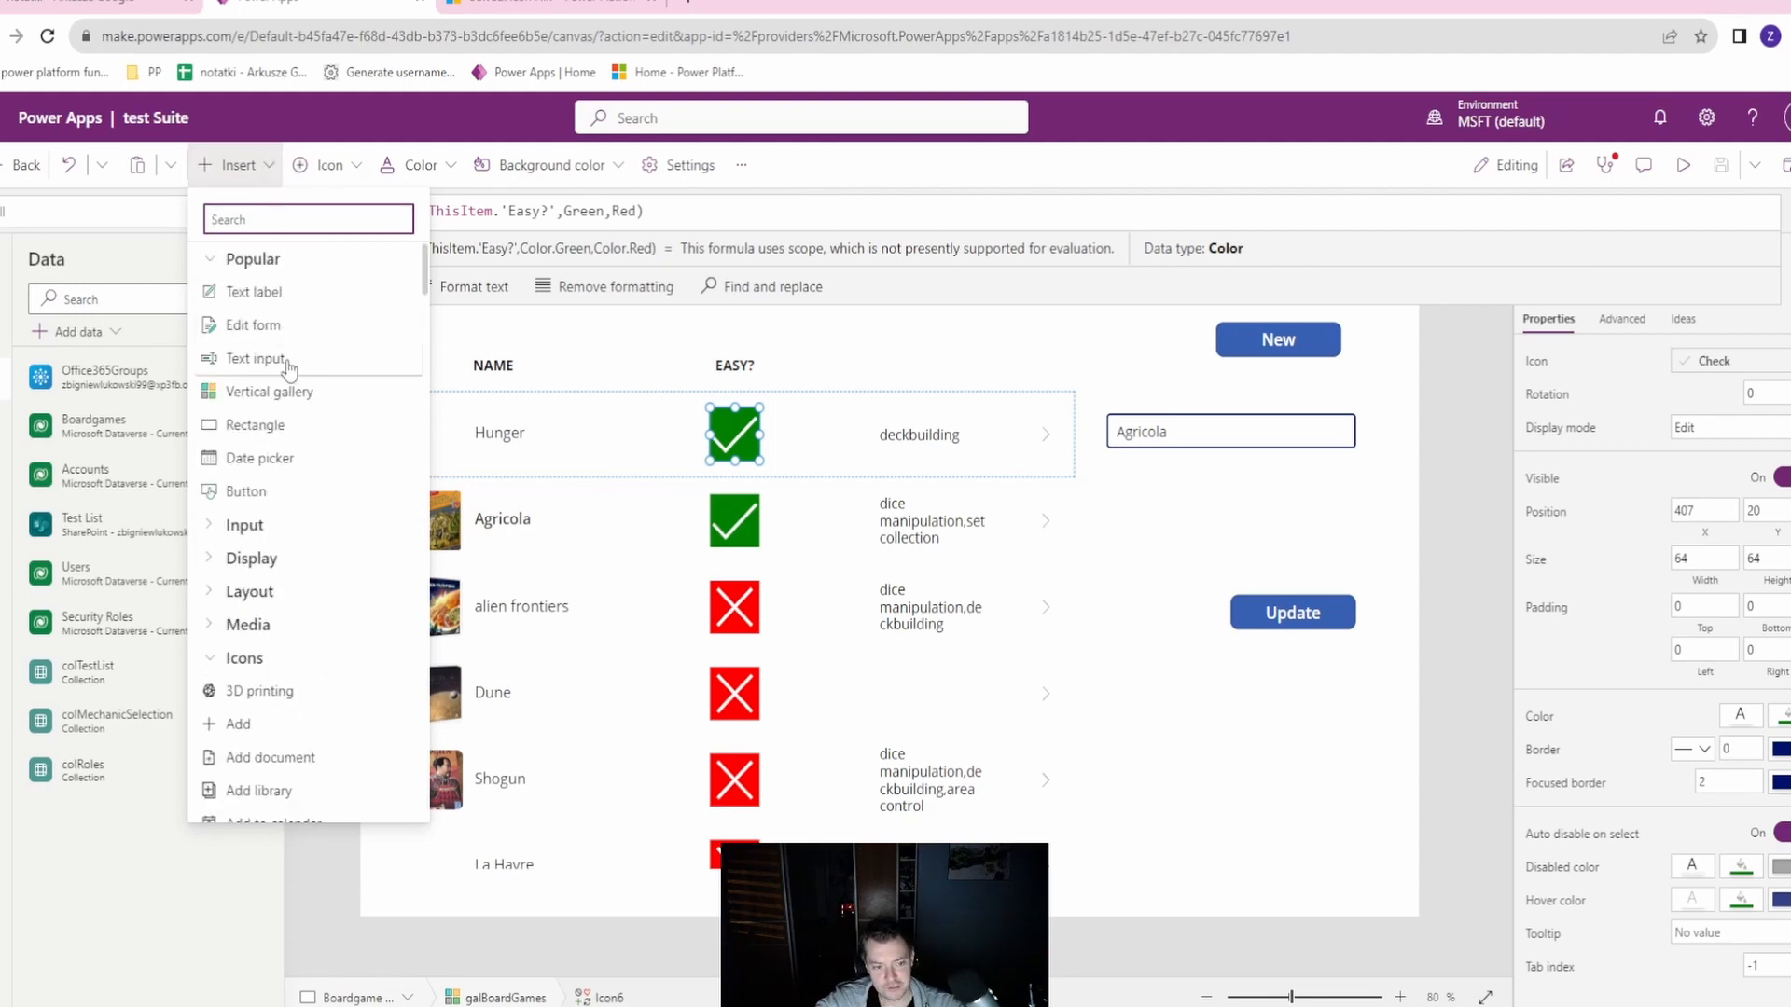
pyautogui.moveTo(301, 539)
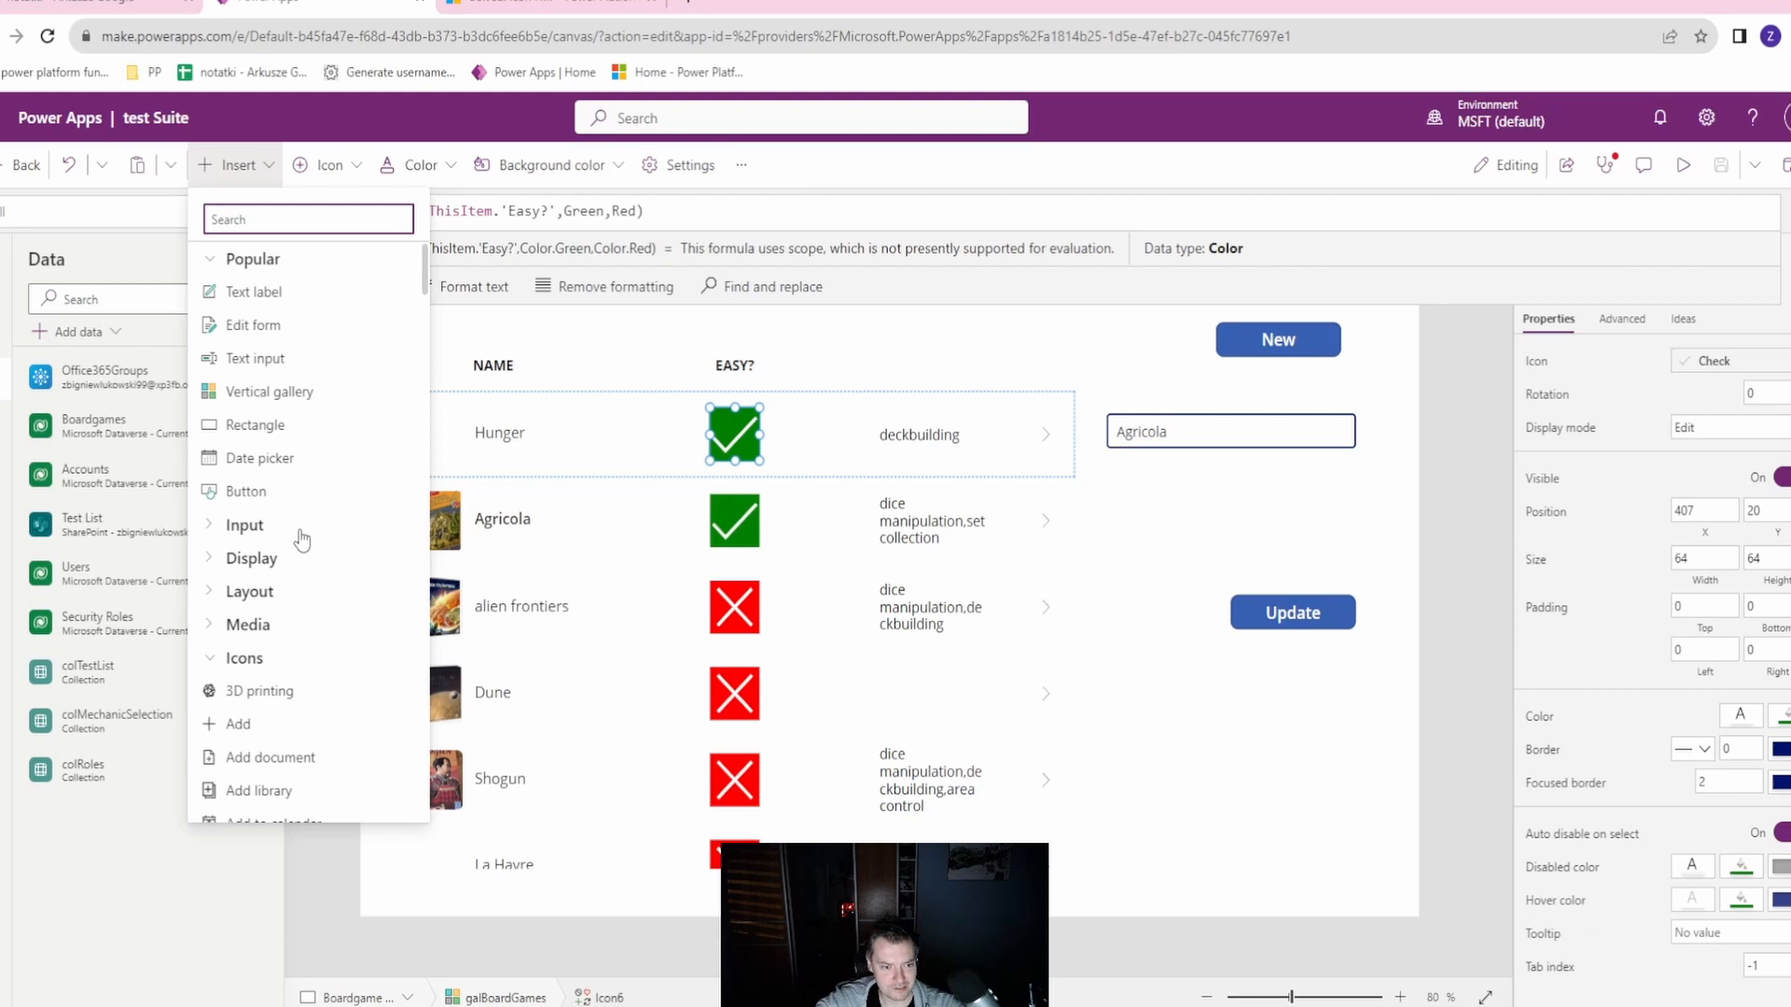
pyautogui.moveTo(280, 537)
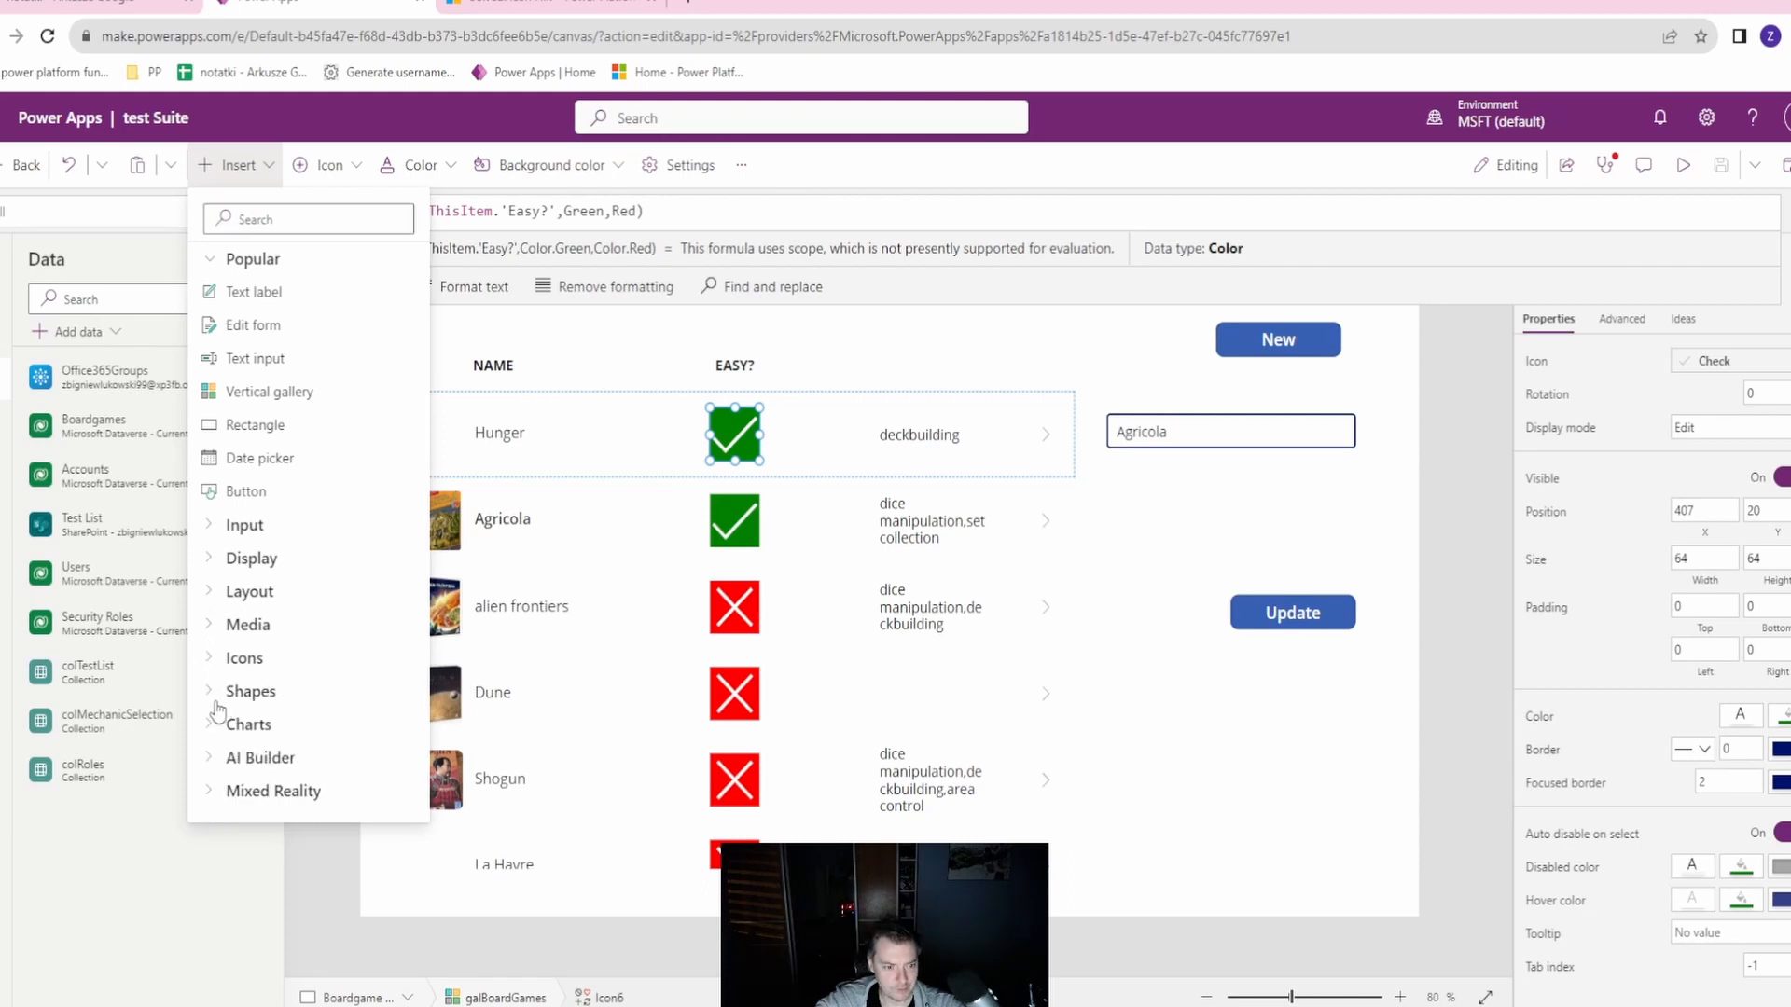
pyautogui.click(250, 690)
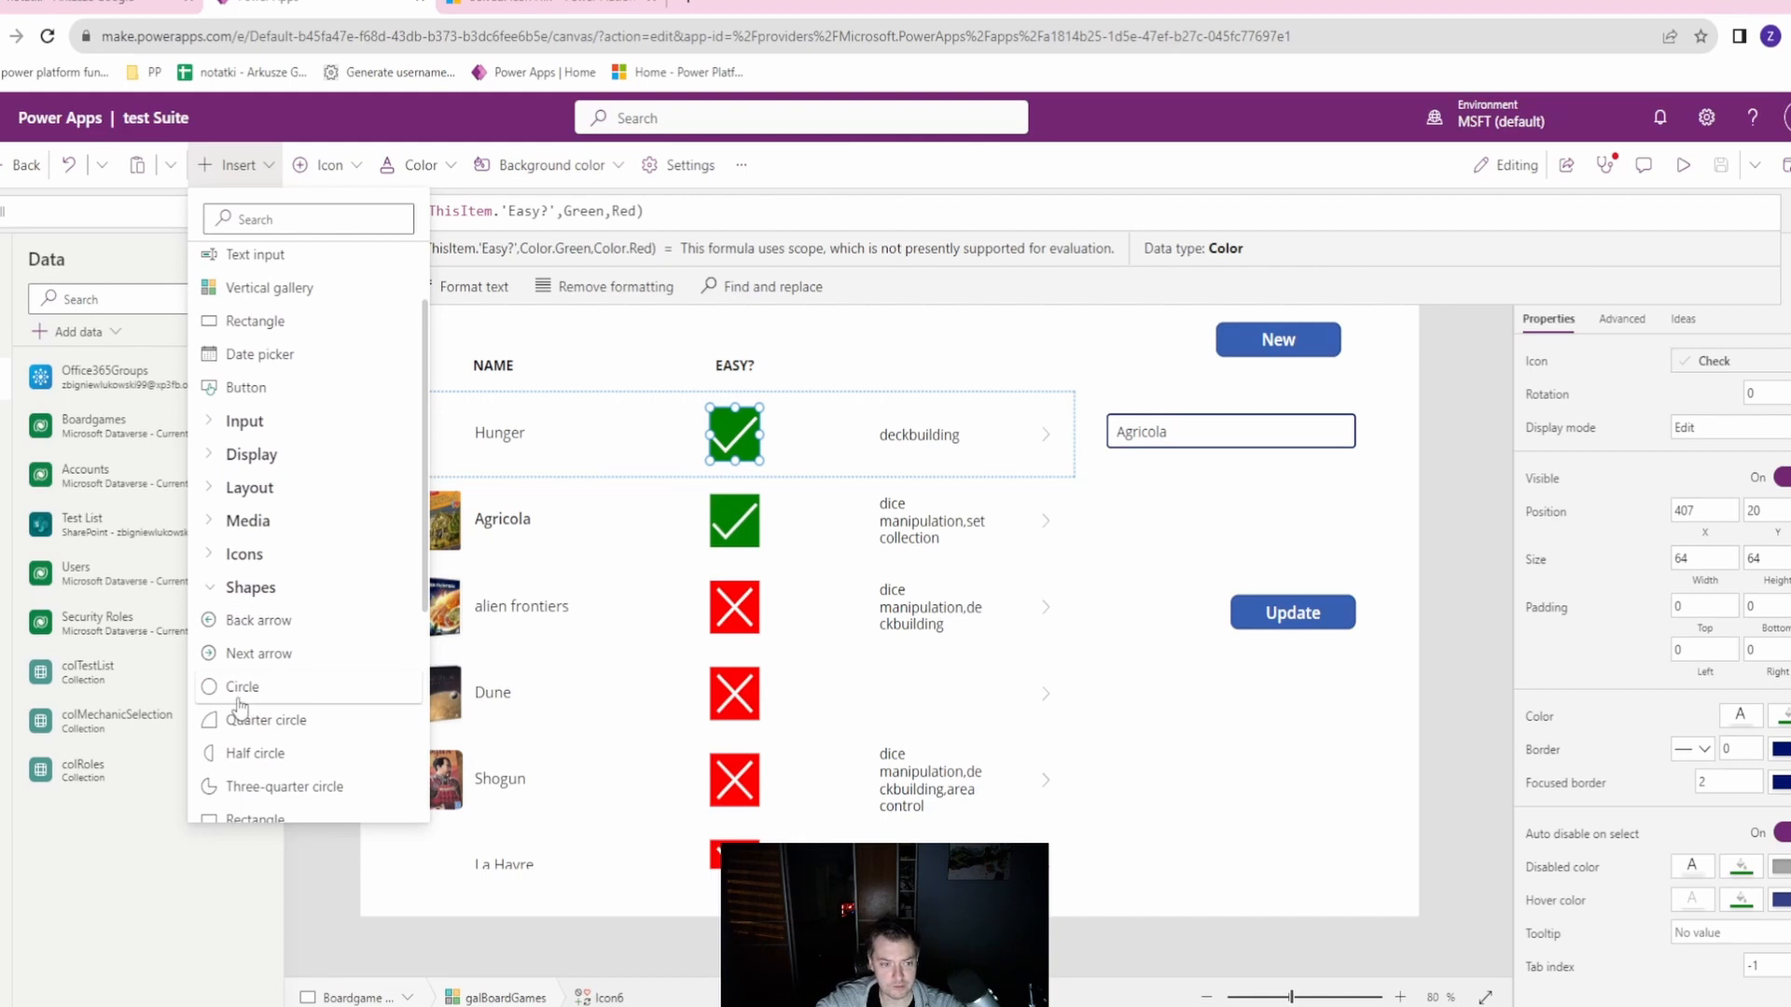
pyautogui.click(240, 687)
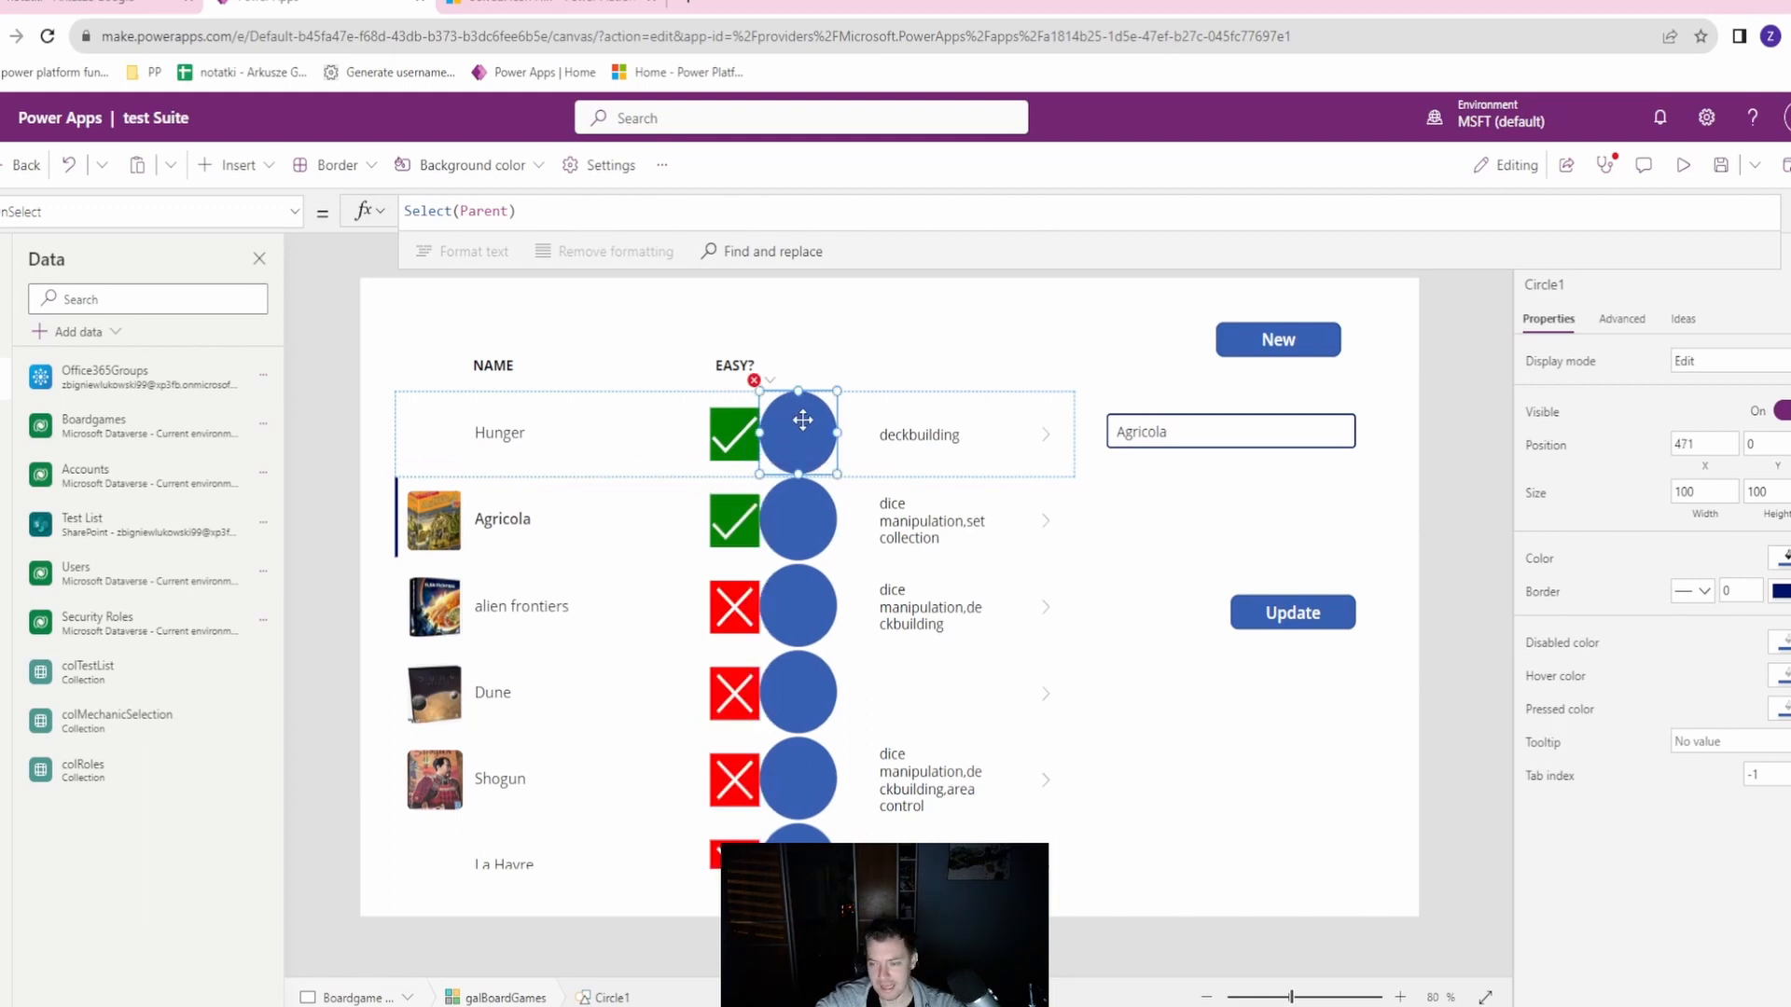
pyautogui.moveTo(1547, 464)
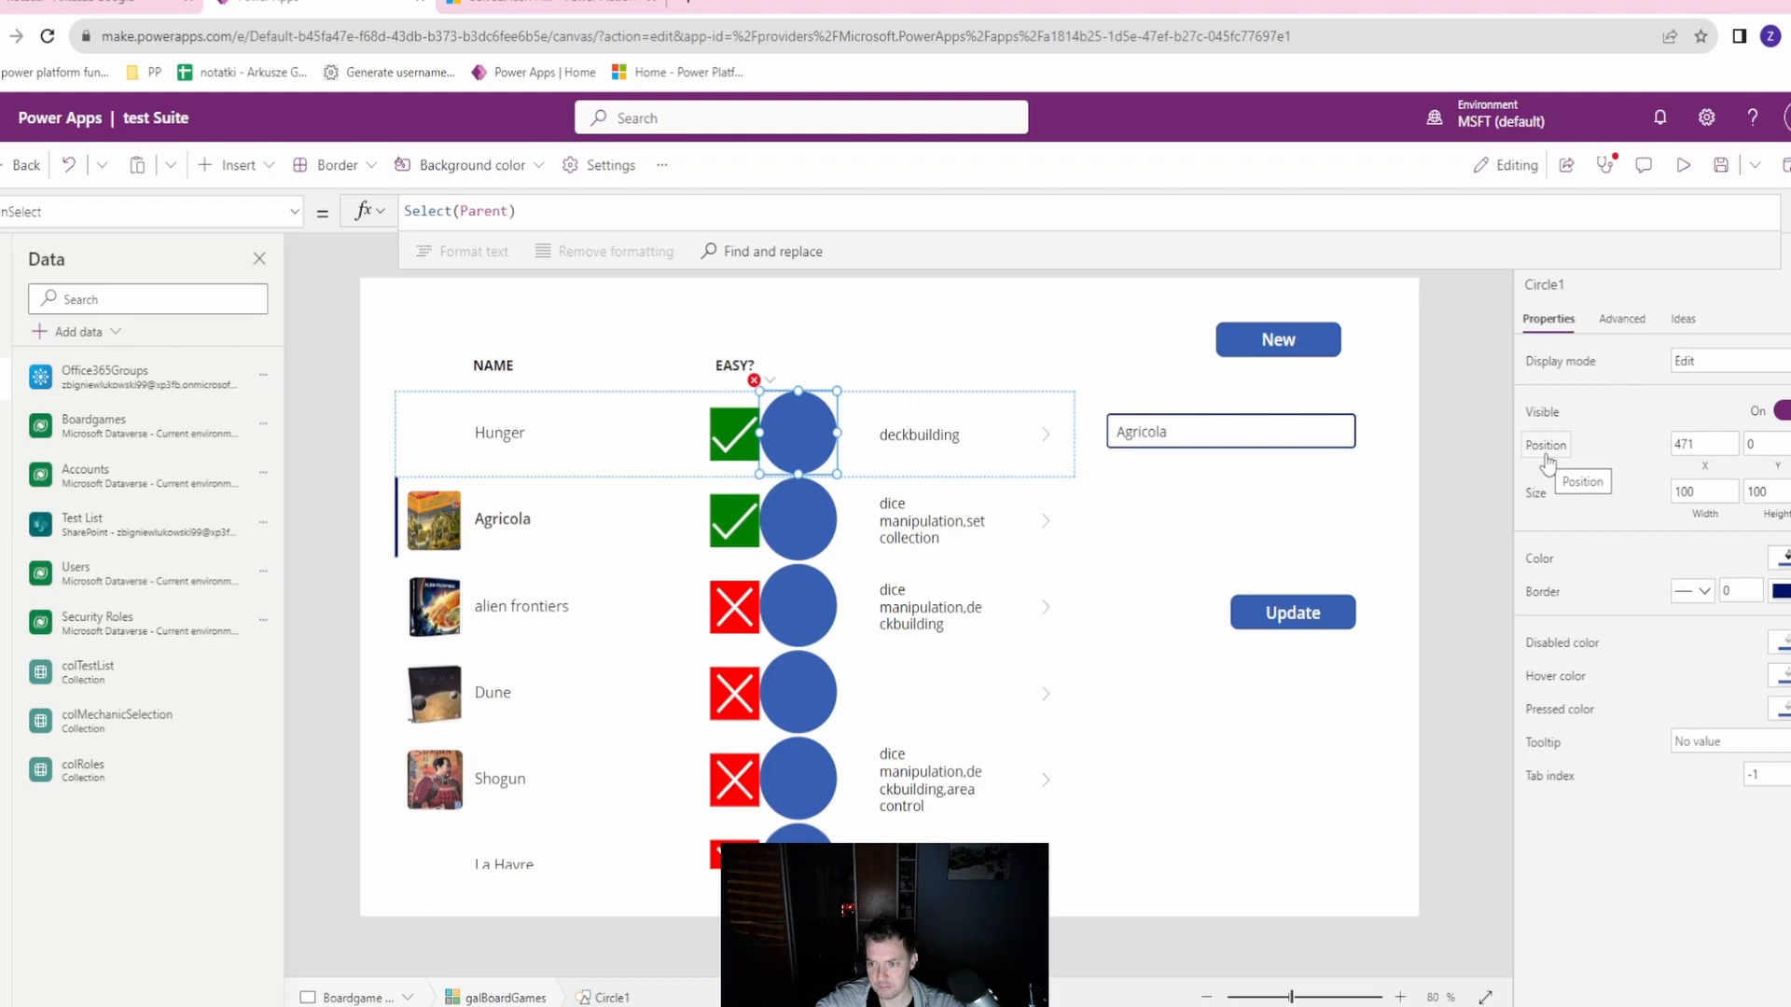
pyautogui.moveTo(726, 435)
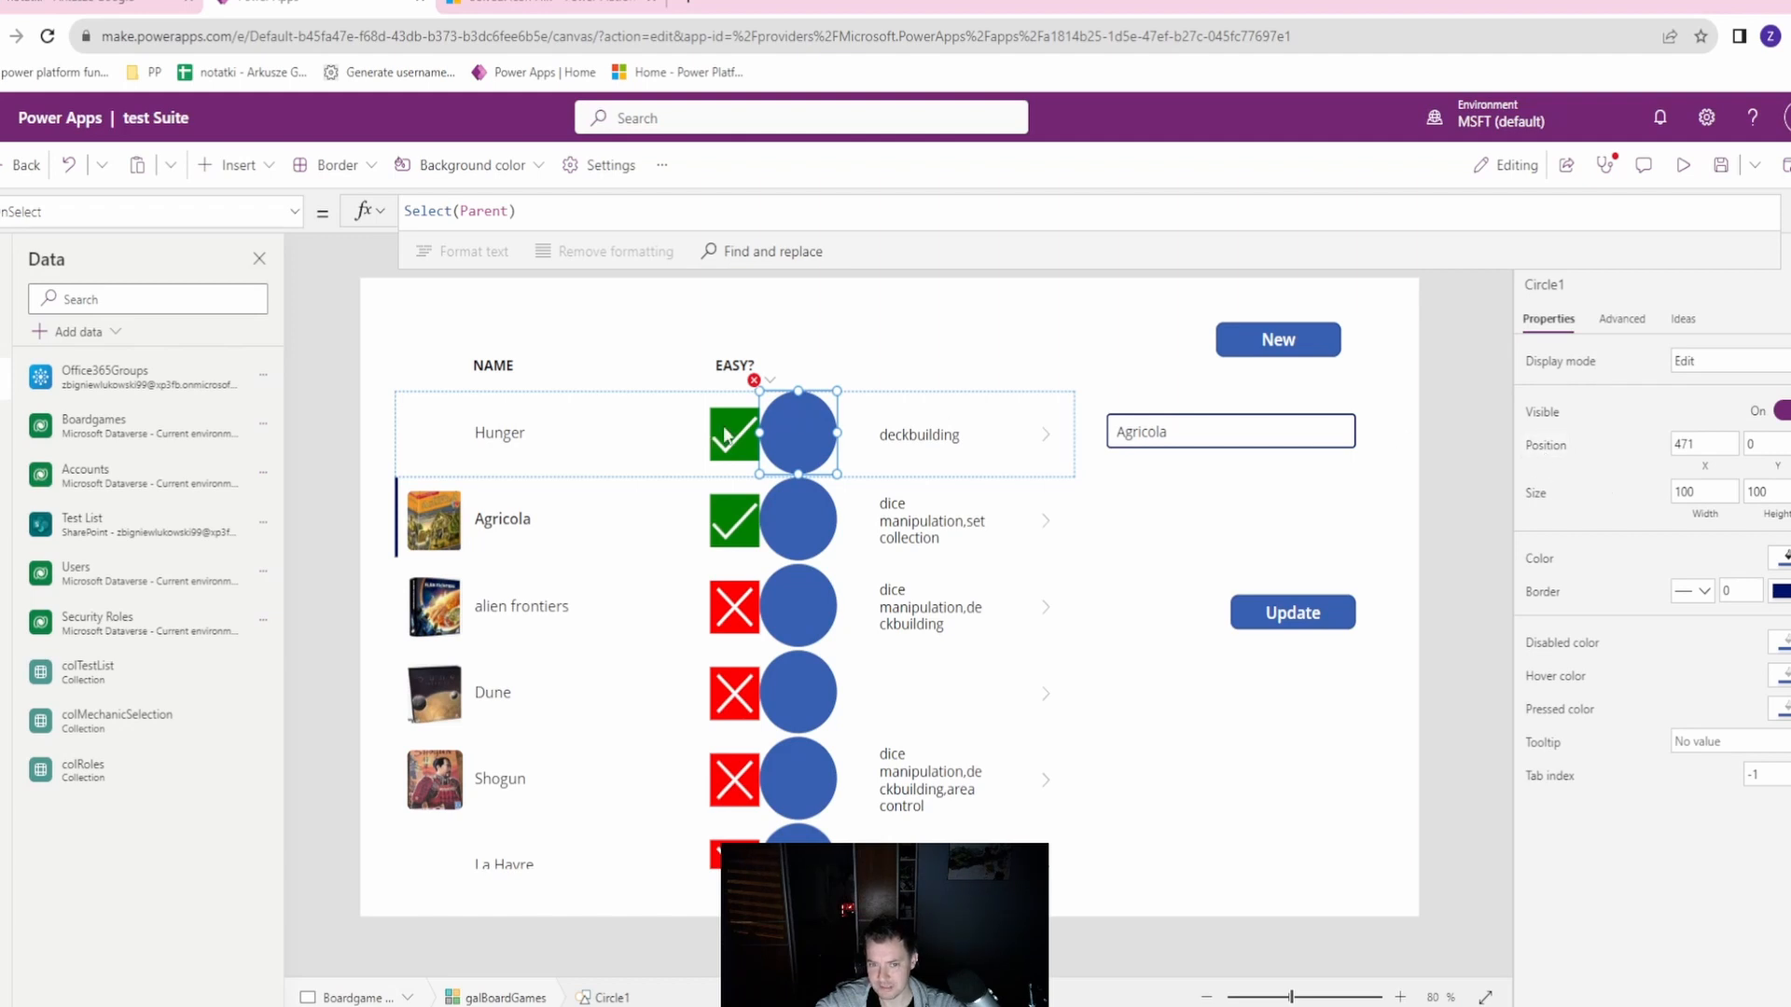
# Select the row's icon so its green/red Color formula can be cleared to black.
pyautogui.click(732, 432)
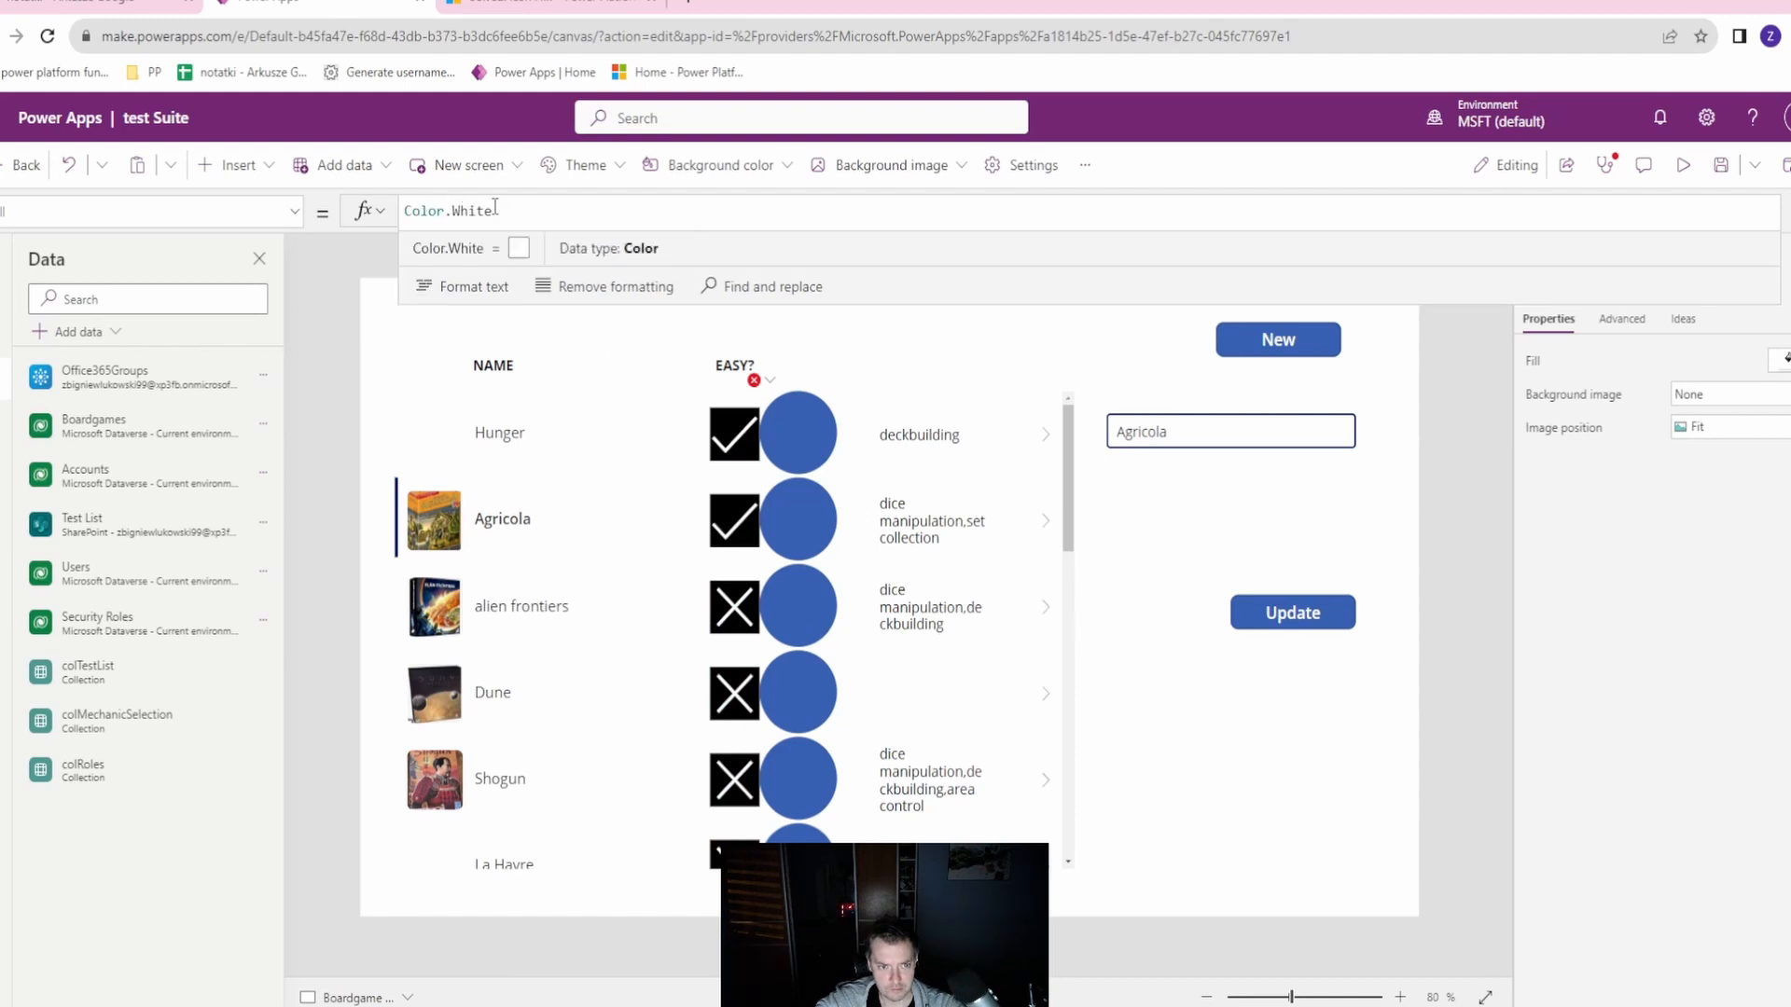
# Colour Icon6 white from the colour picker, then select Circle1 in the Hunger row.
pyautogui.click(733, 436)
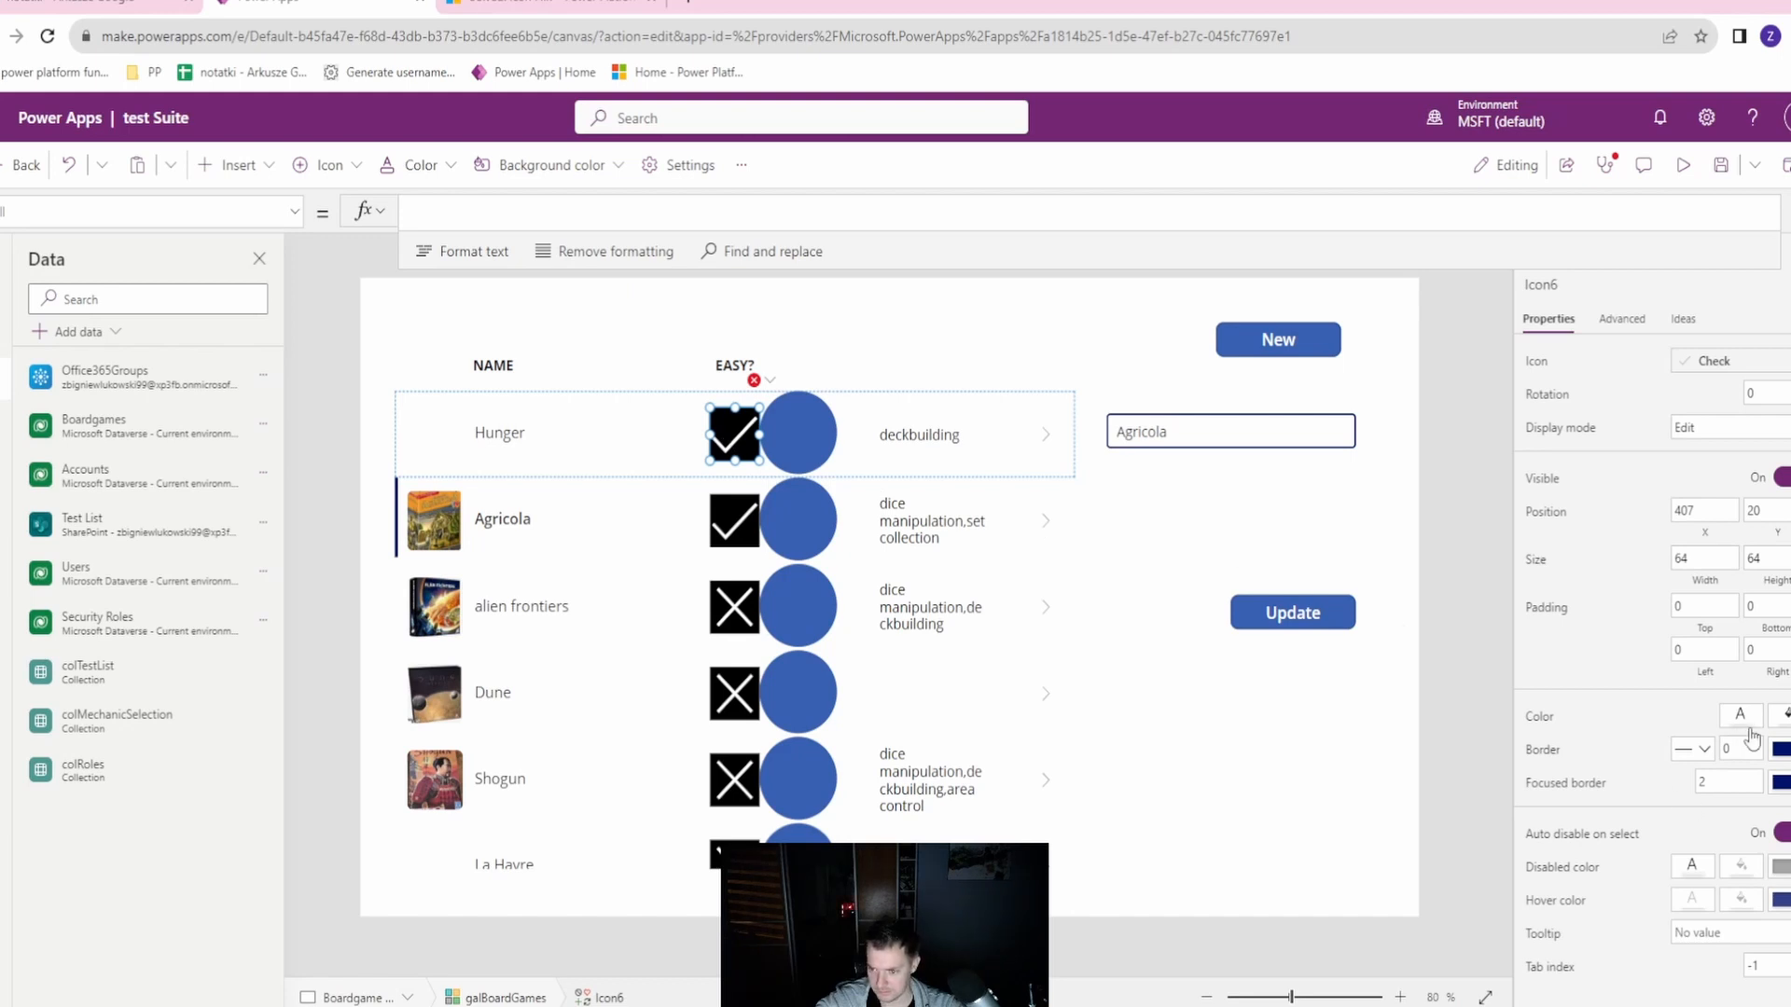
pyautogui.click(1781, 717)
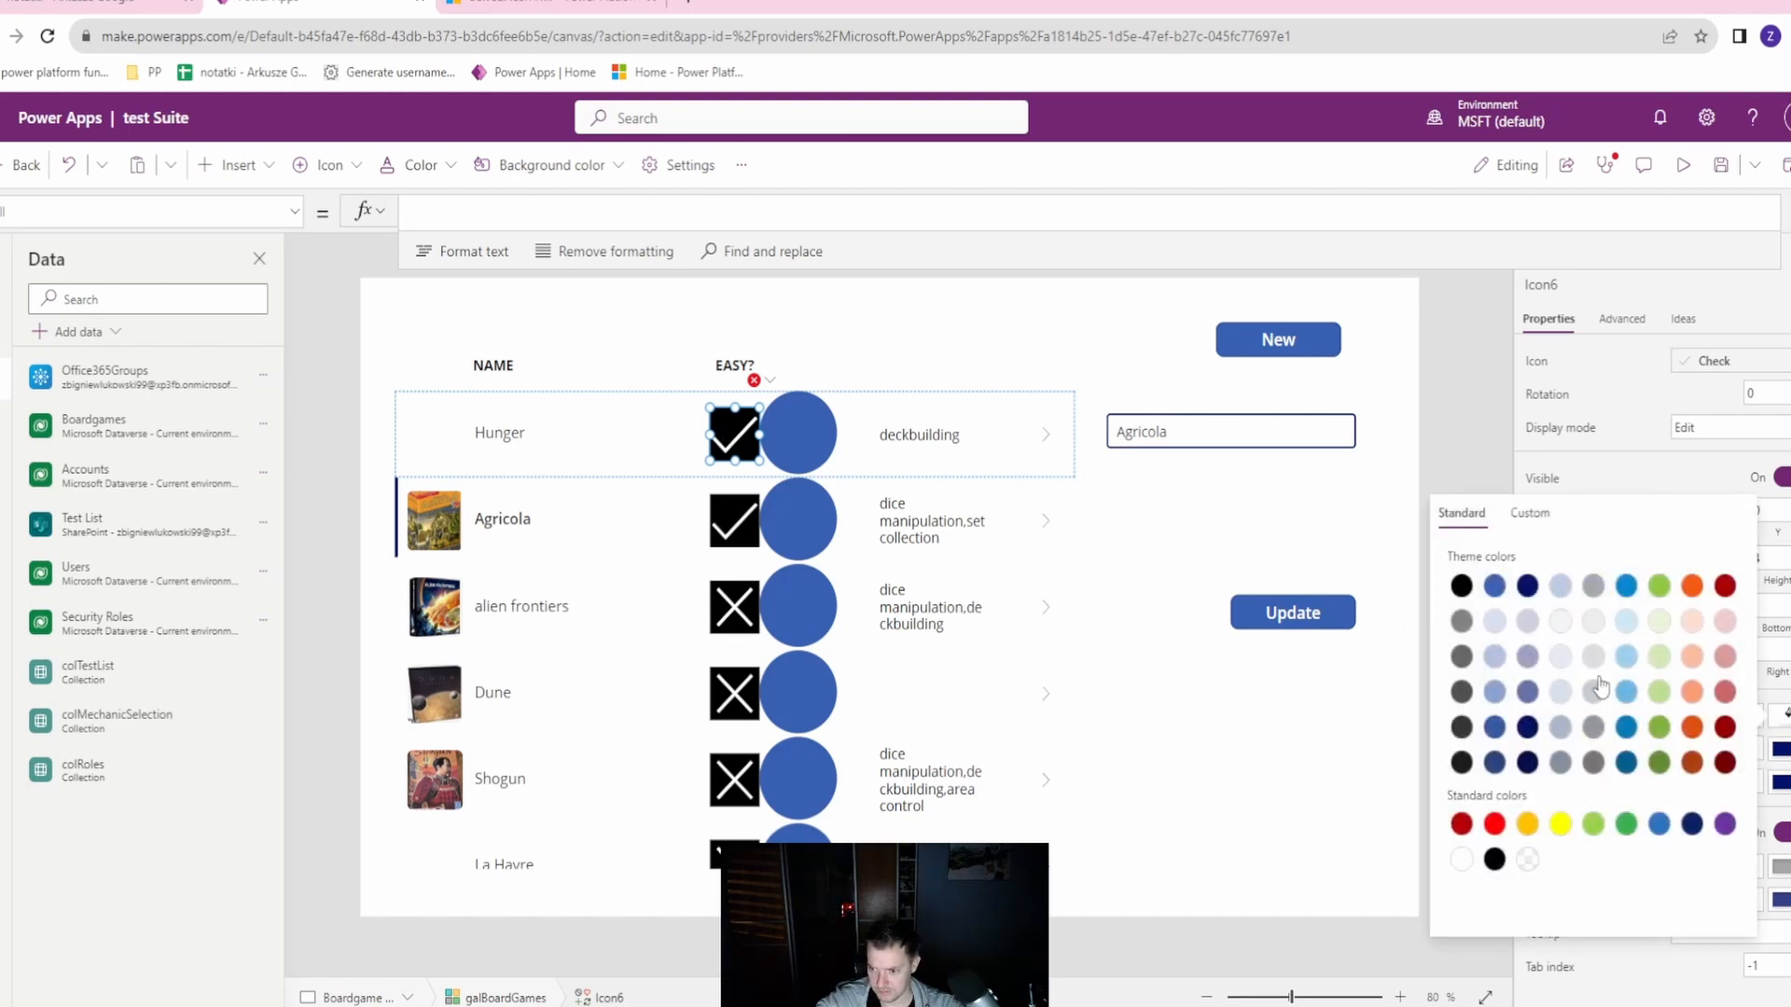
pyautogui.click(1460, 859)
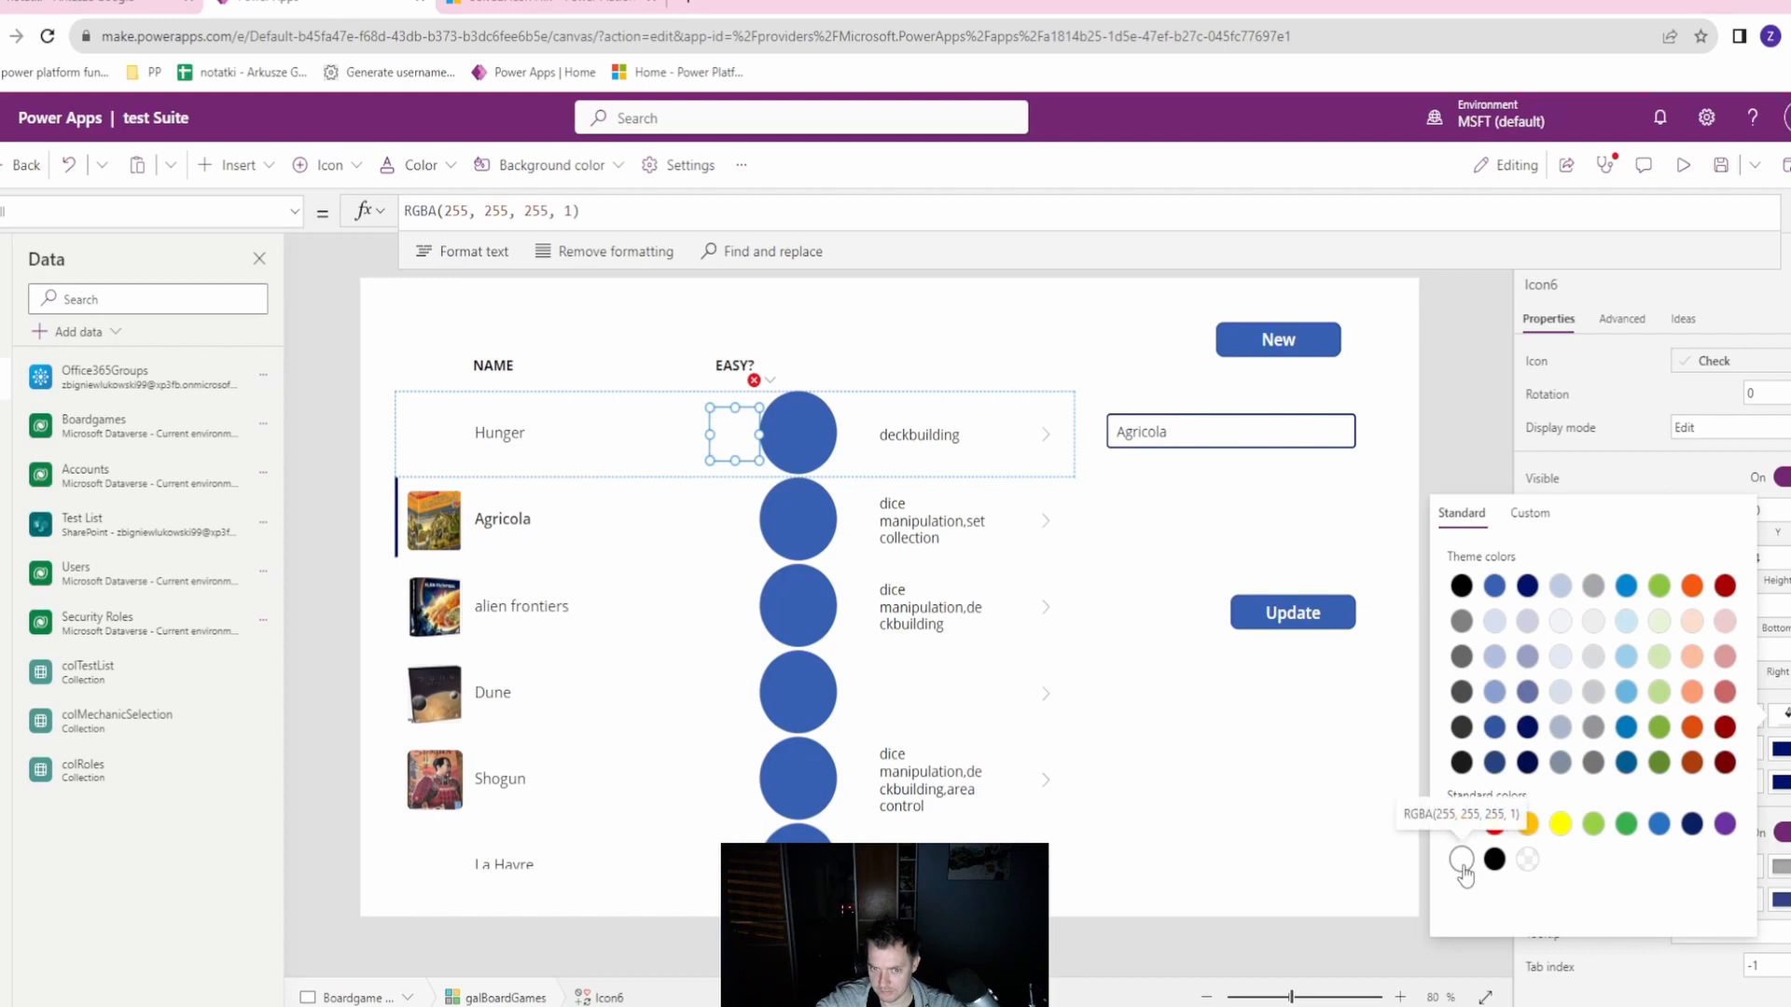
pyautogui.click(1463, 859)
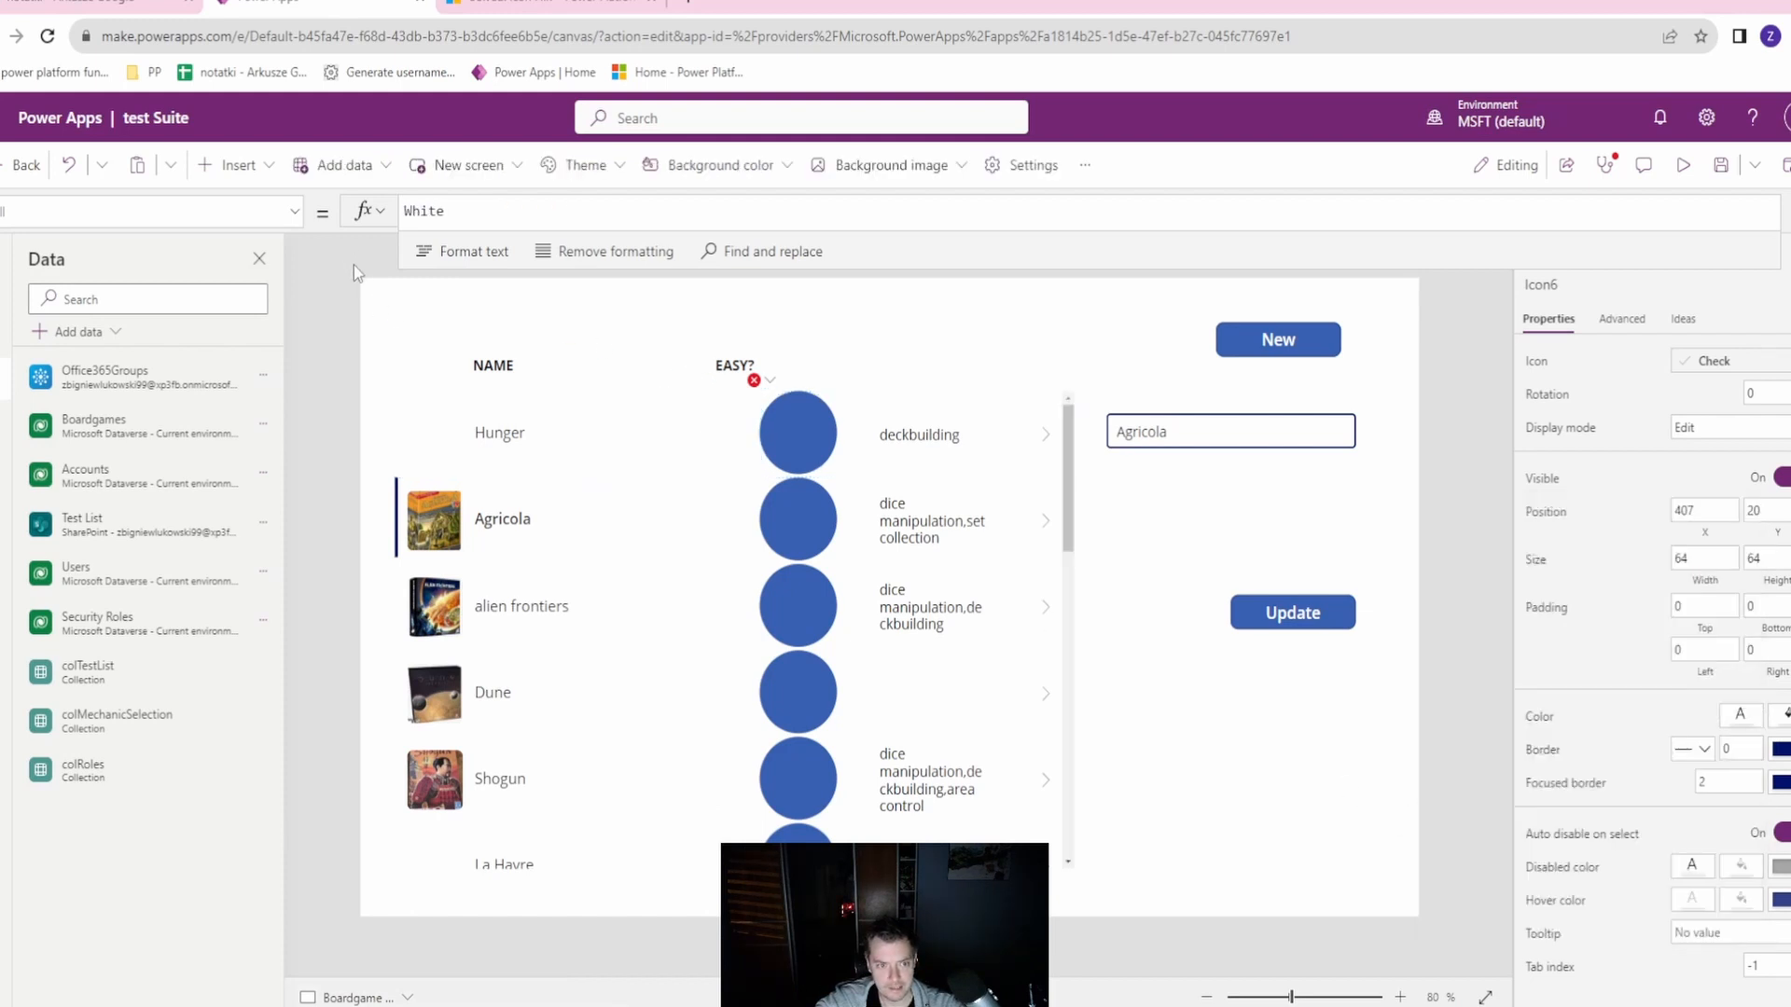
pyautogui.click(733, 432)
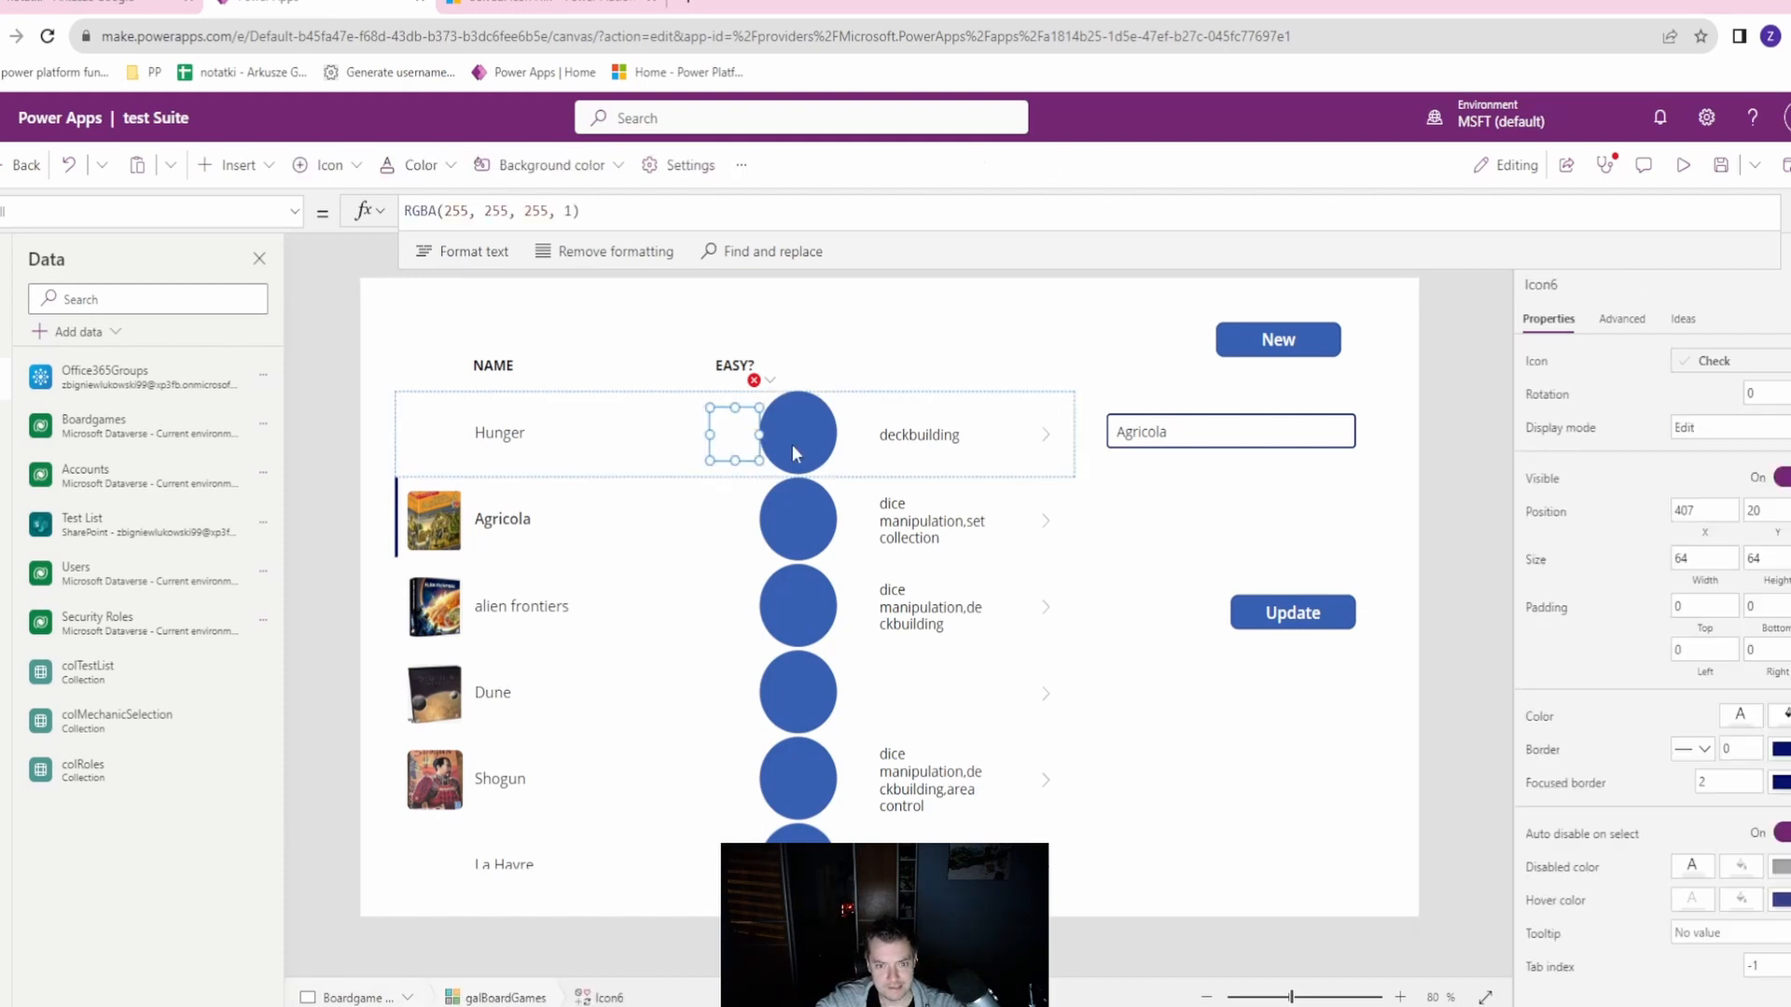
pyautogui.click(796, 434)
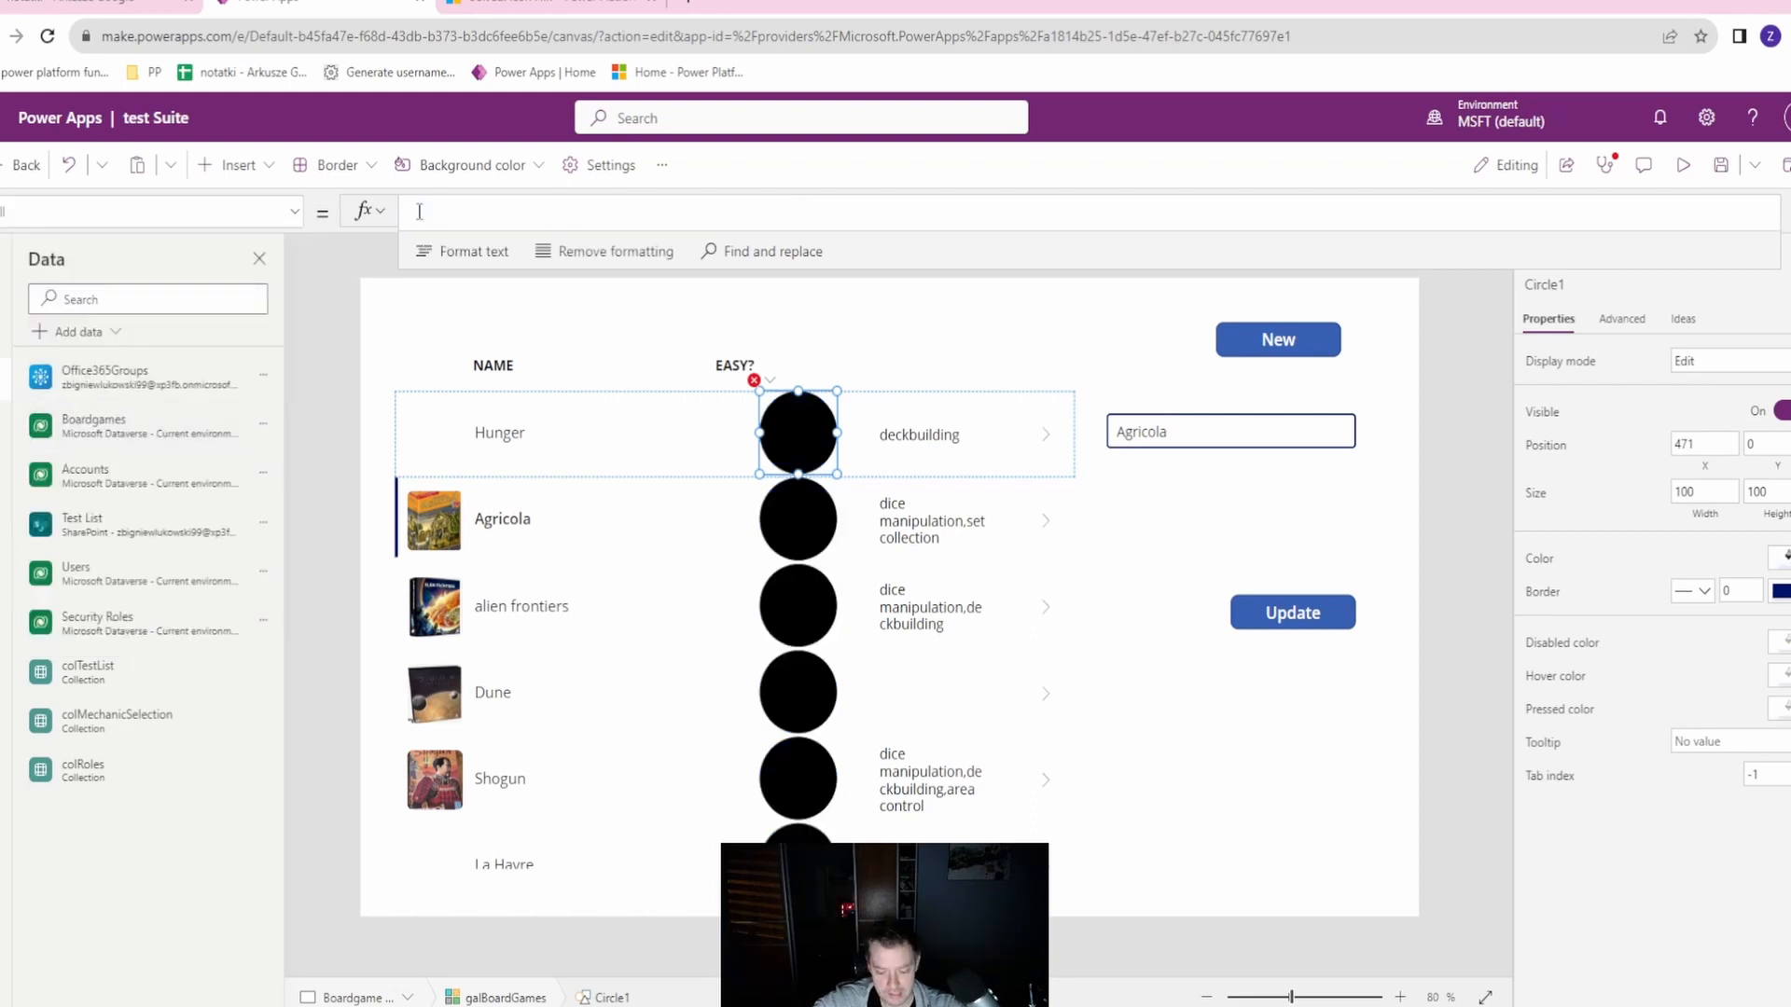
# Set Circle1's Fill to If(ThisItem.'Easy?', Color.Green, Color.Red).
pyautogui.write('If(')
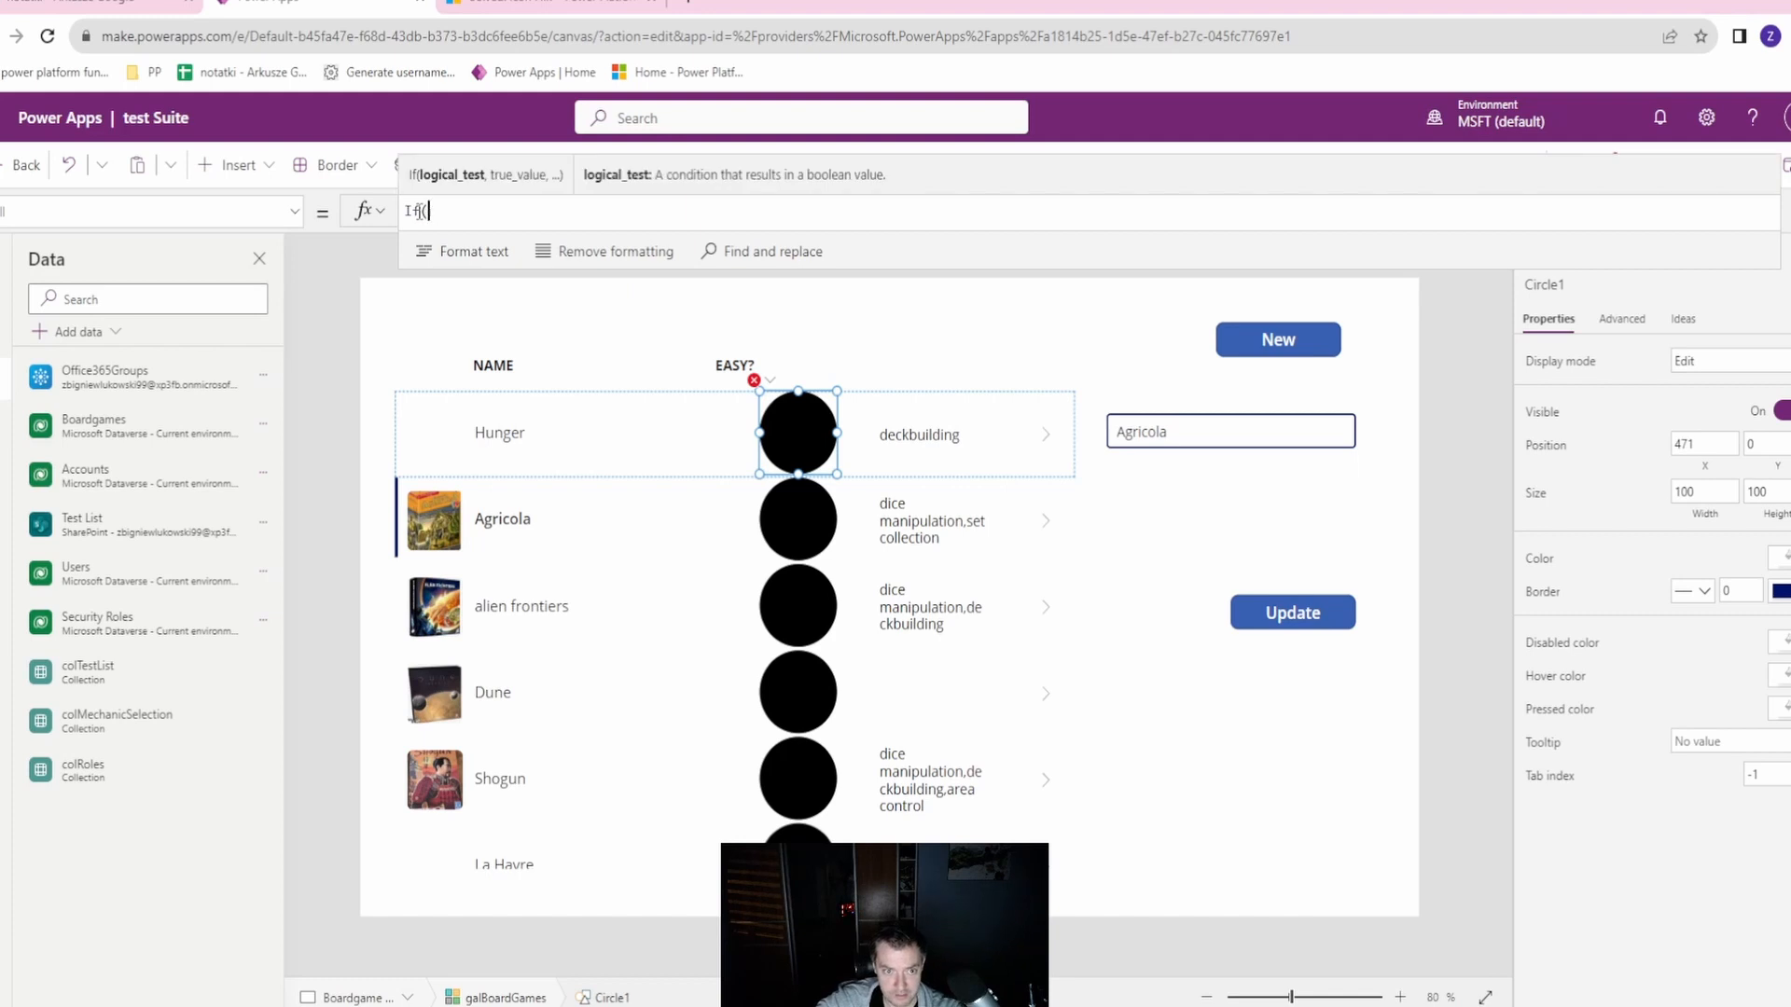
pyautogui.write('TH')
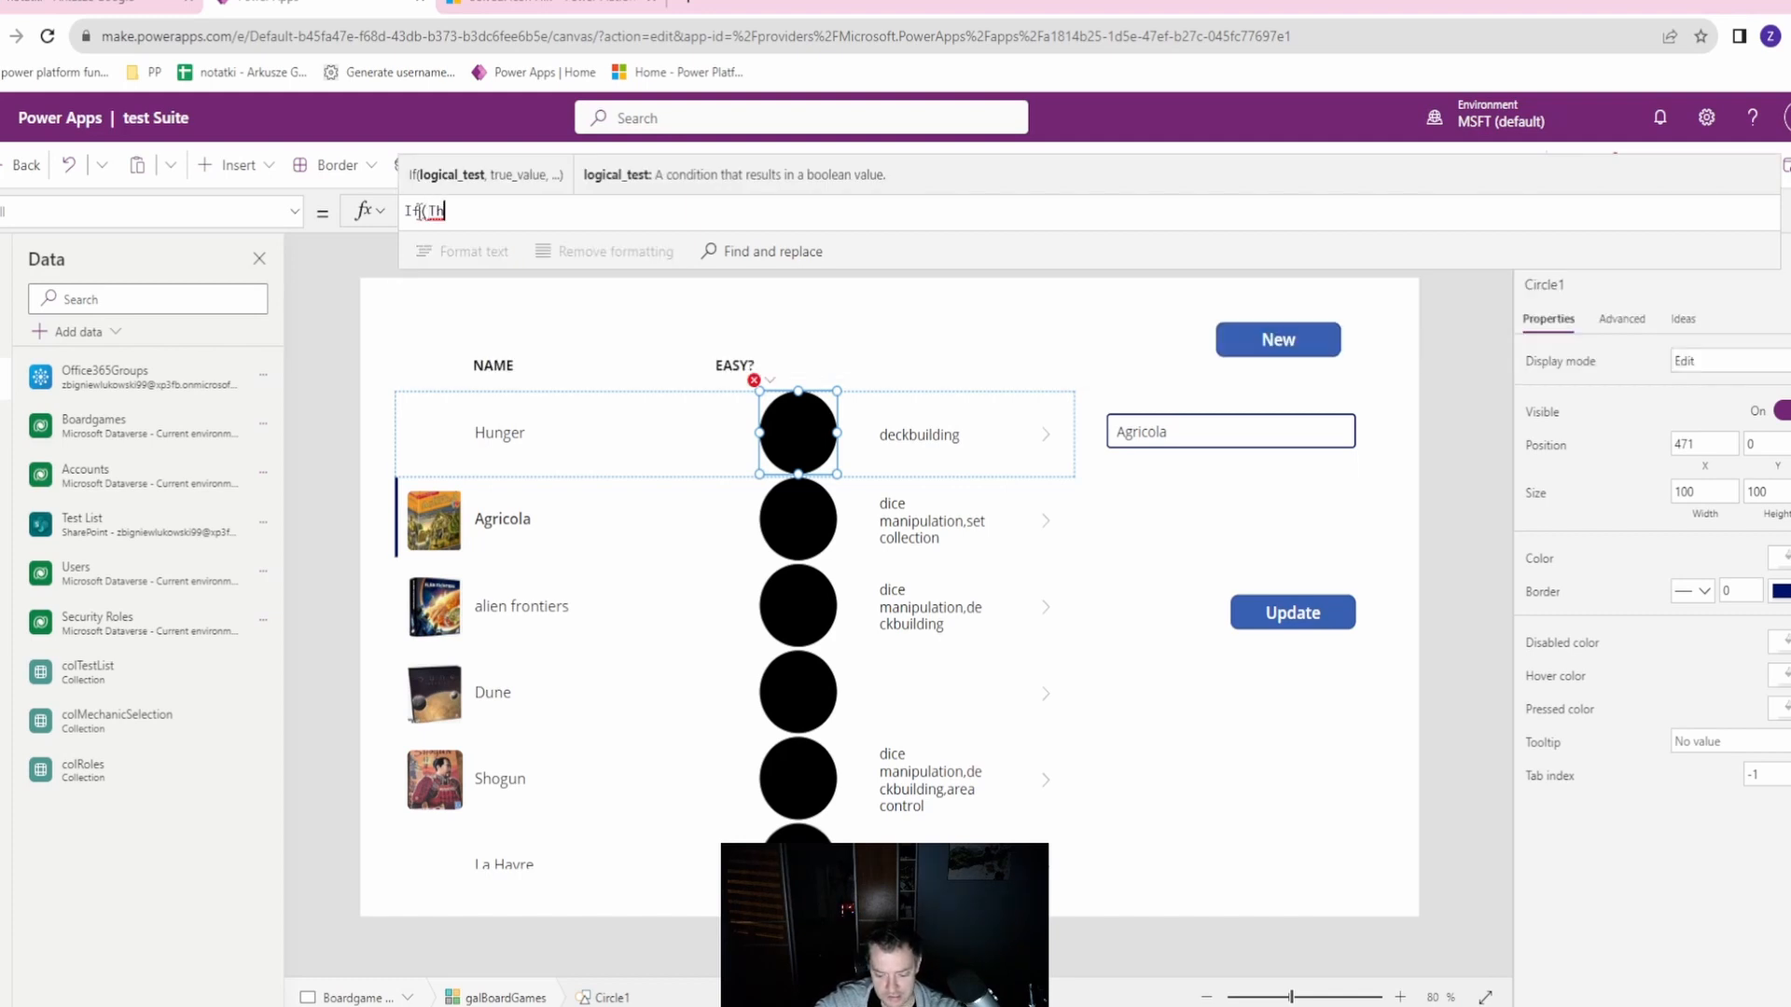
pyautogui.write("hisItem.'Easy?")
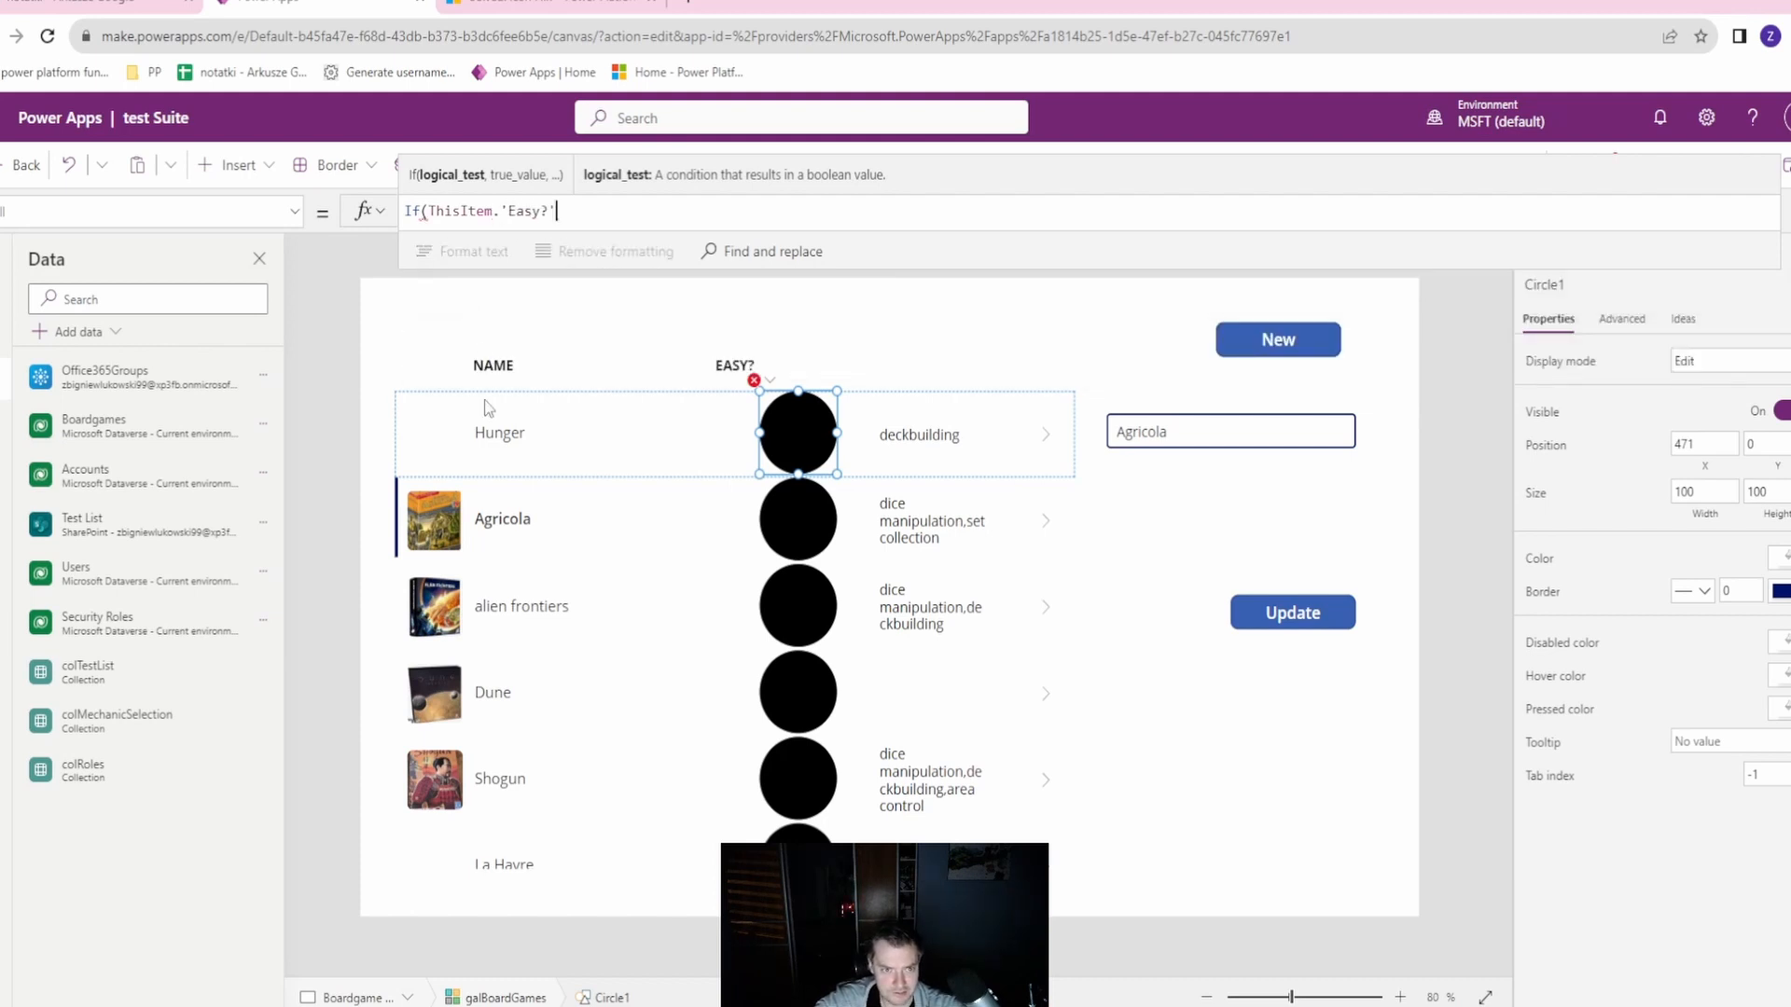
pyautogui.write(',')
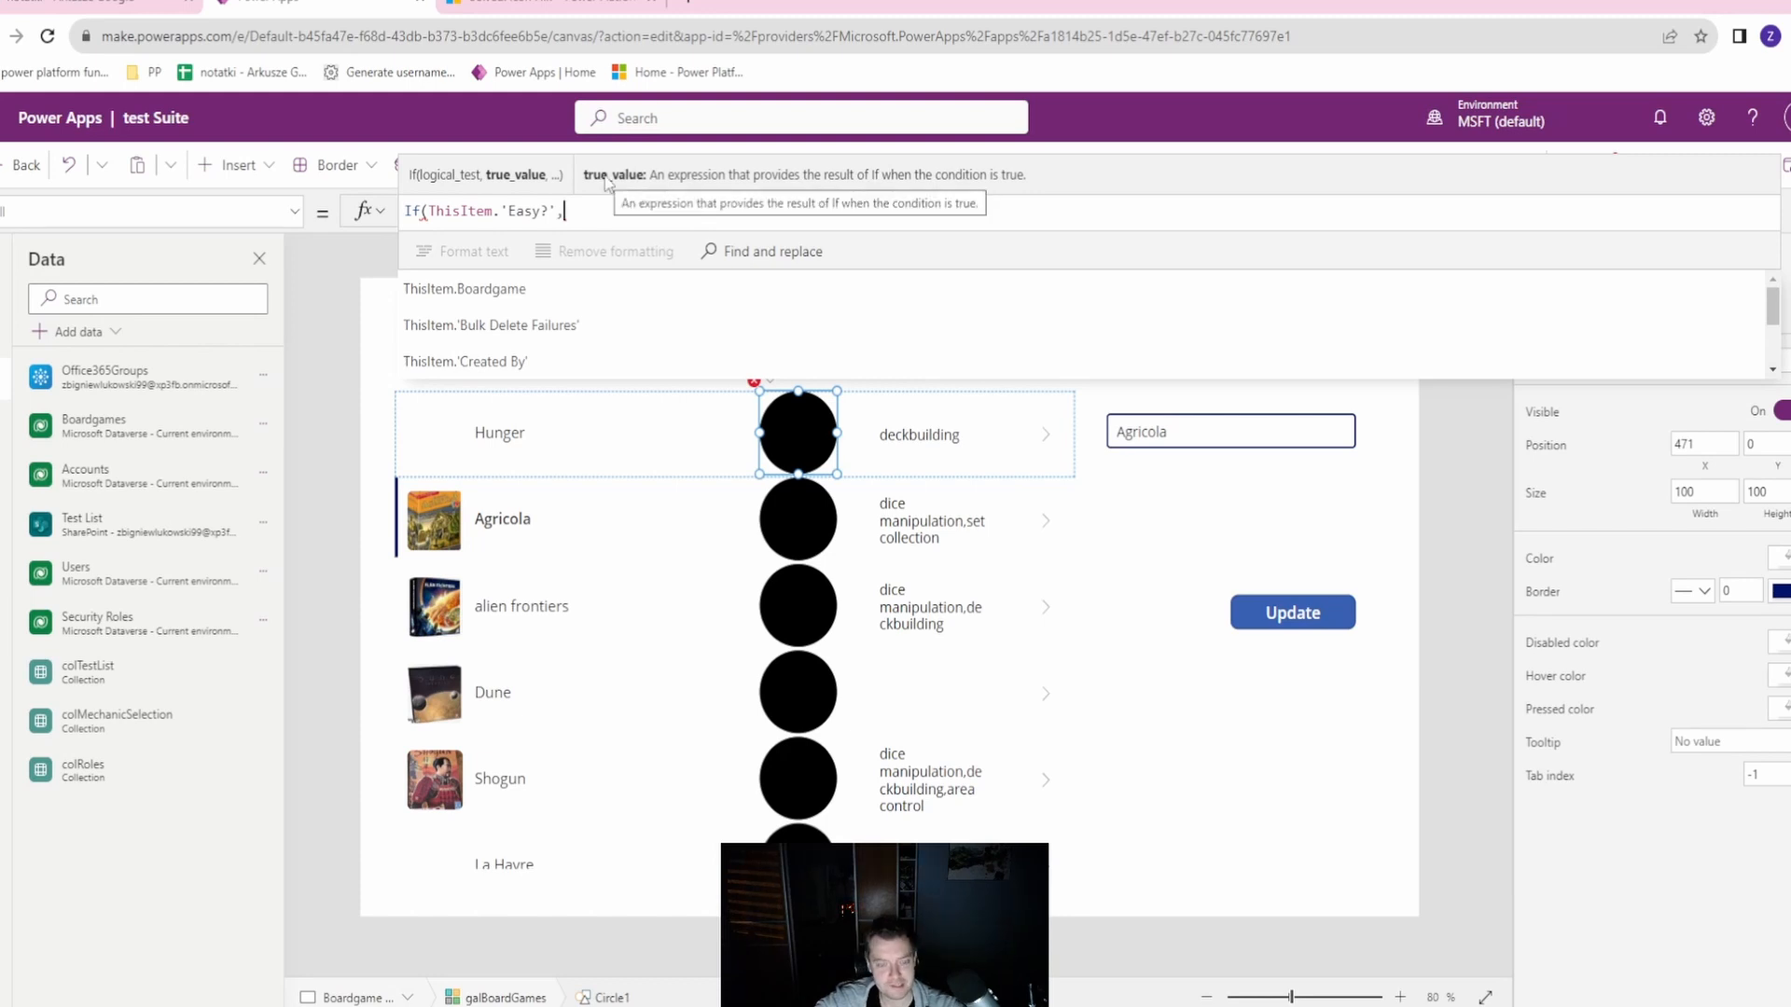
pyautogui.write('Color')
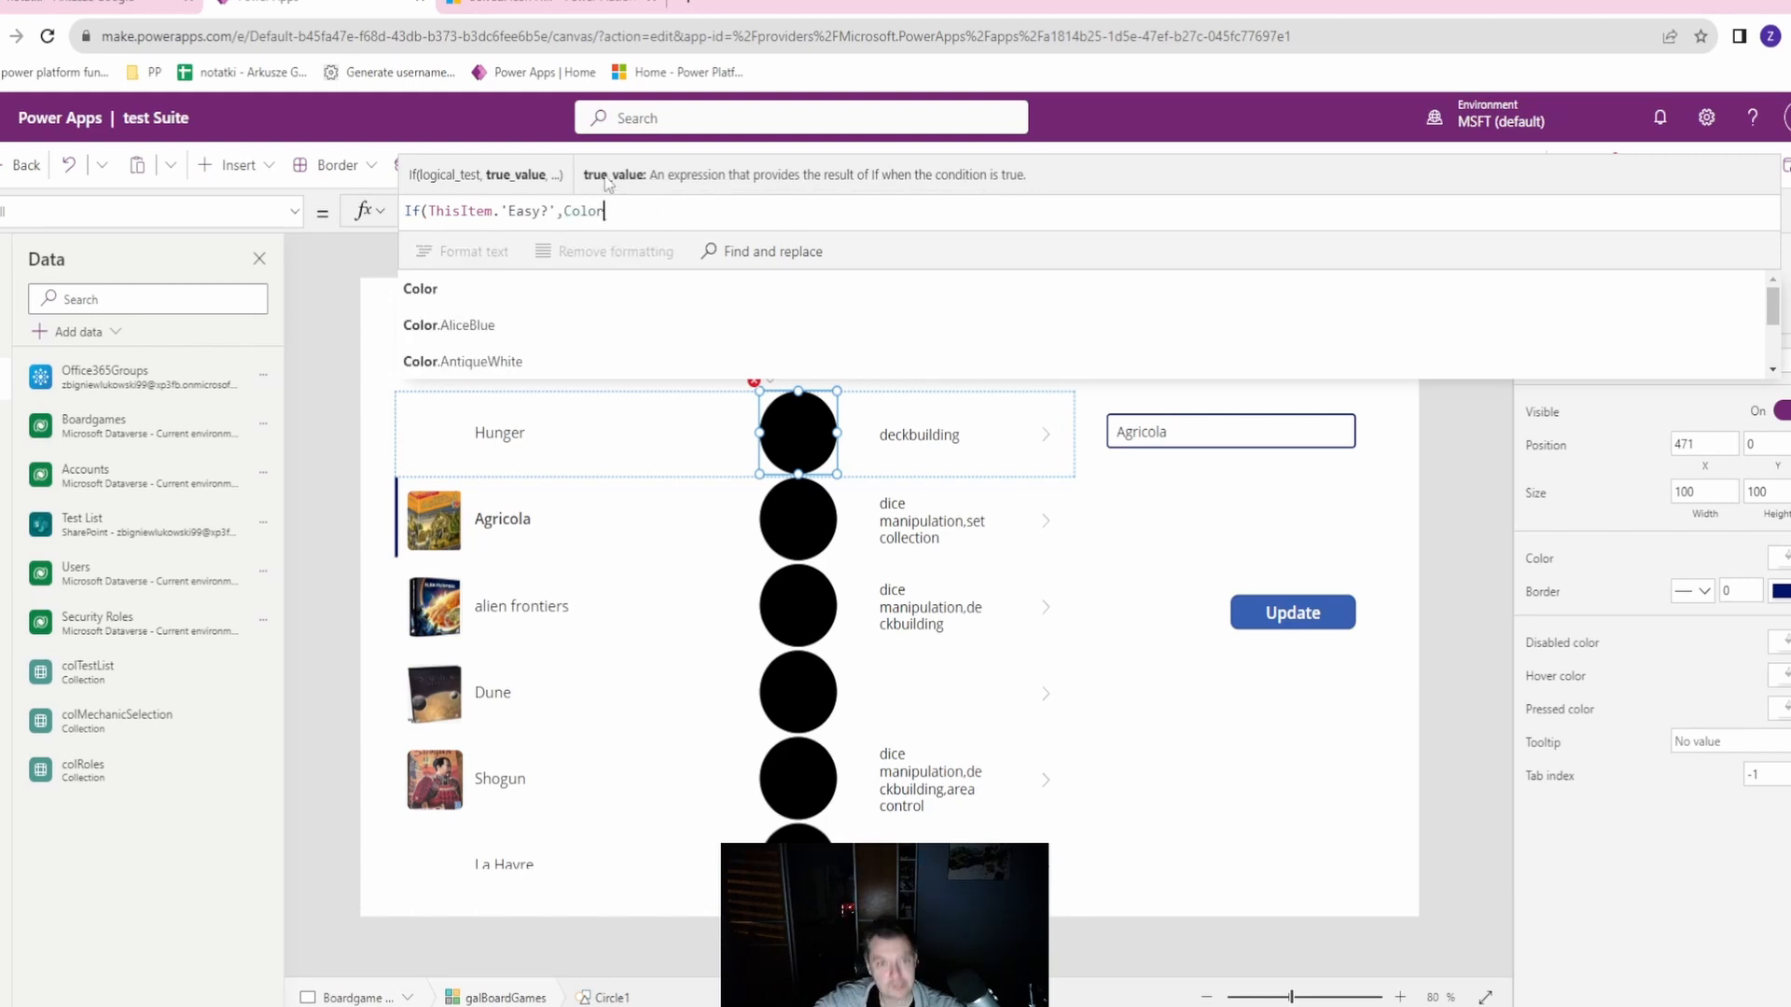
pyautogui.write('.Red')
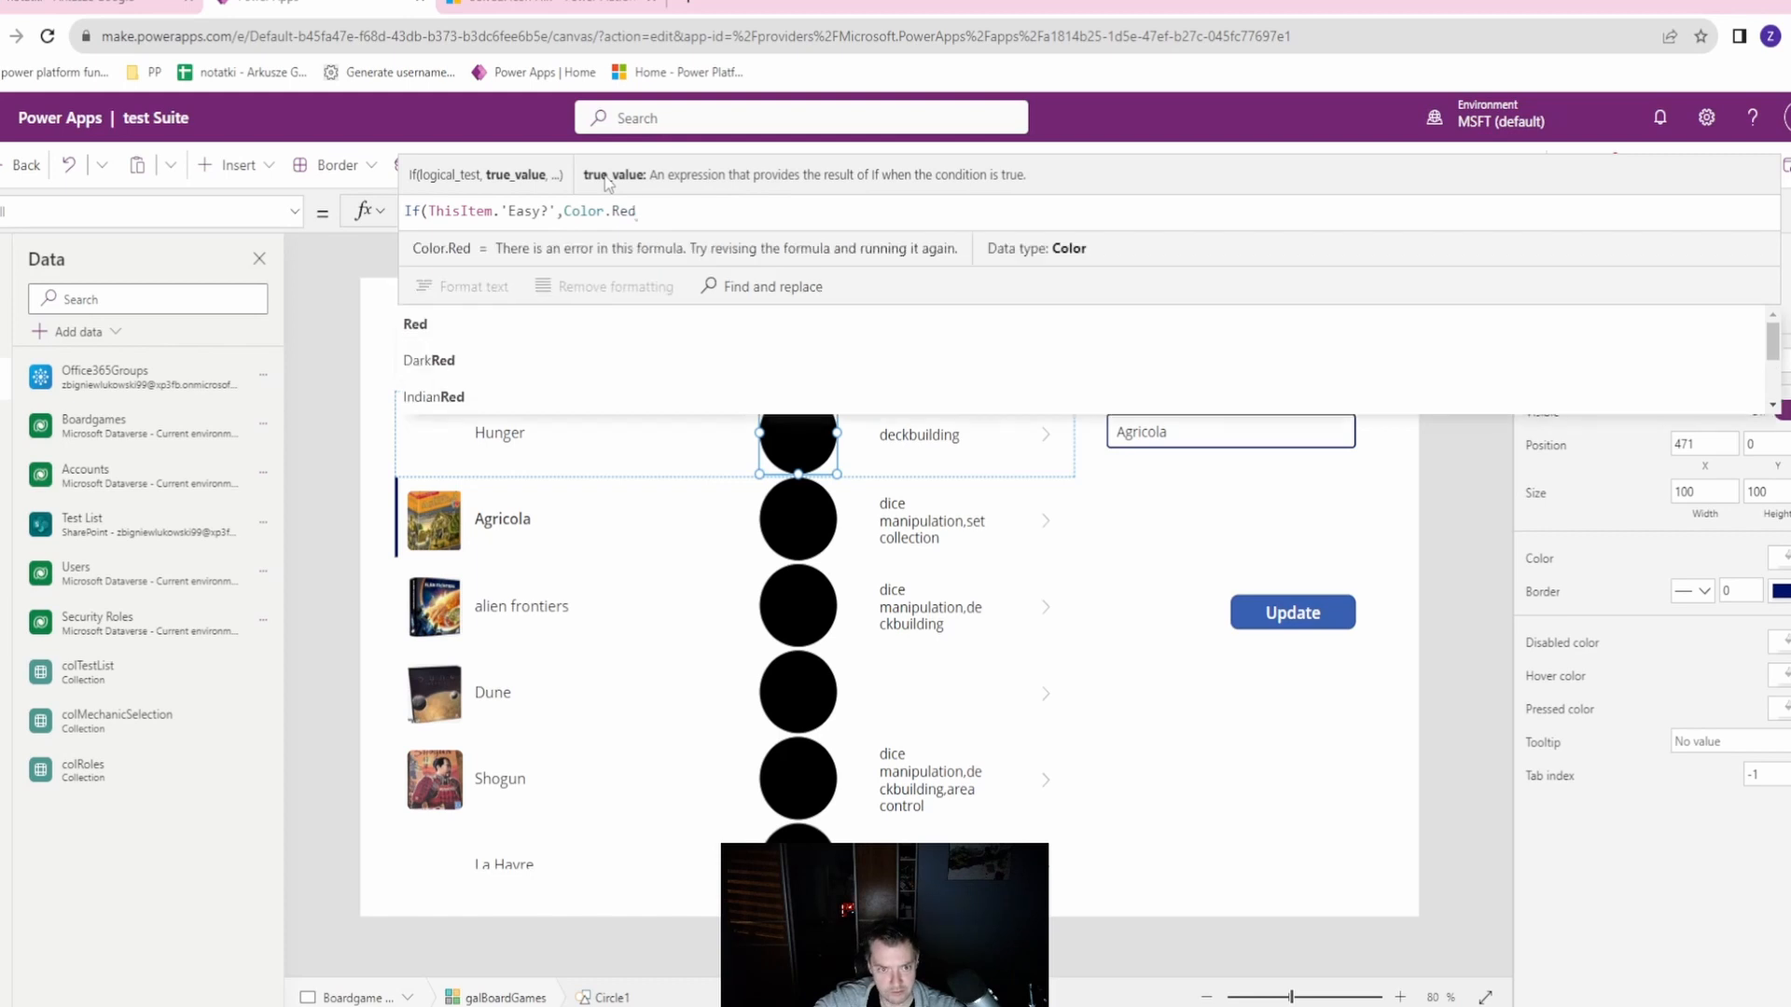
pyautogui.write(', Color')
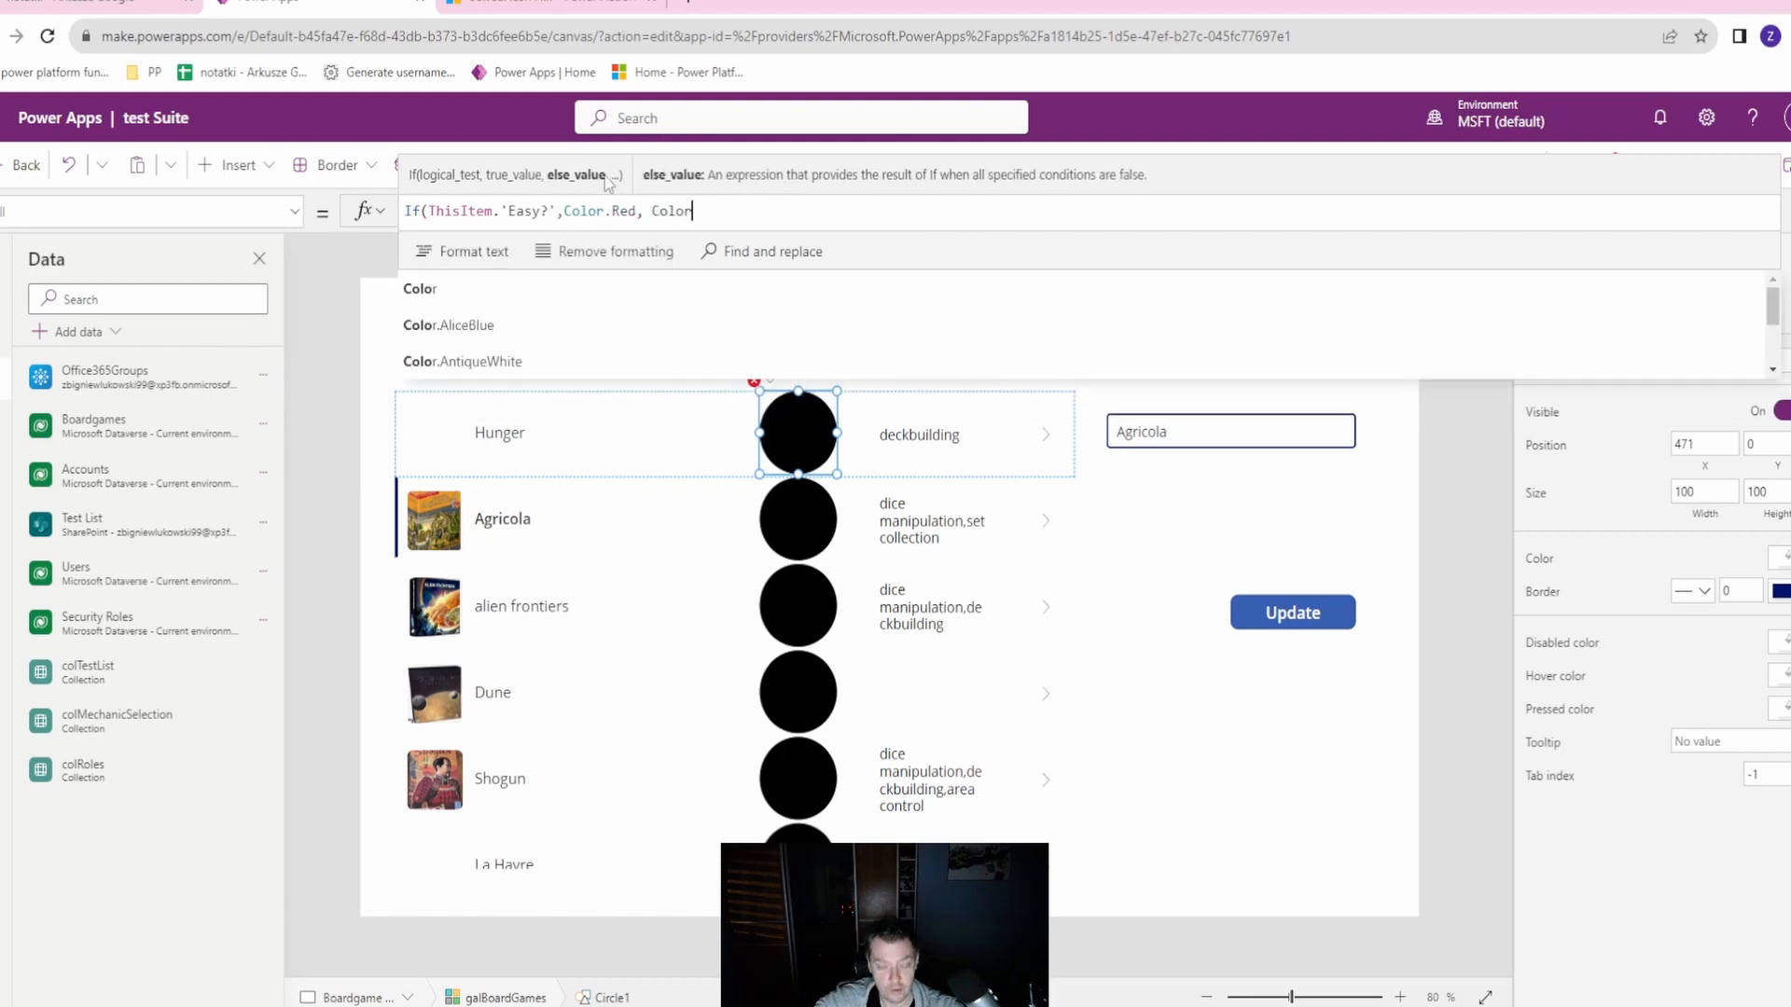
pyautogui.press('Backspace')
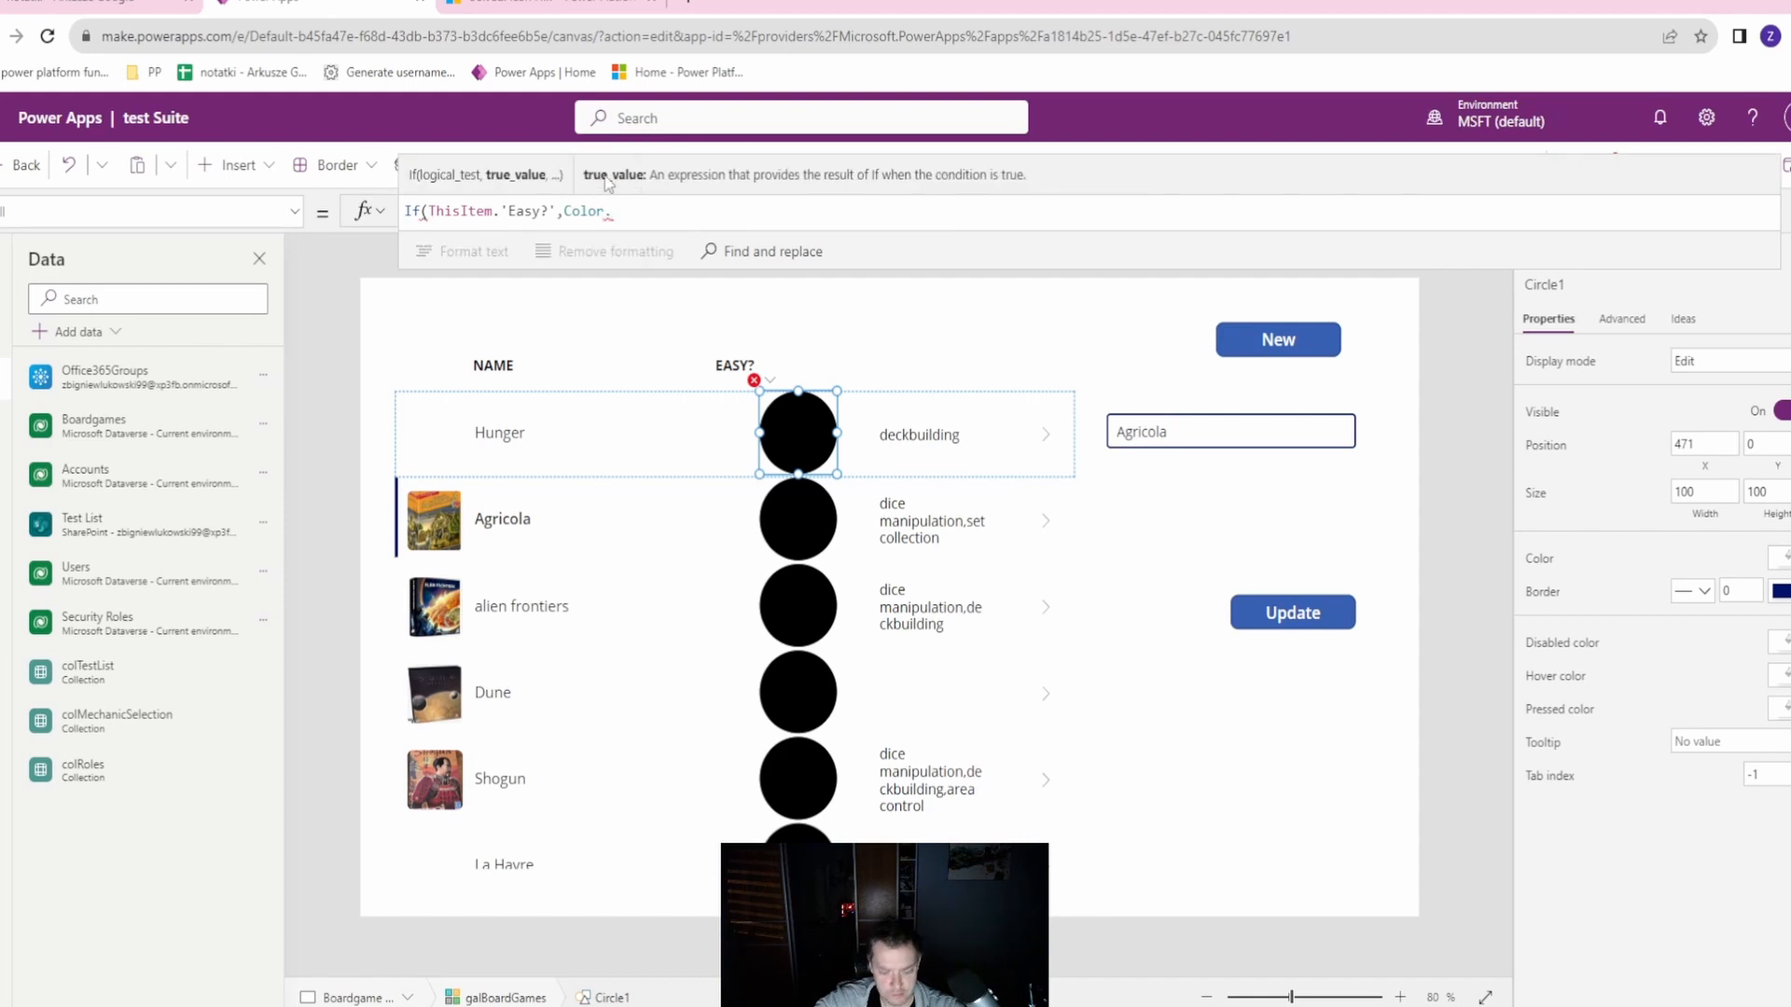
pyautogui.write('.Green, G')
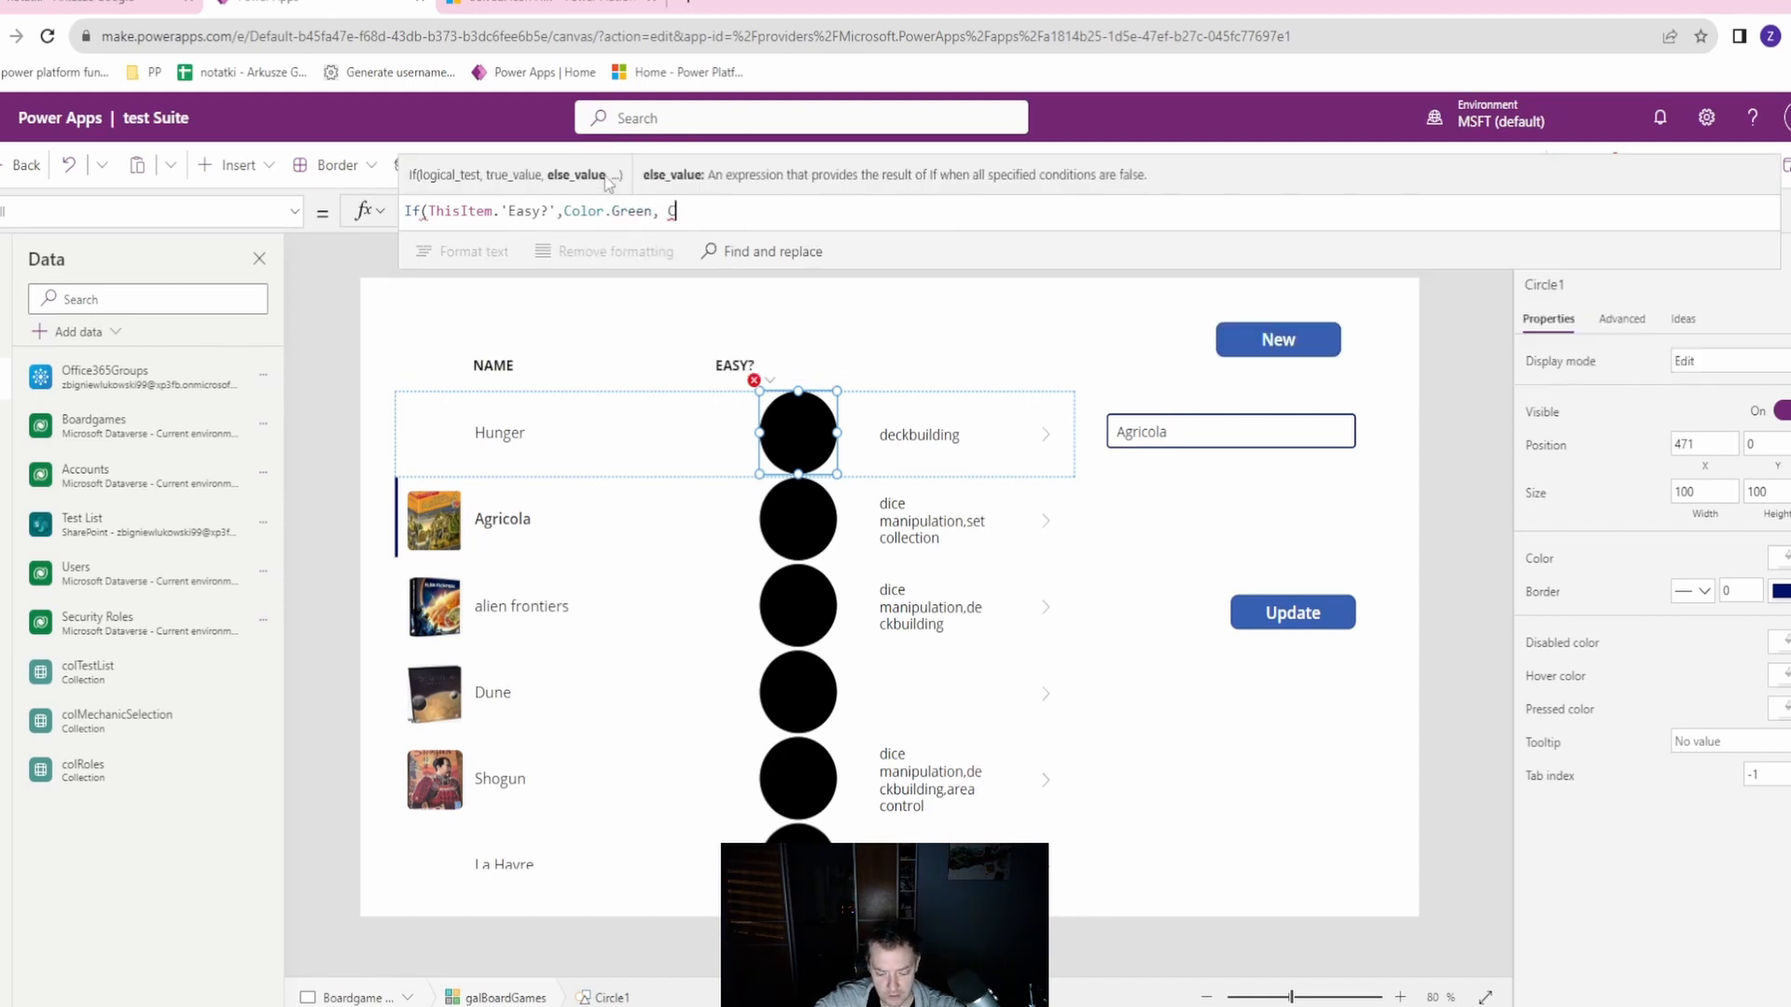
pyautogui.write('Color.R')
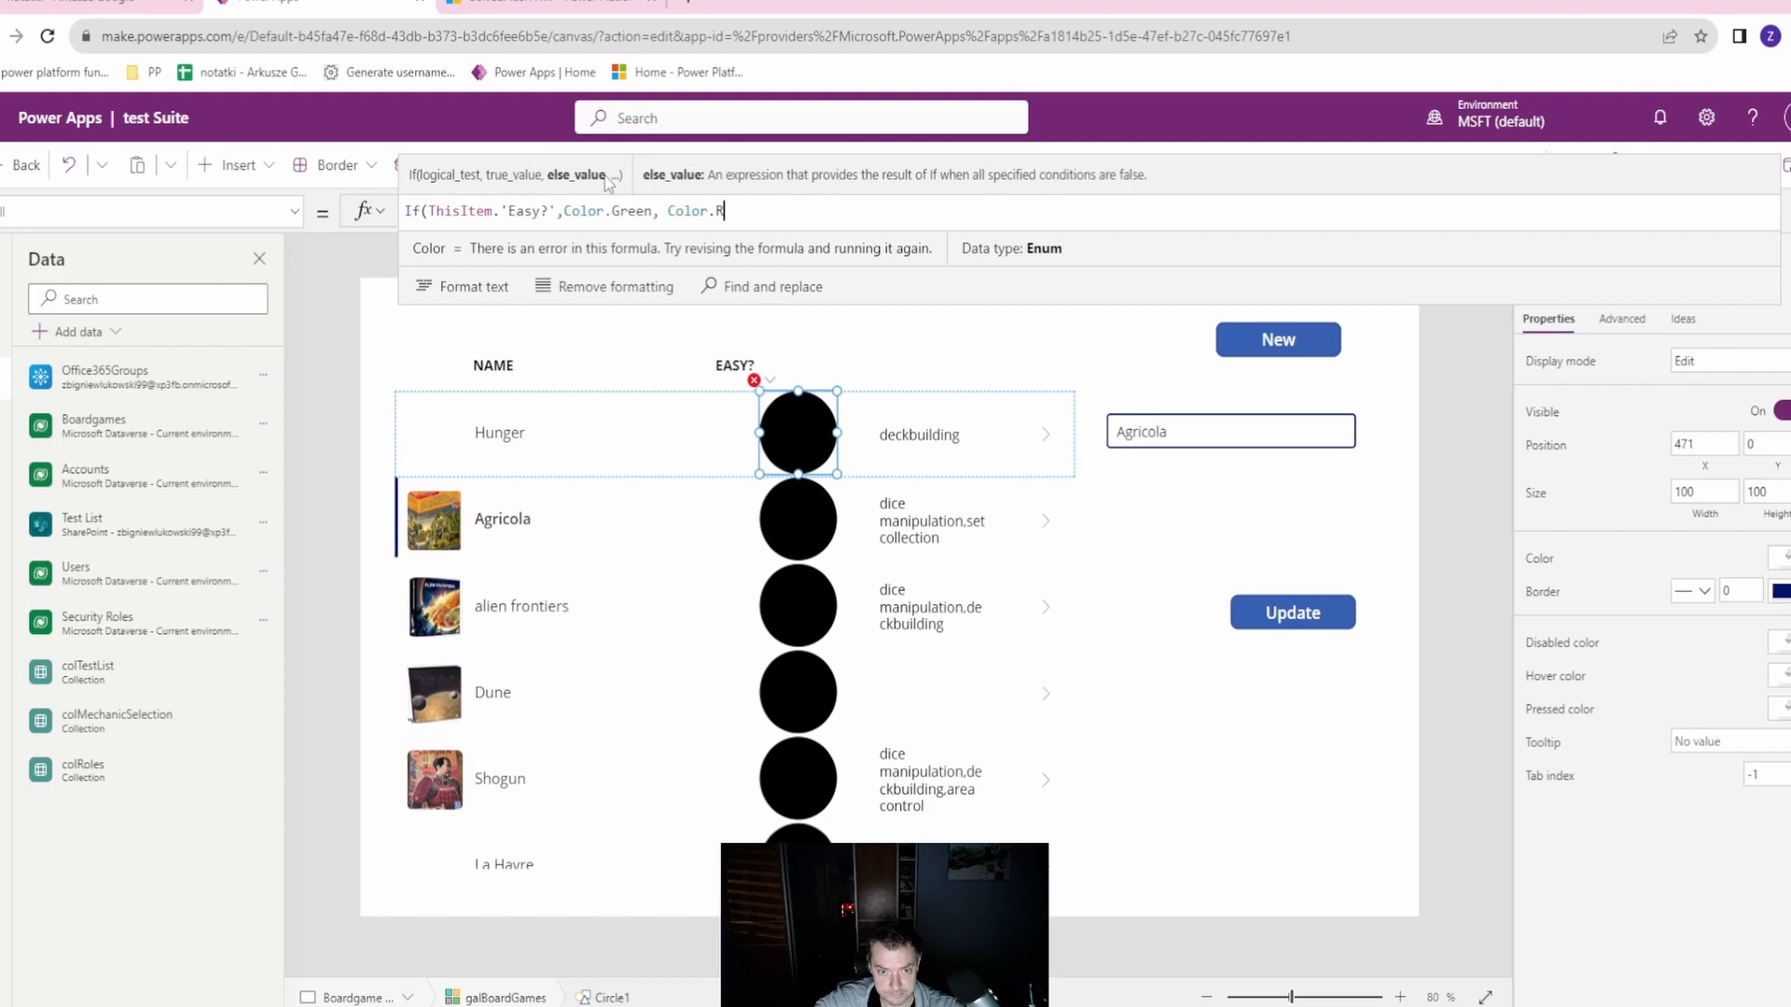
pyautogui.write('ed)')
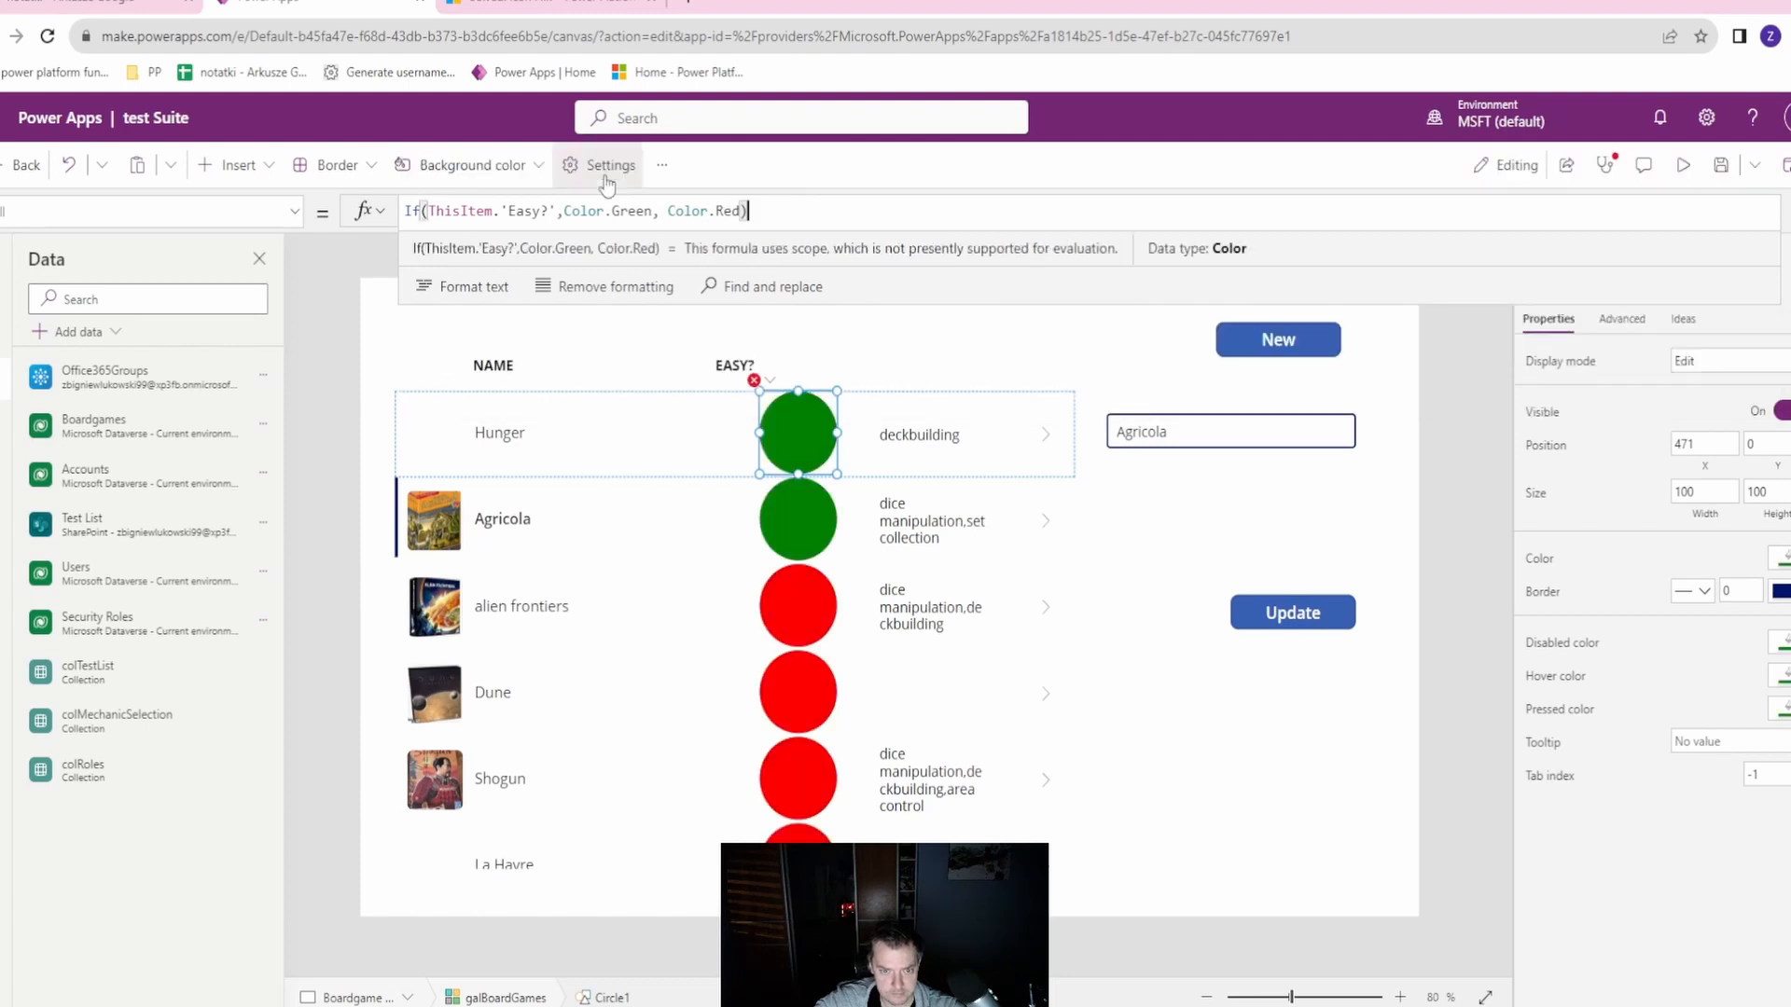
pyautogui.moveTo(672, 412)
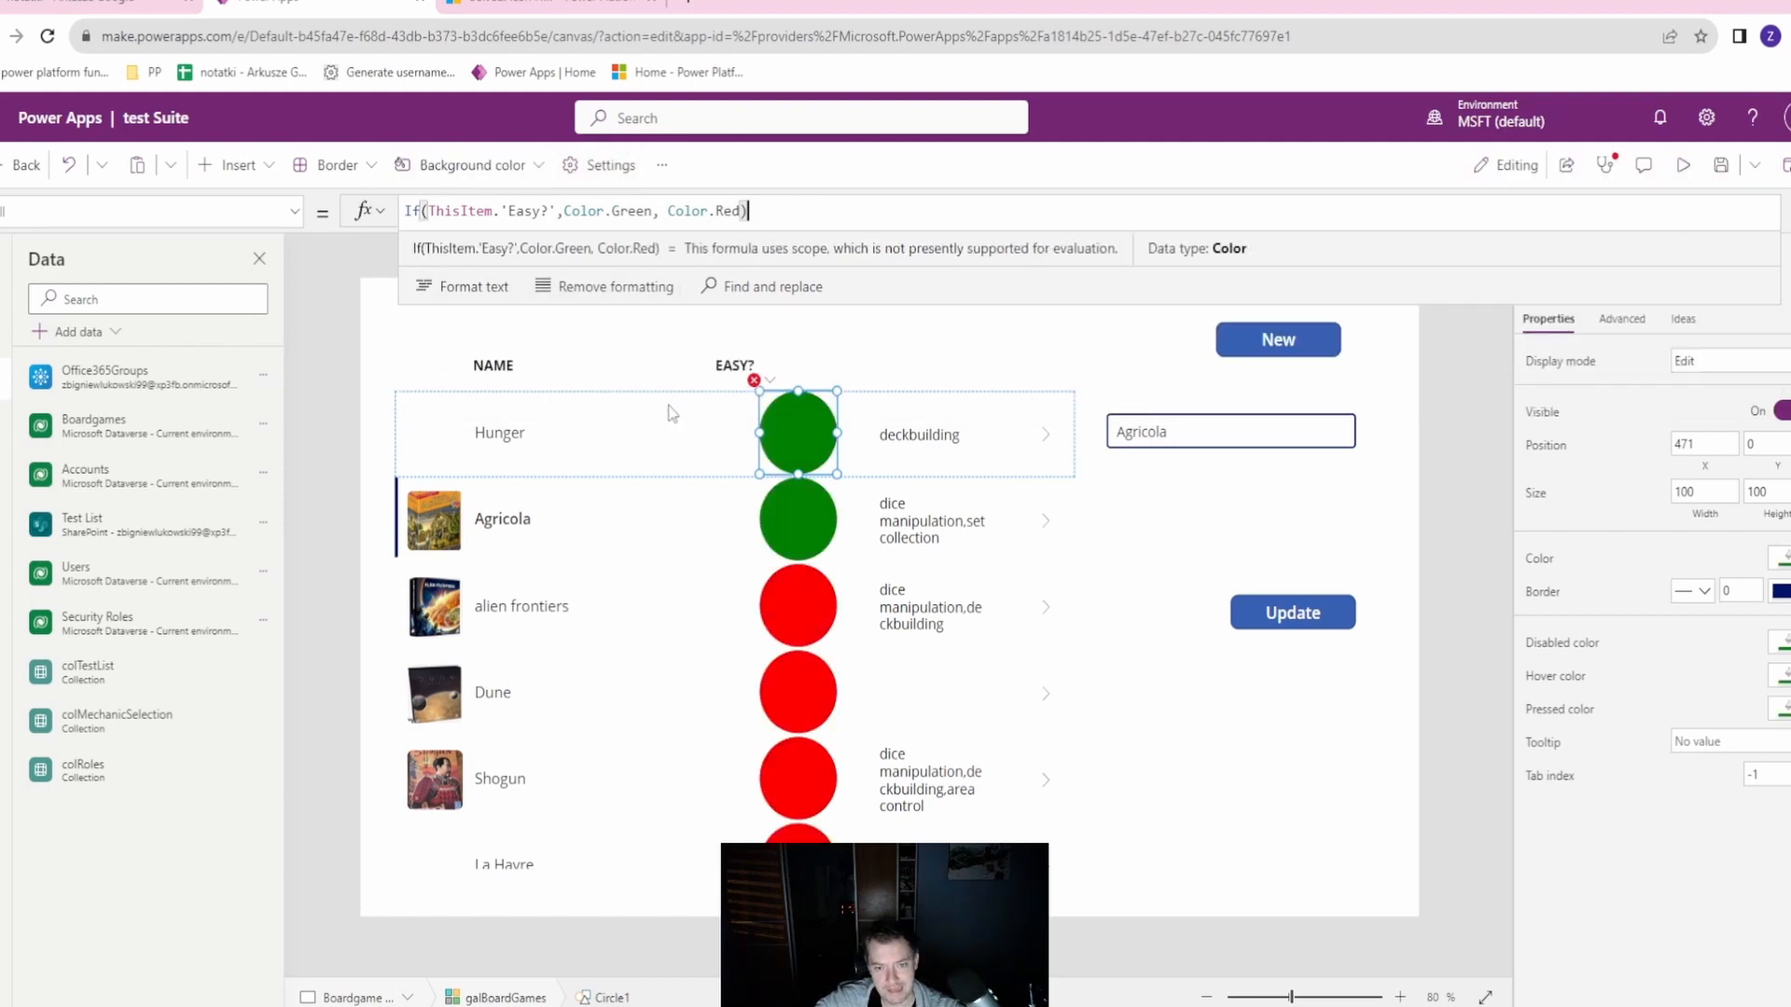
pyautogui.moveTo(711, 447)
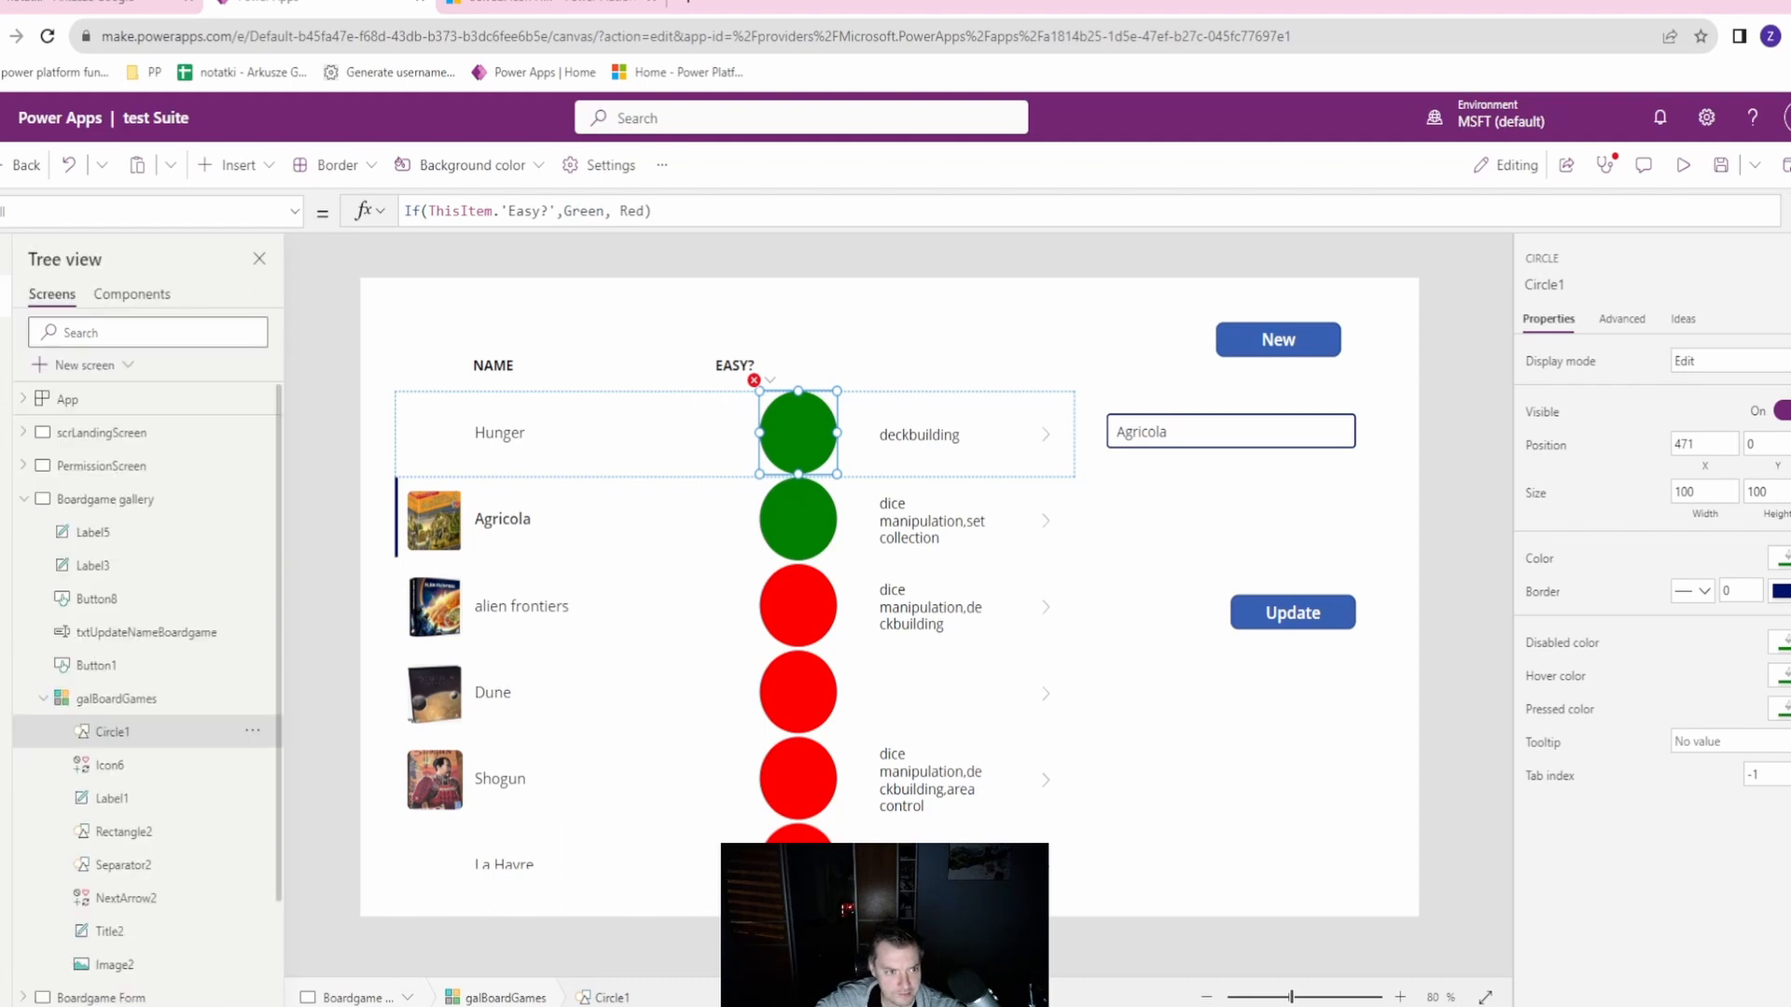
# Insert an icon into the gallery template and colour its check/cross marks white.
pyautogui.click(110, 765)
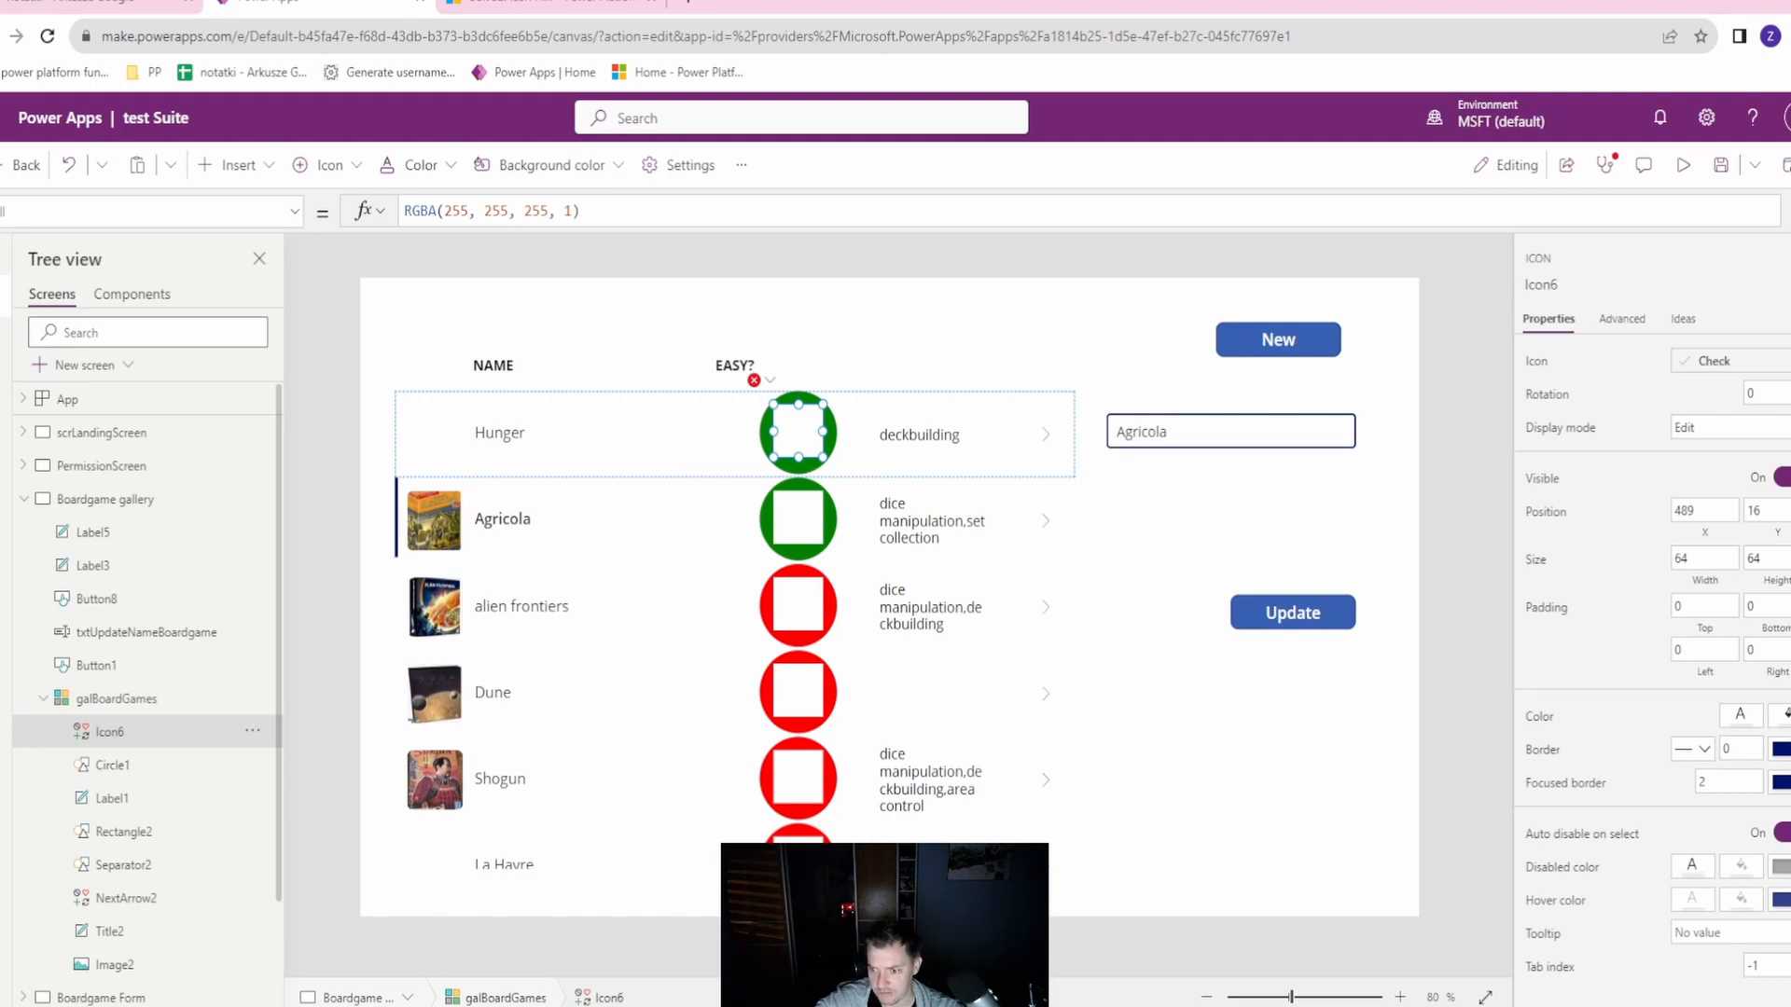
pyautogui.click(1740, 715)
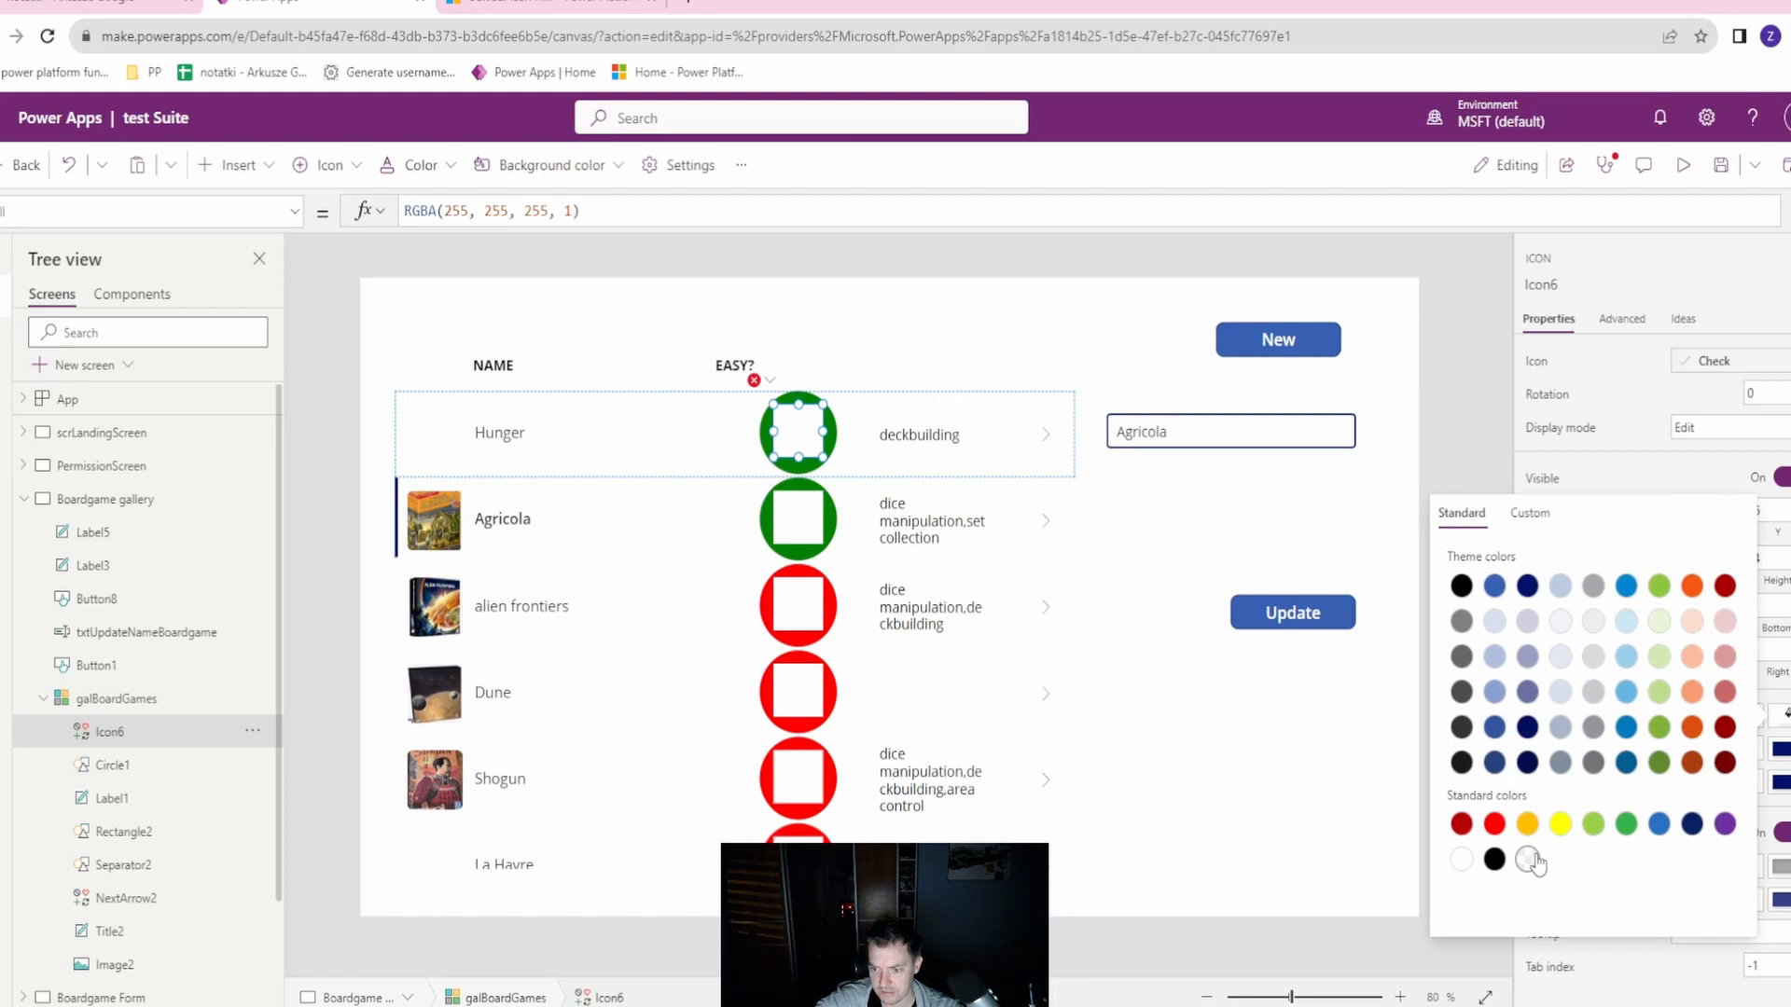
pyautogui.click(1494, 859)
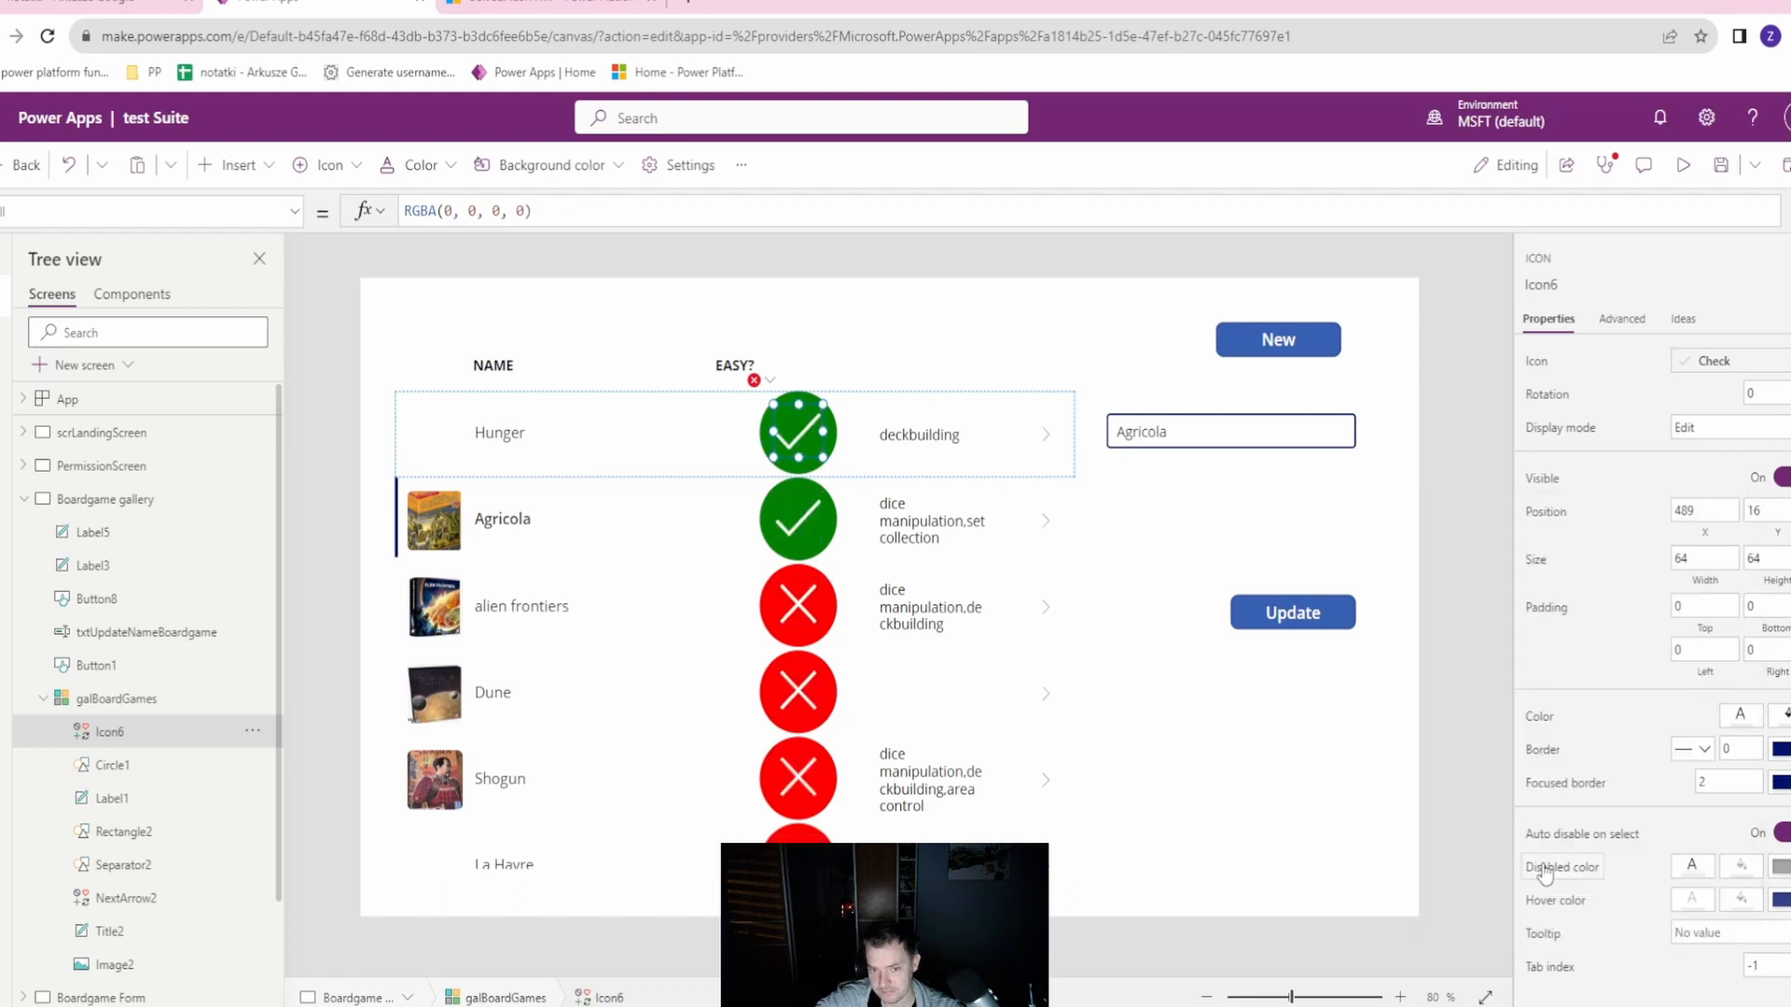
pyautogui.moveTo(656, 562)
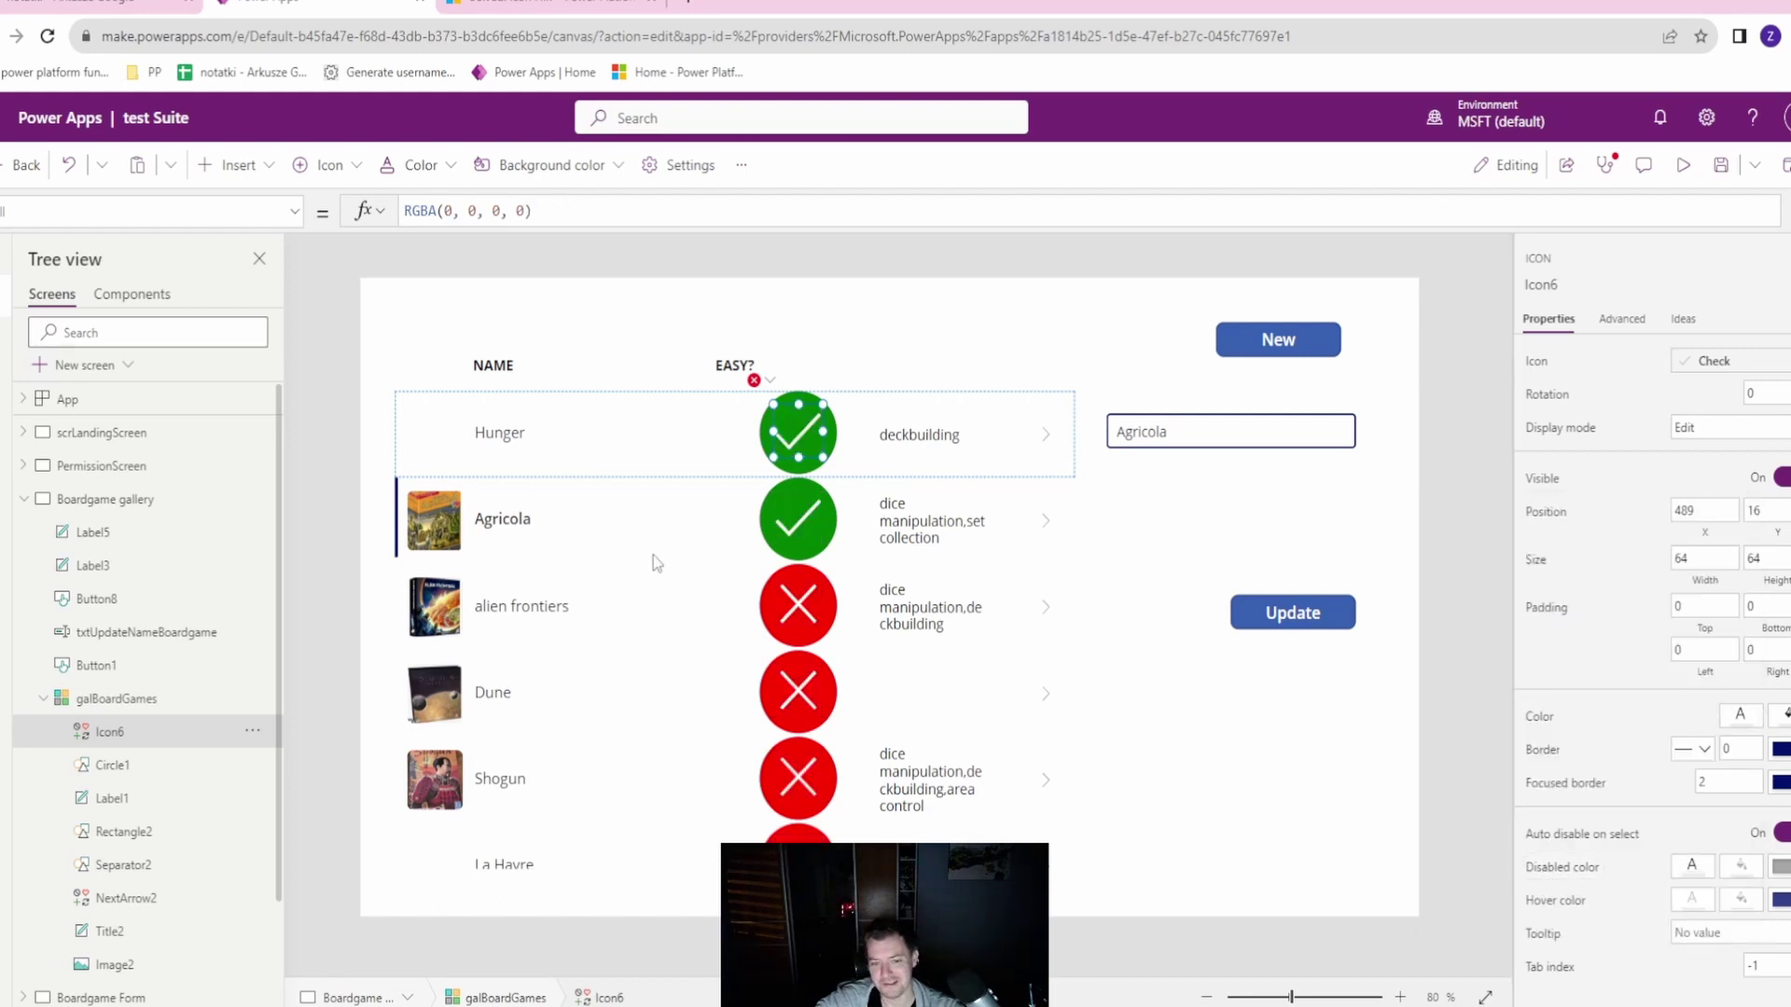
pyautogui.moveTo(765, 437)
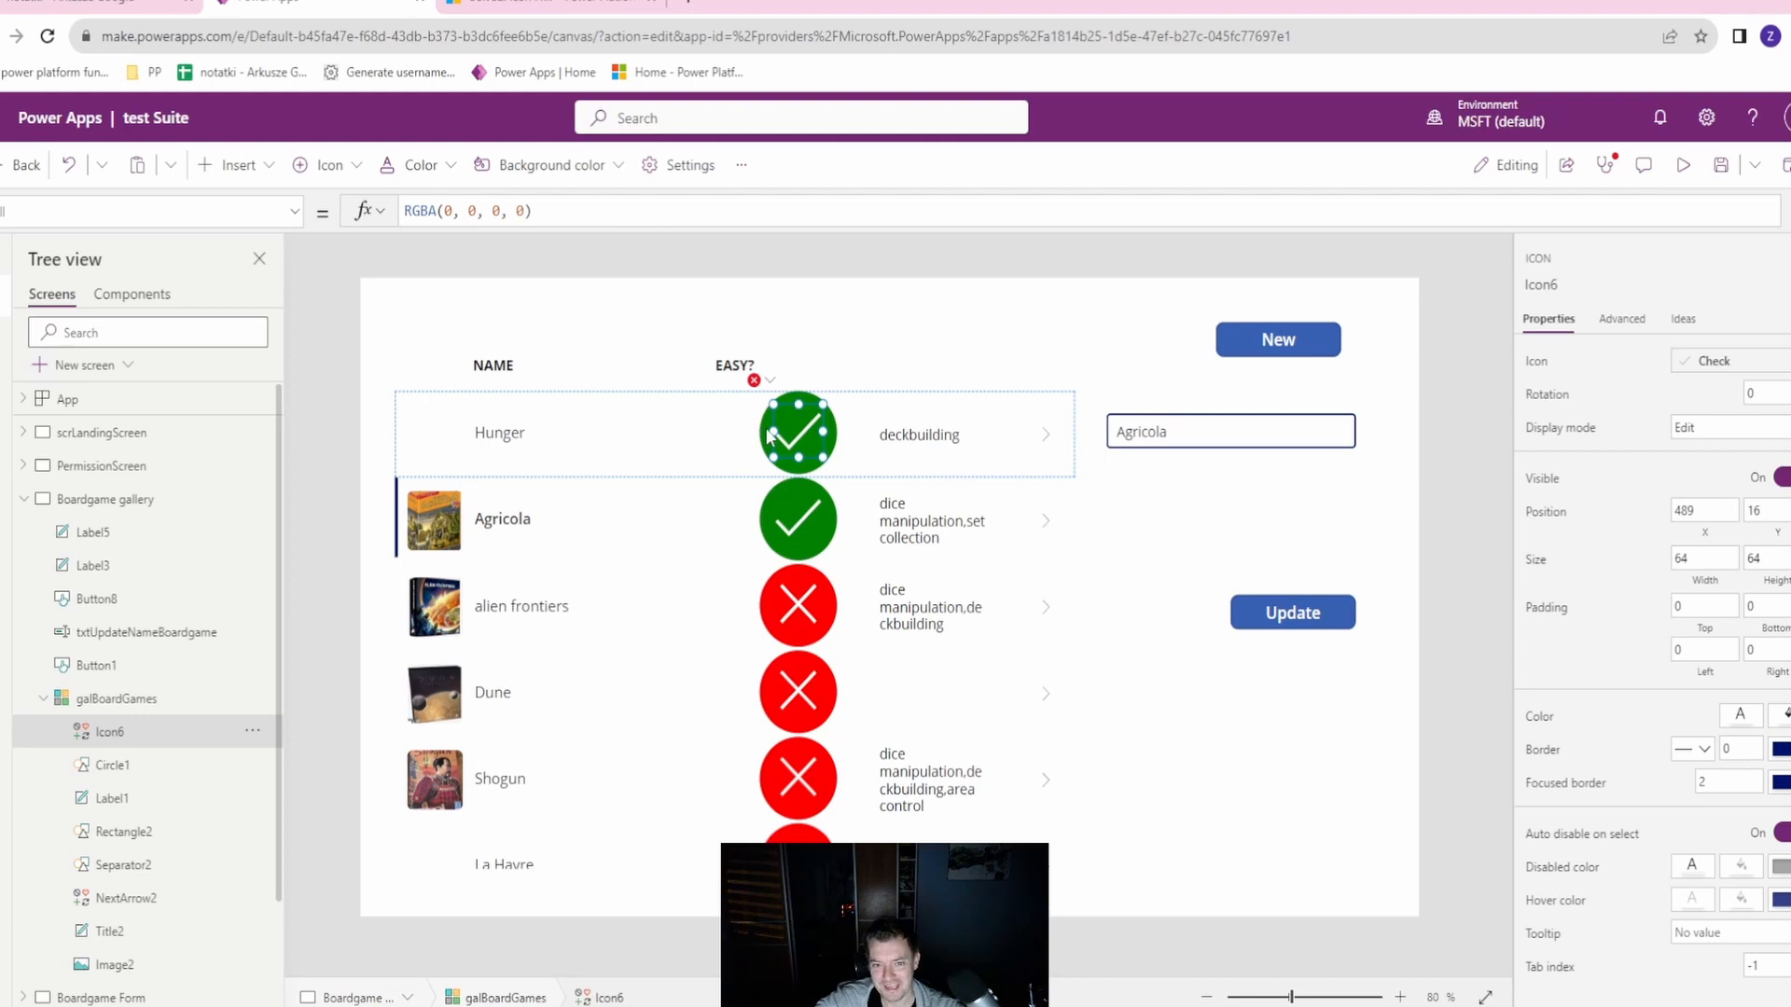
pyautogui.moveTo(853, 407)
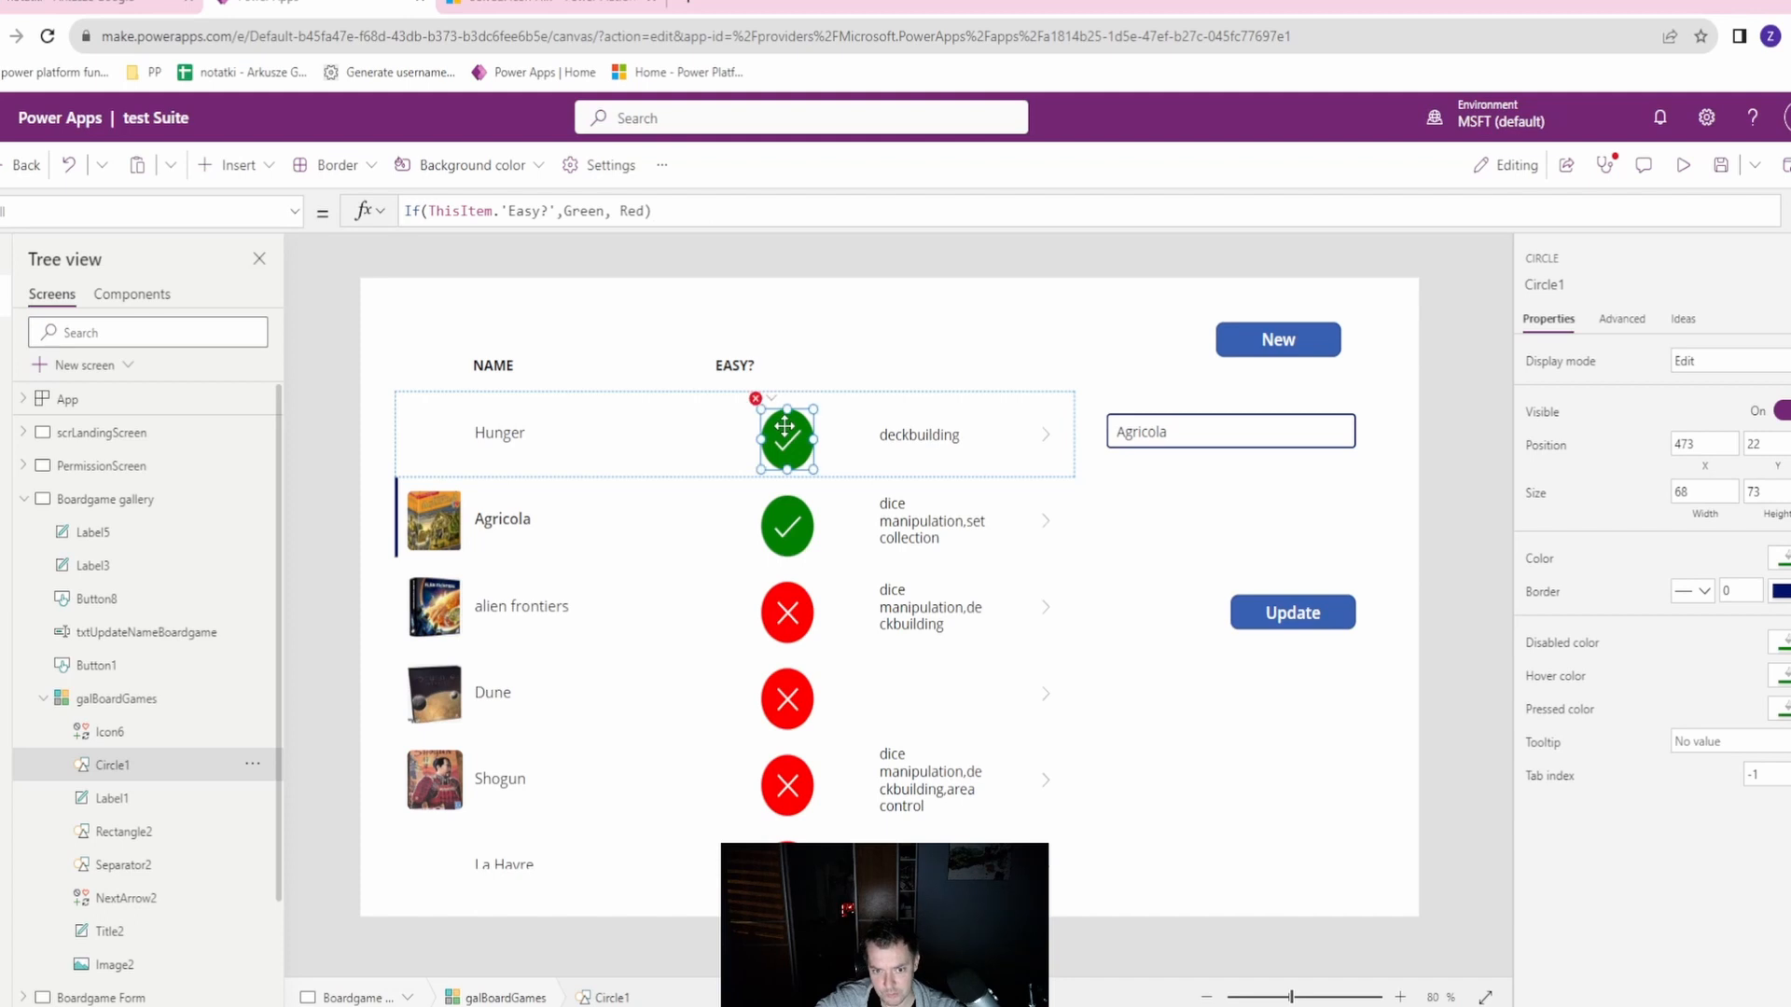
# Select the check icon and adjust its size and horizontal position.
pyautogui.click(753, 400)
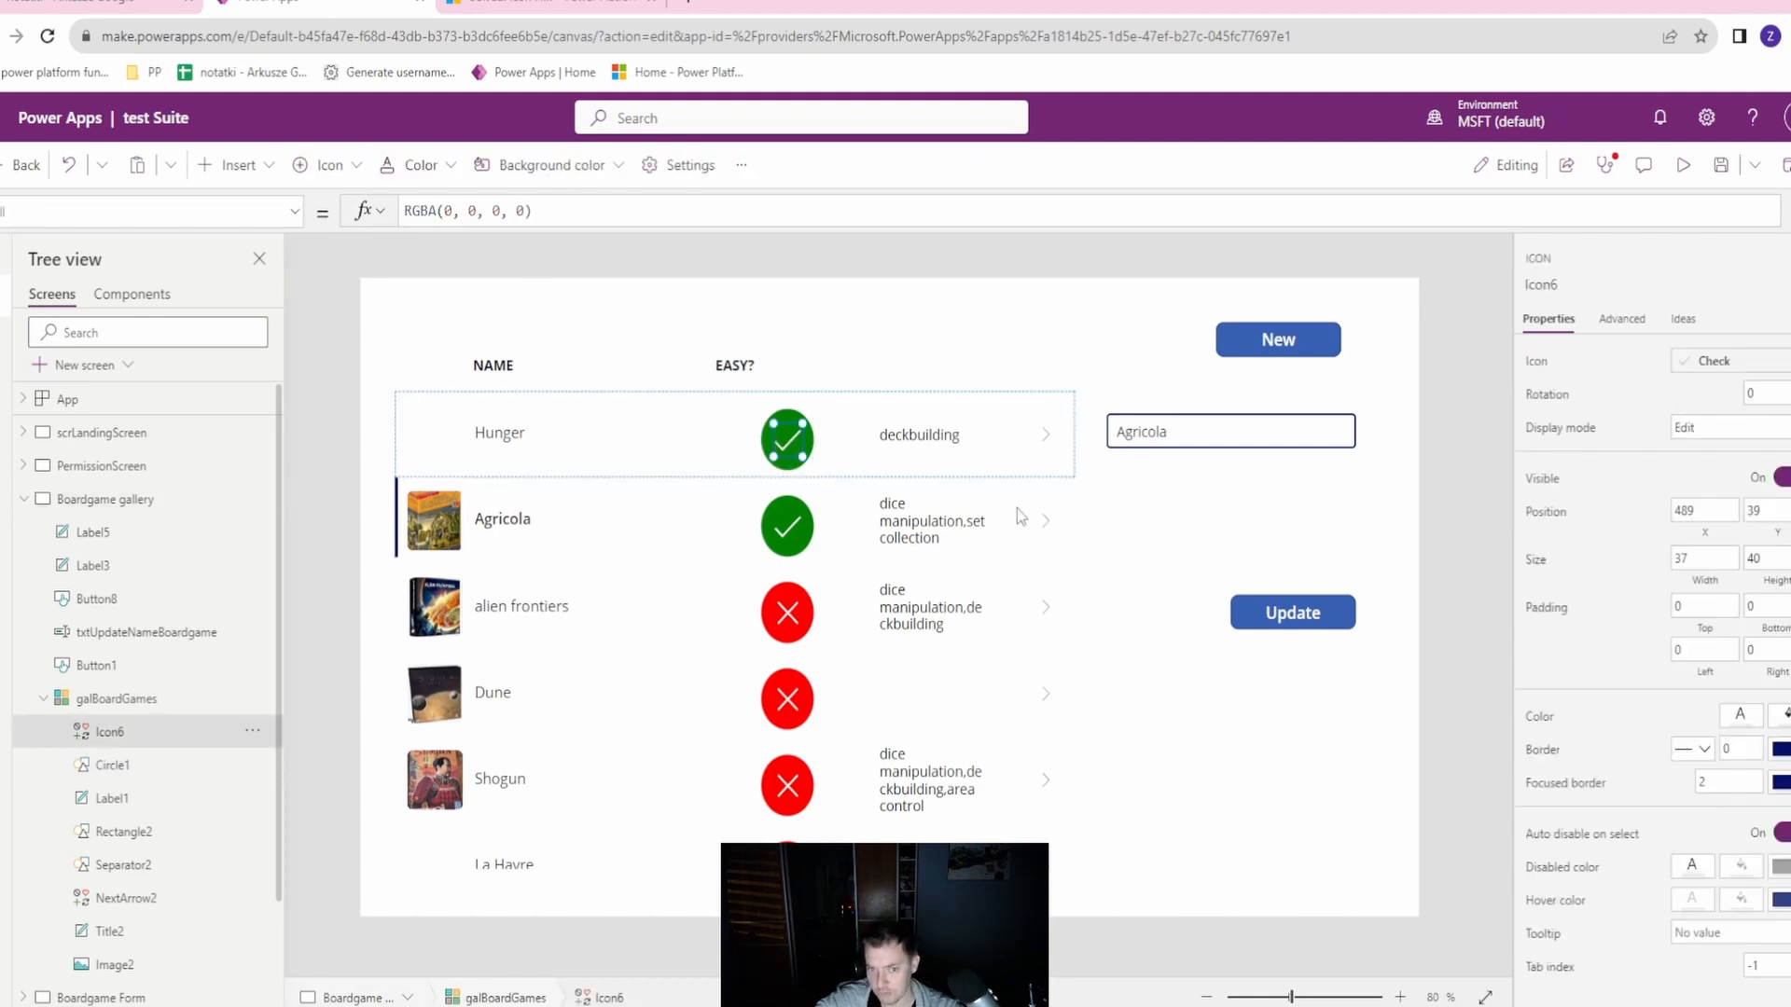
pyautogui.moveTo(1630, 579)
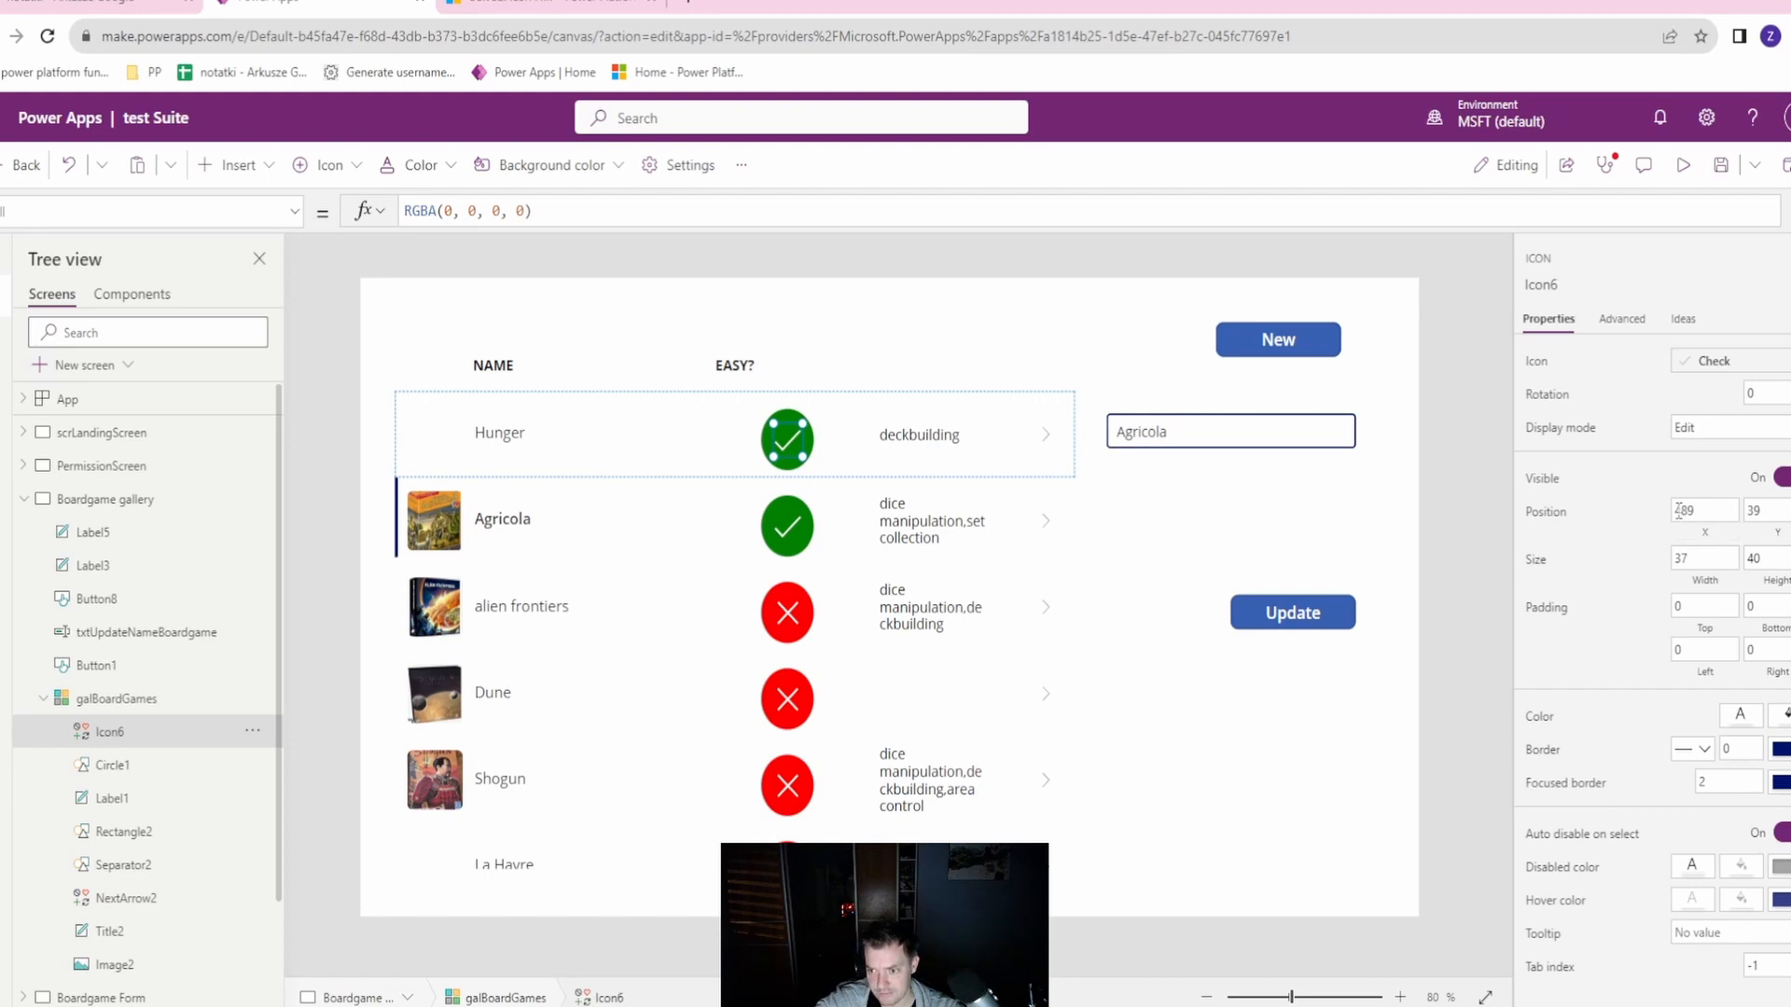
pyautogui.click(1704, 510)
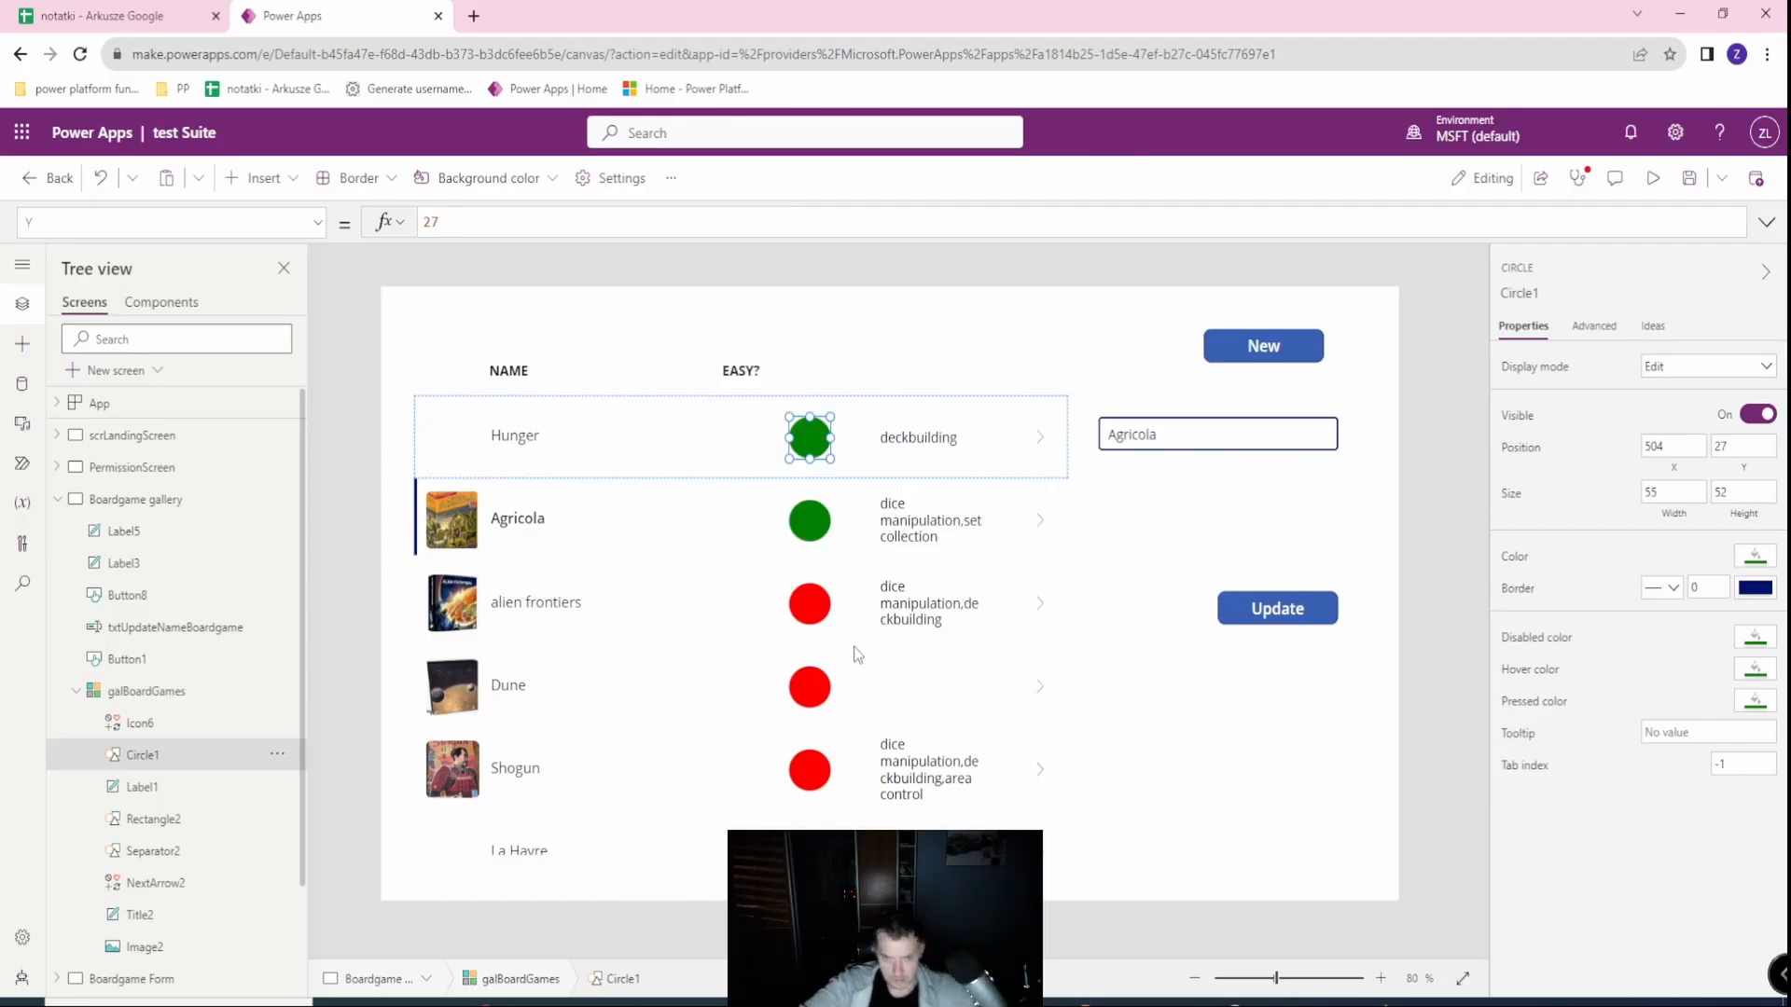
pyautogui.moveTo(1510, 449)
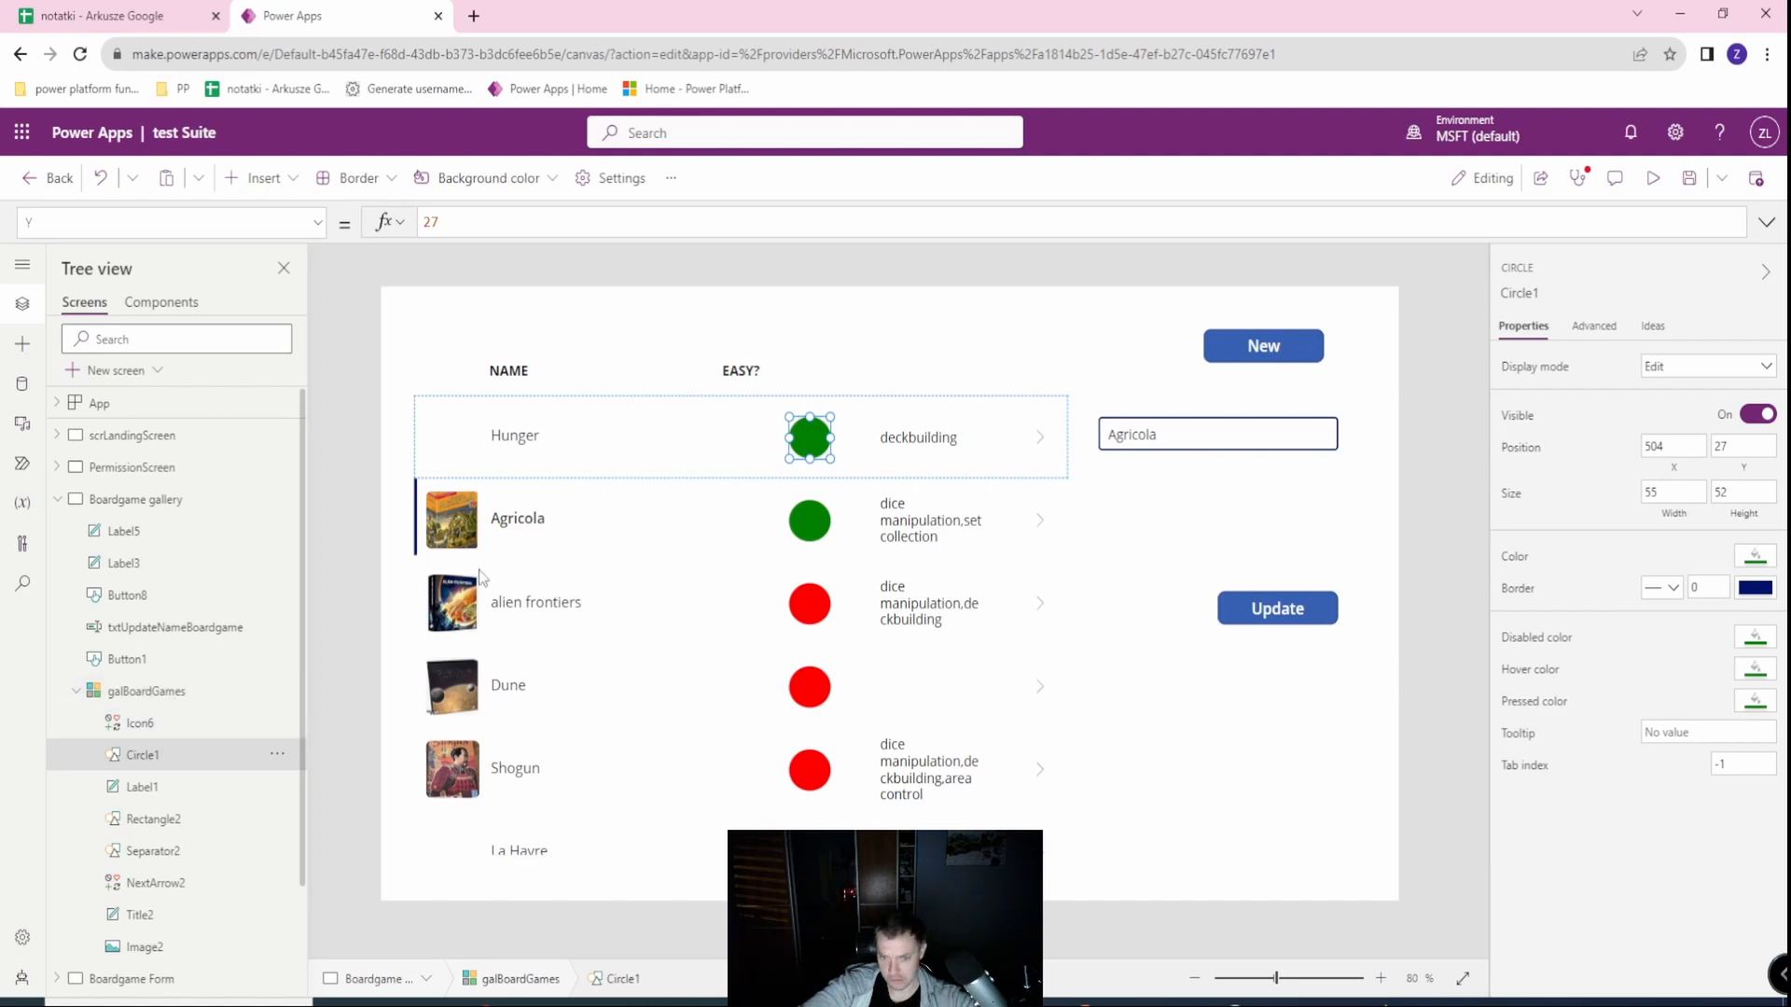
pyautogui.moveTo(1510, 451)
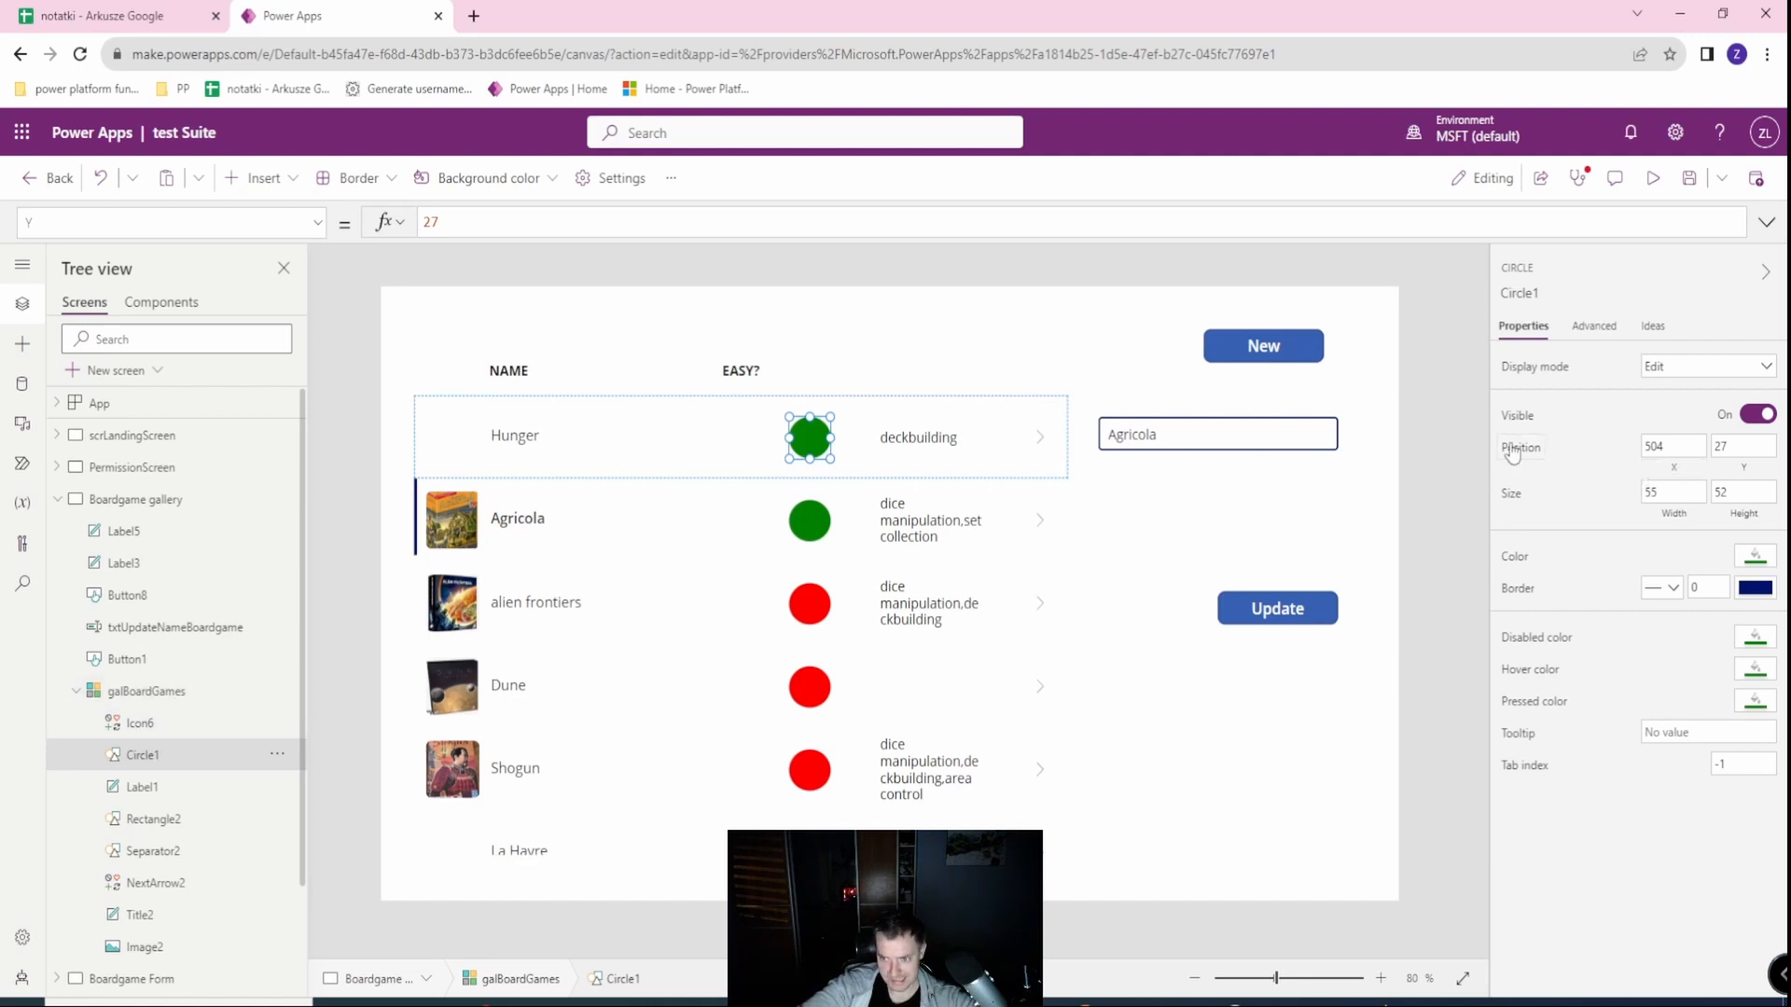
pyautogui.moveTo(1670, 446)
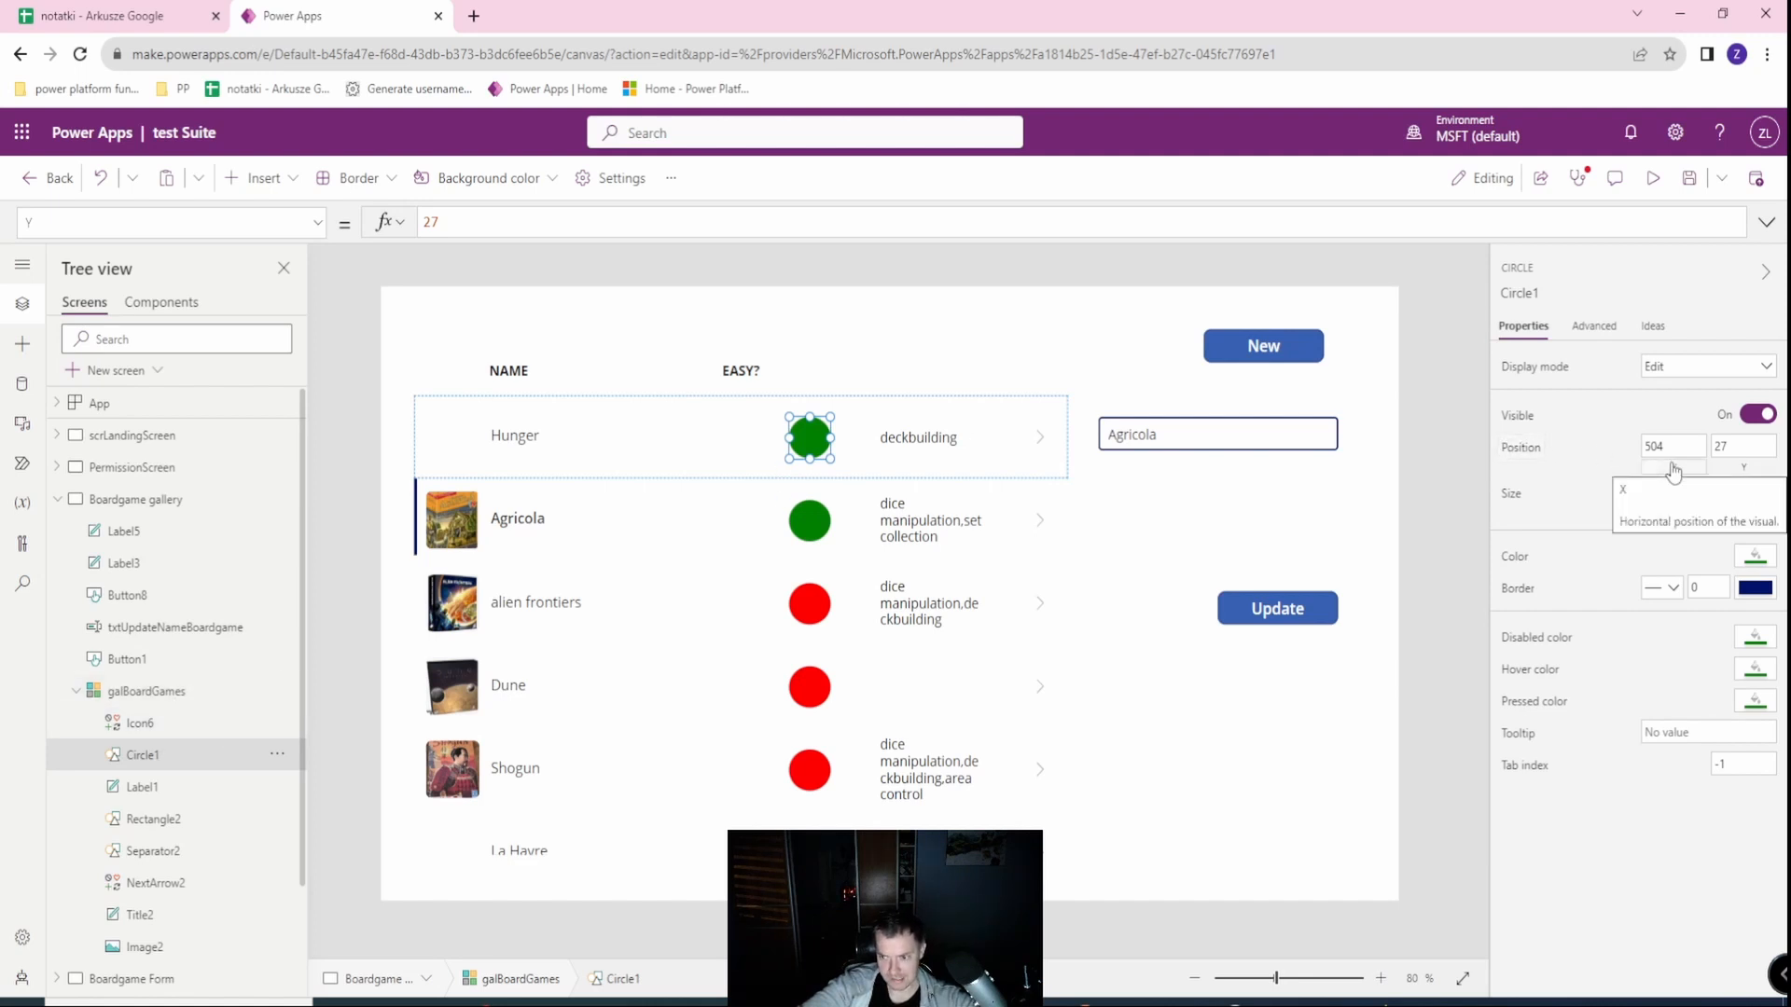
# Set Circle1's X and Y to Icon6.X and Icon6.Y so the marks sit centred.
pyautogui.click(1670, 447)
pyautogui.write('419')
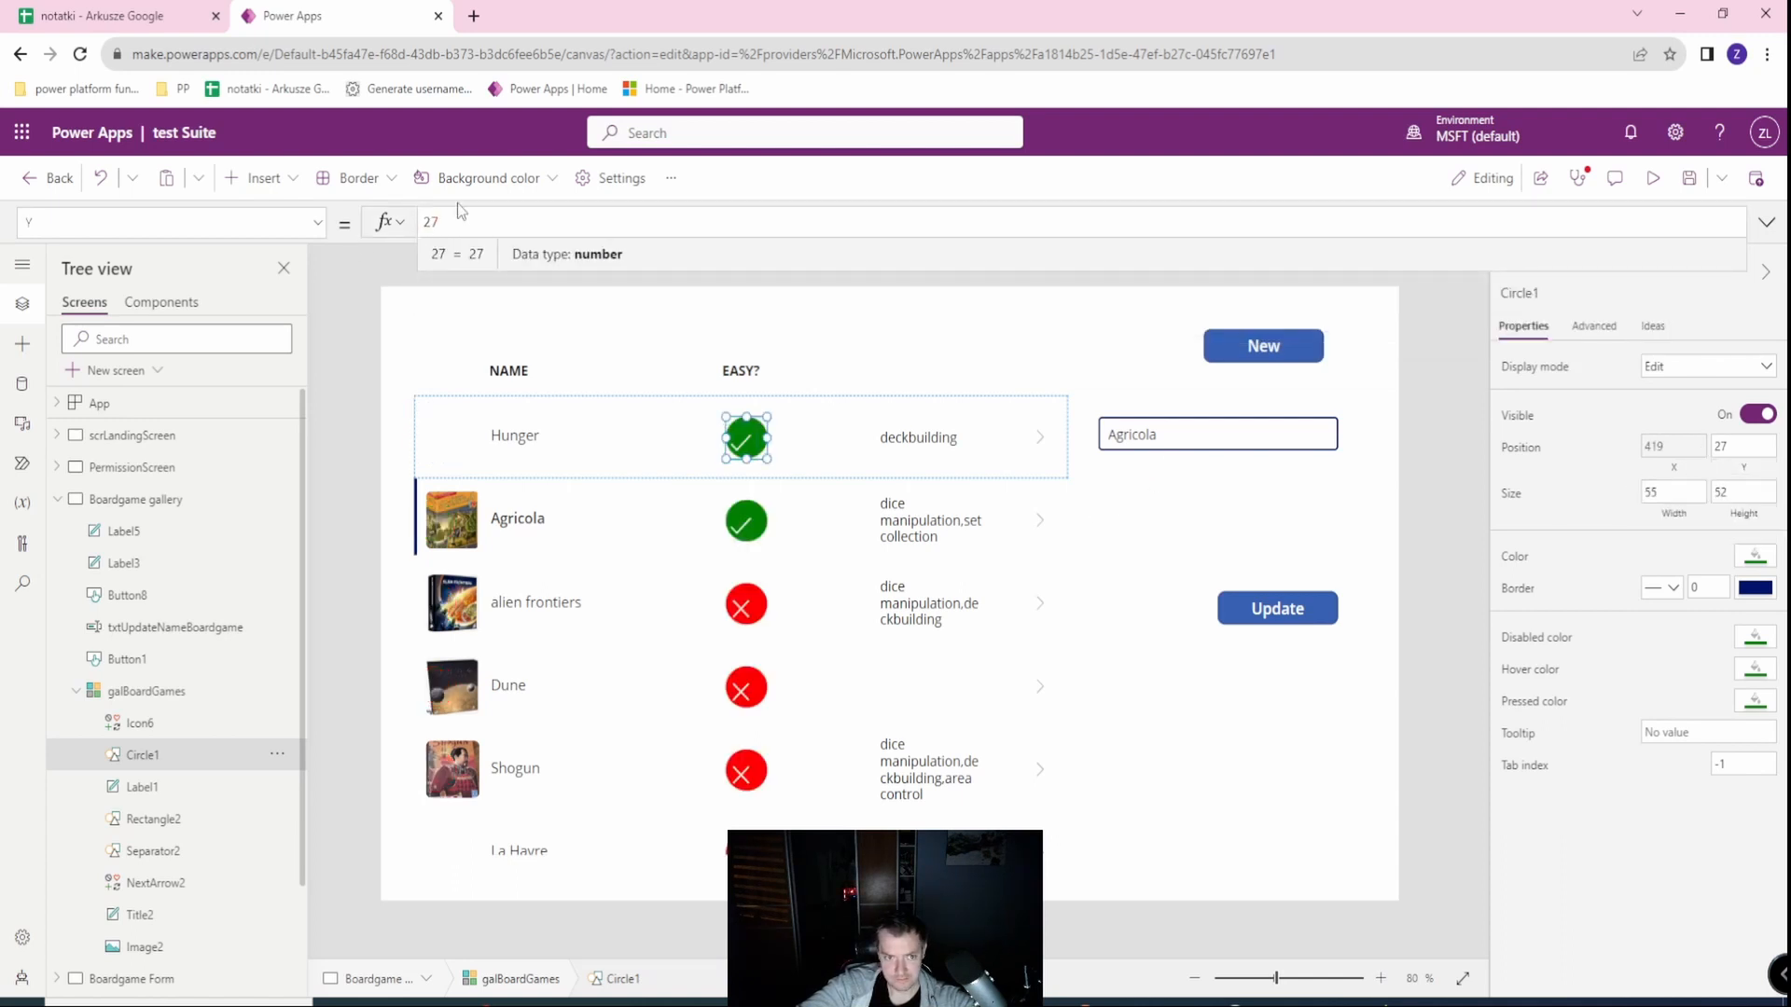
pyautogui.write('Ico')
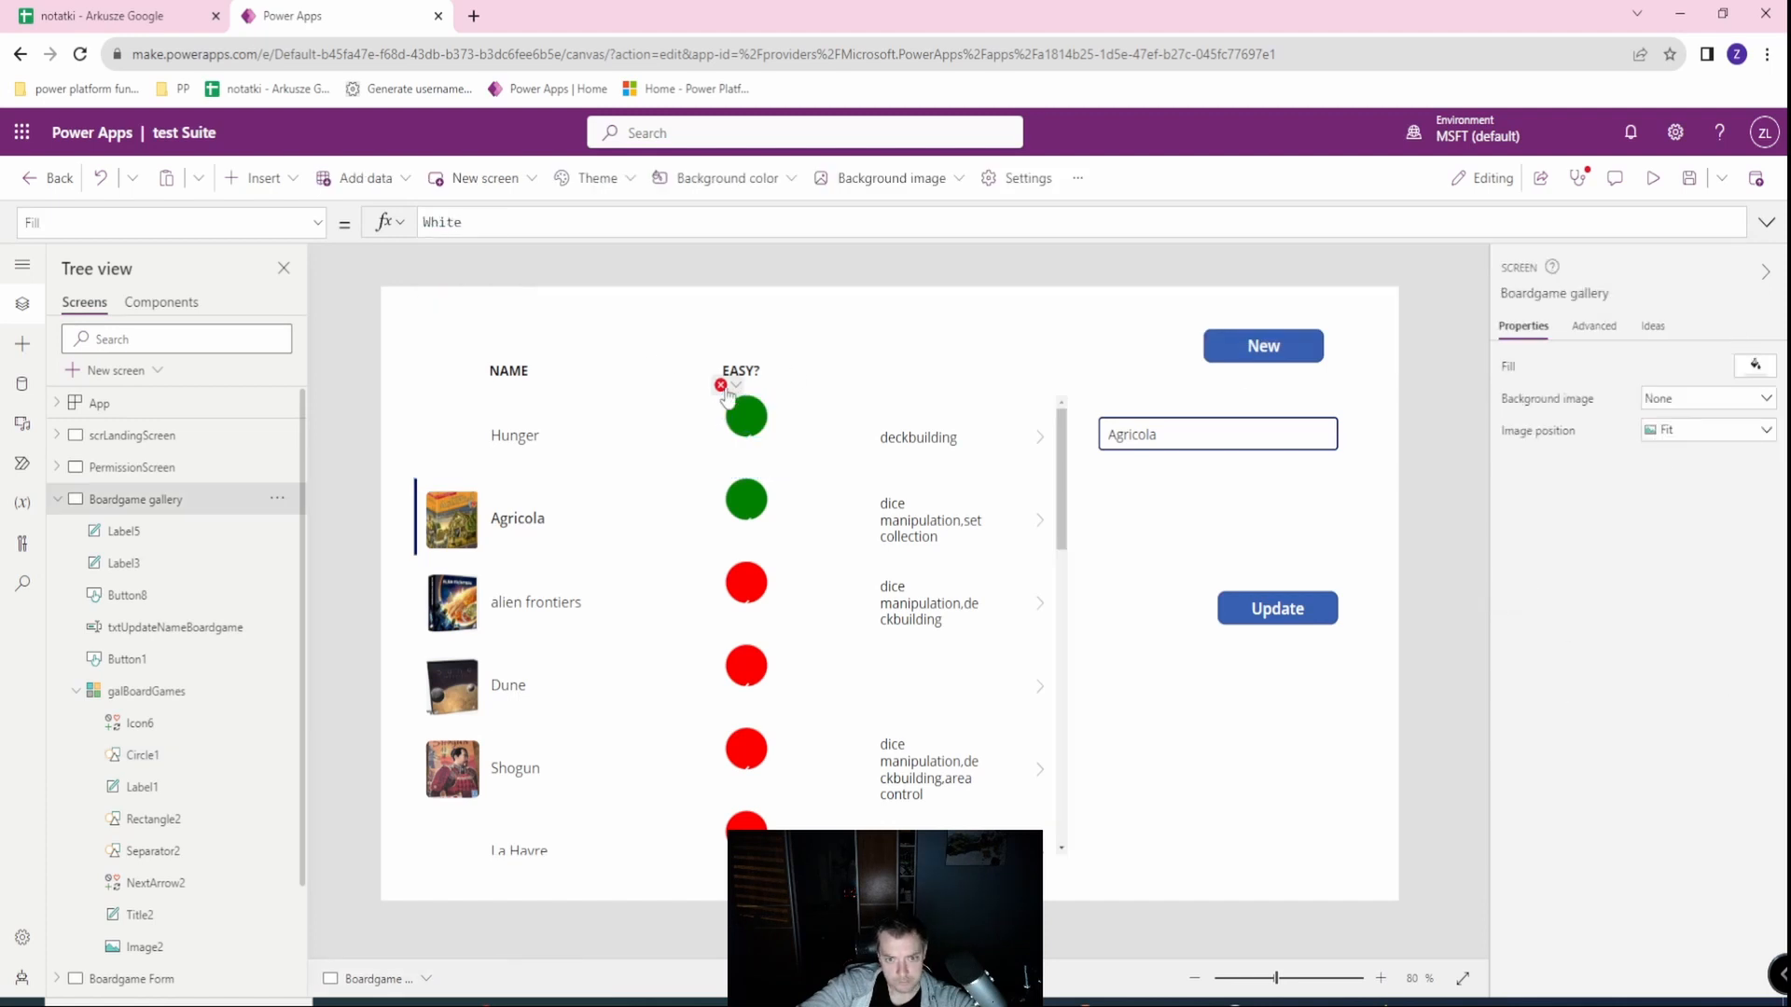
pyautogui.click(746, 416)
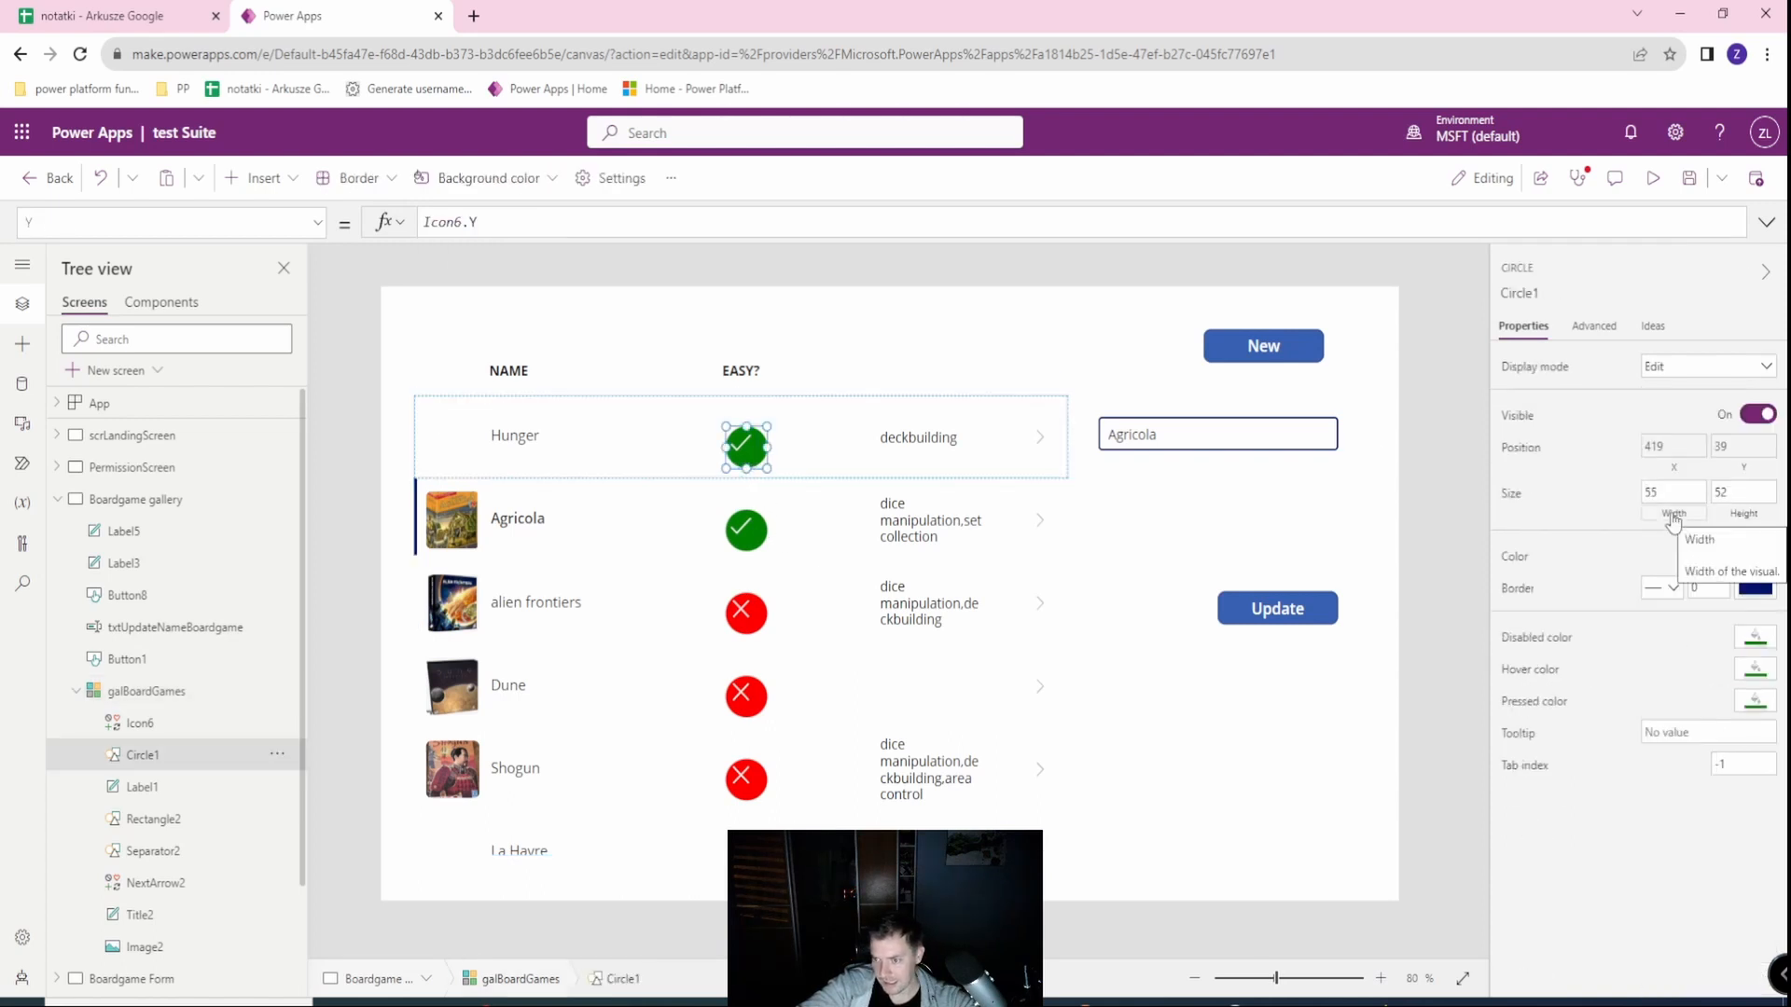
# Set Circle1's Width to Icon6.Width and Height to Icon6.Height, giving 40 by 40.
pyautogui.click(1672, 503)
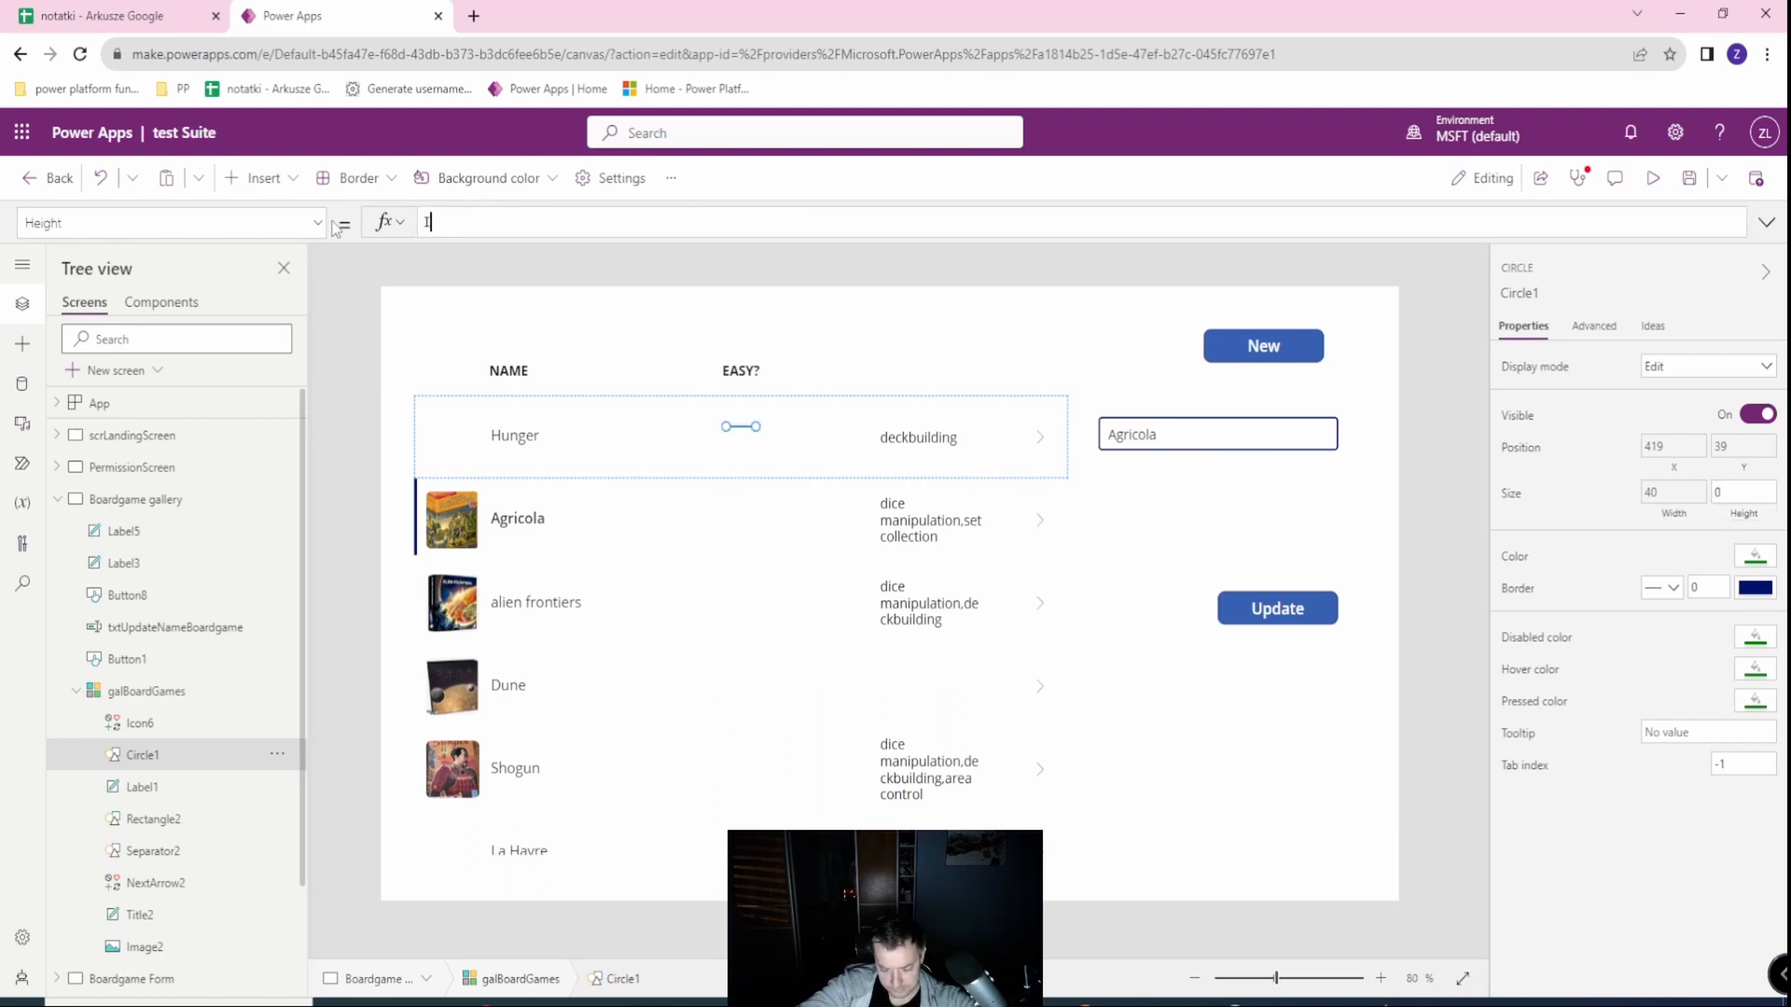
pyautogui.write('Icon6.H')
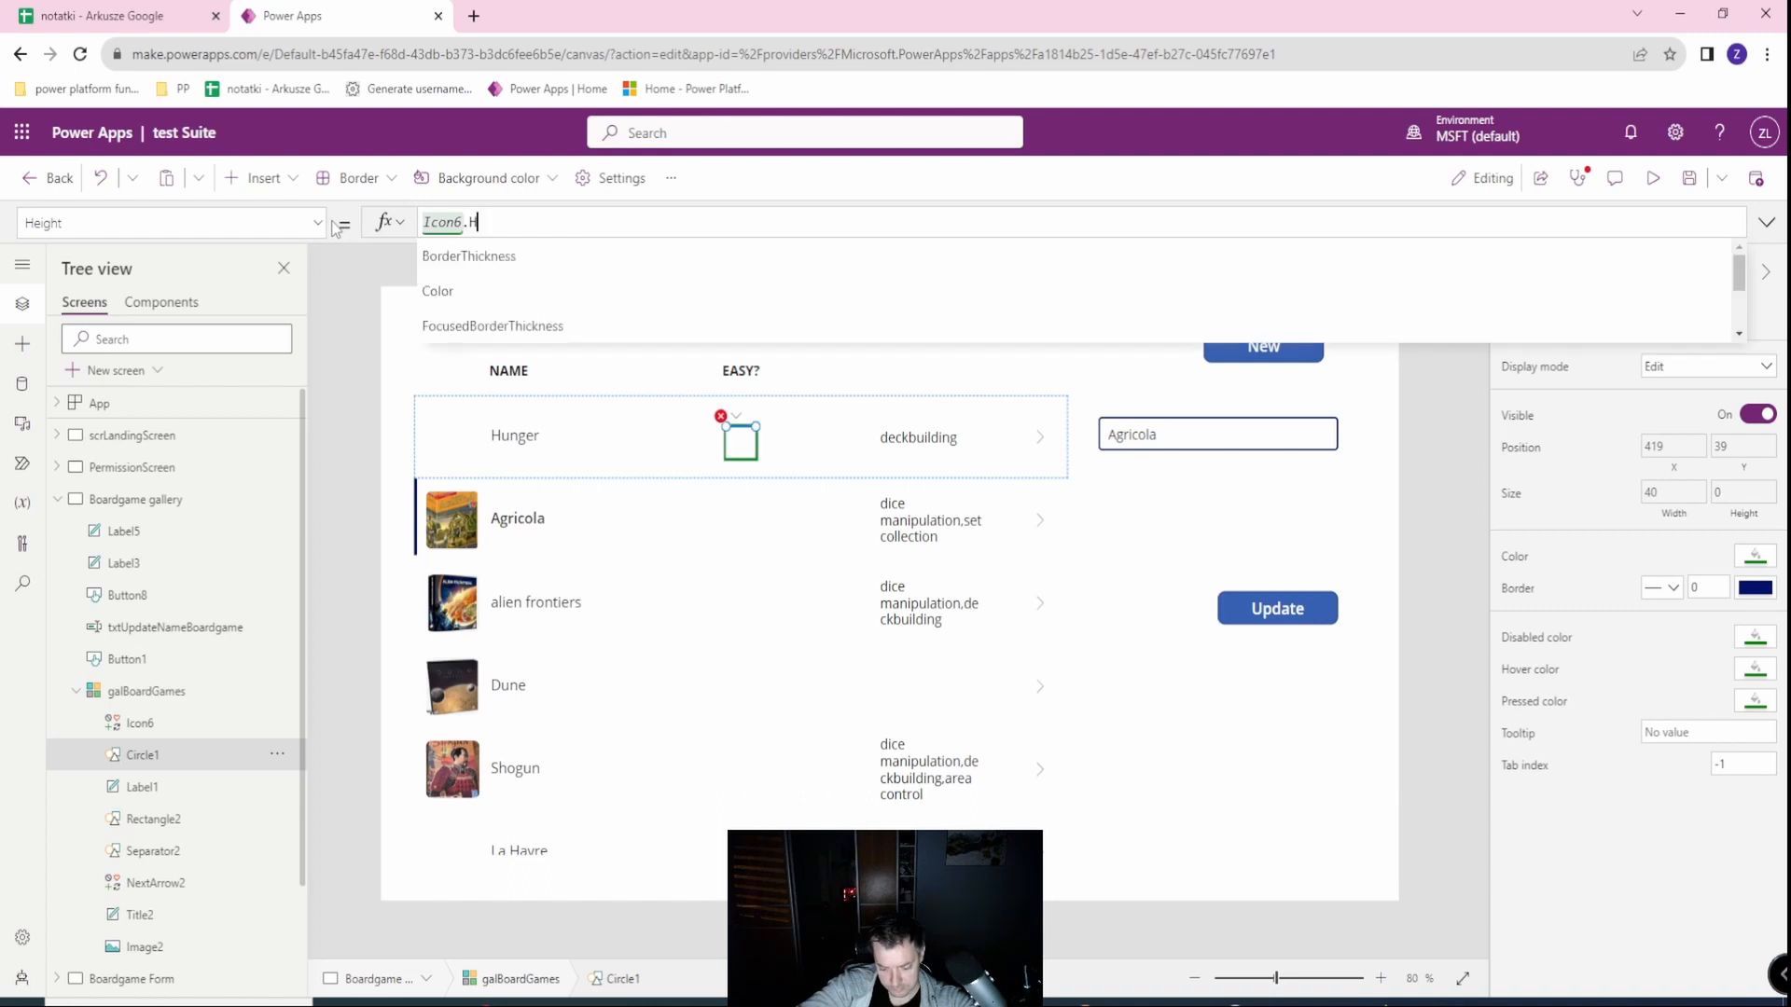
pyautogui.write('eight')
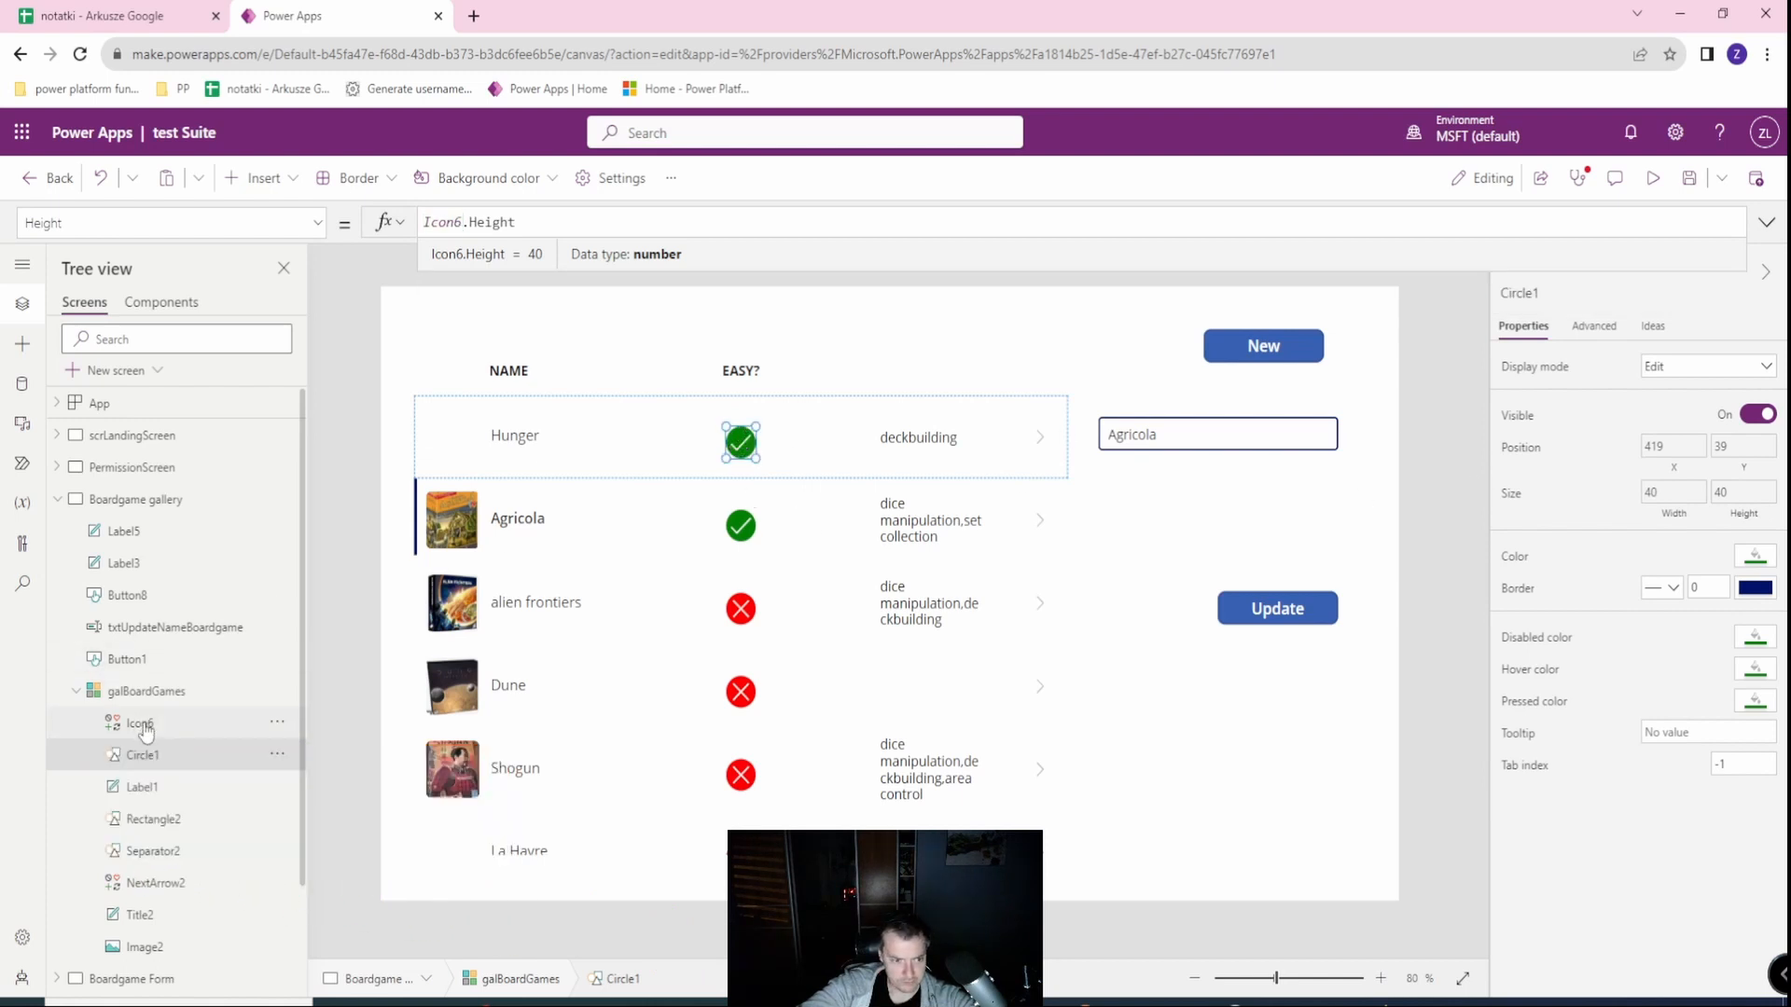
# Select Icon6 to set its four paddings to Icon6.Width/8.
pyautogui.click(139, 723)
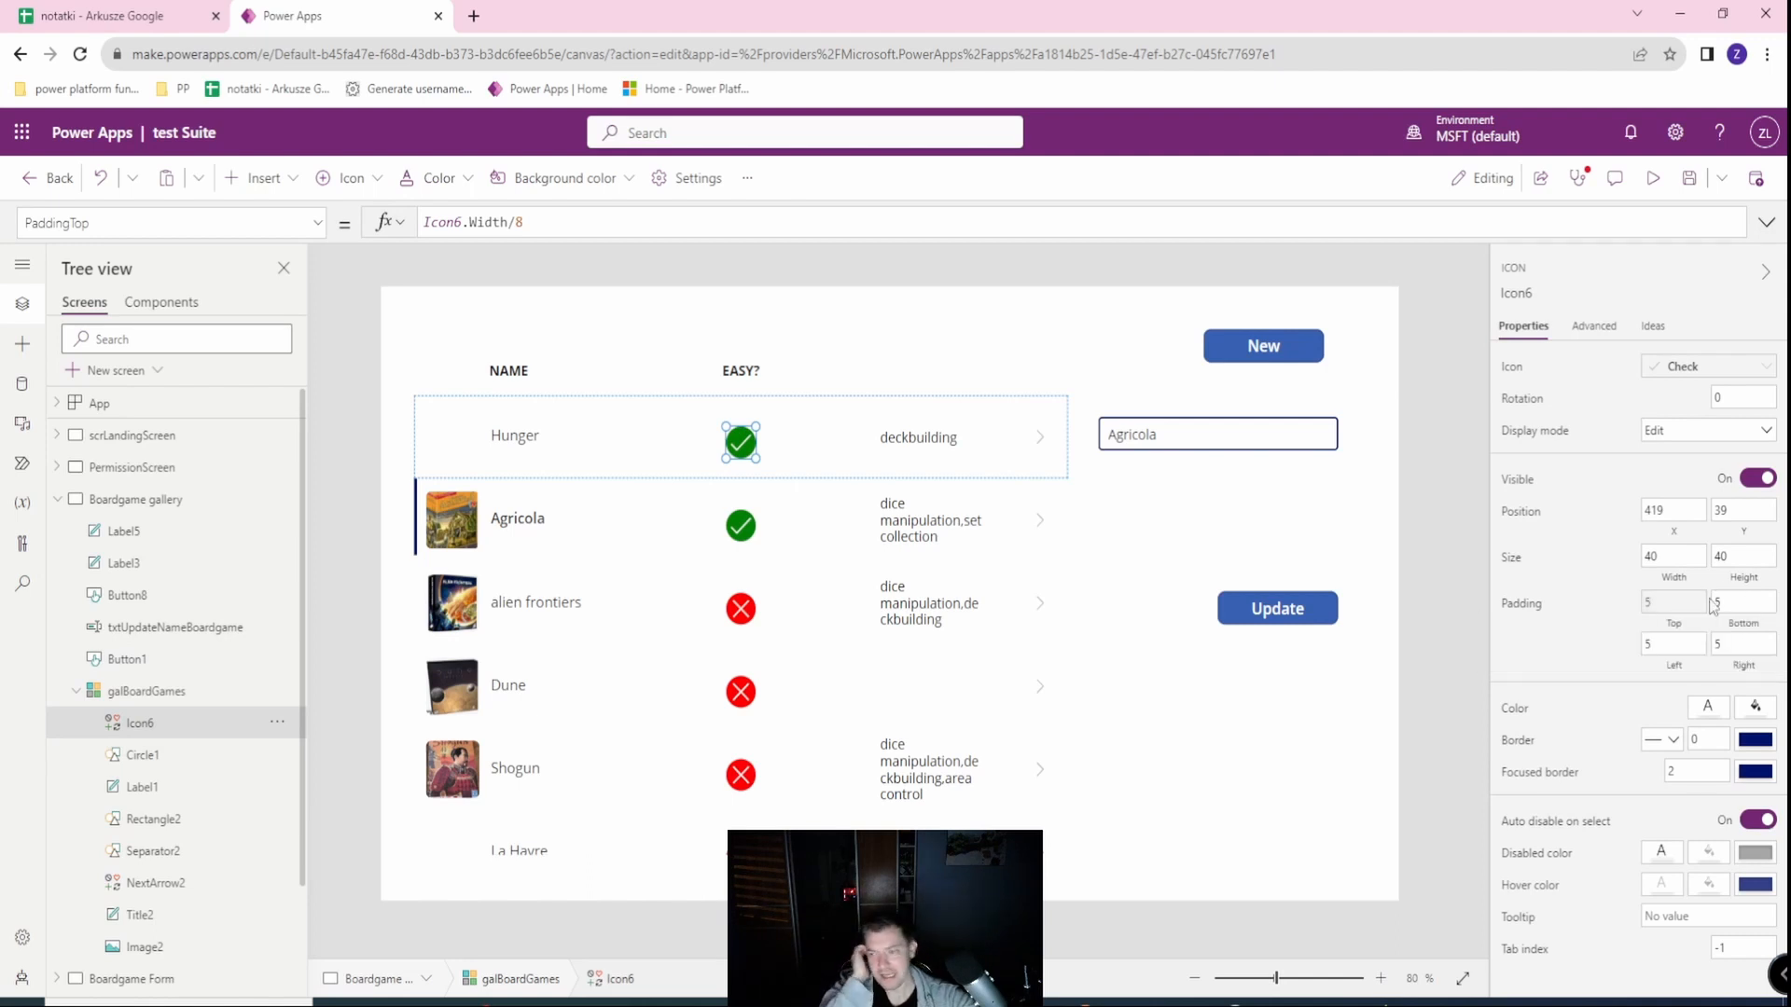
pyautogui.moveTo(1735, 602)
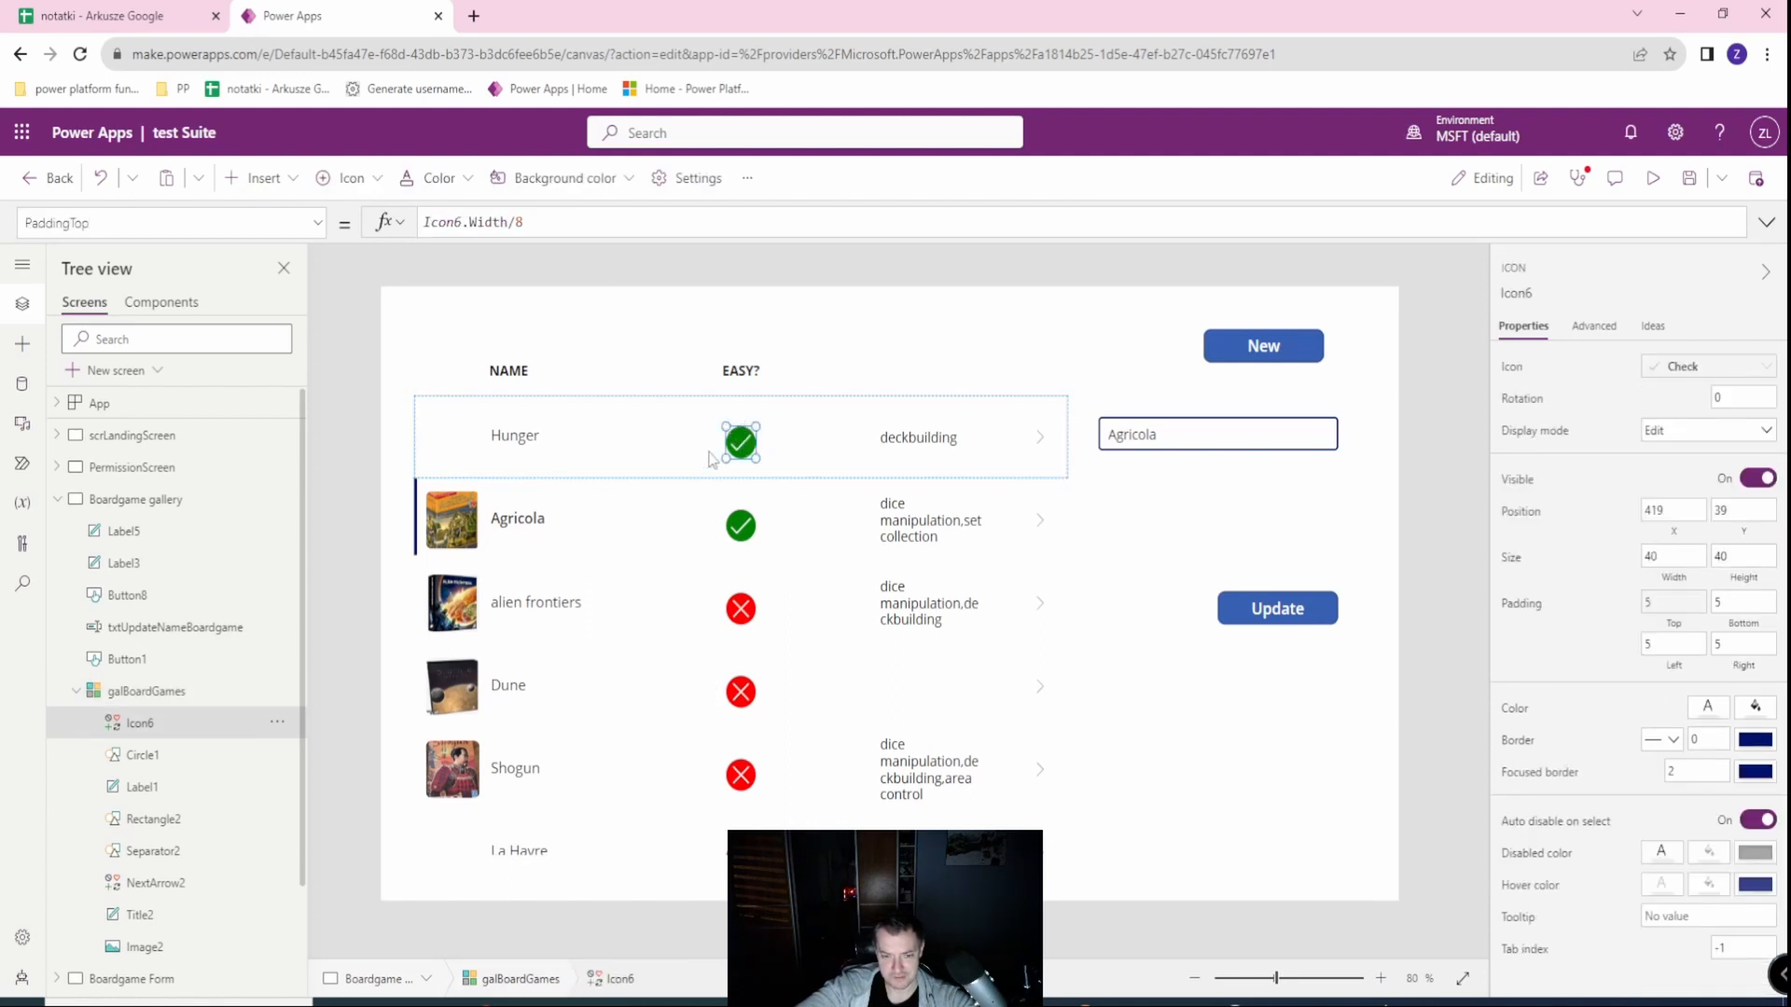
pyautogui.moveTo(662, 510)
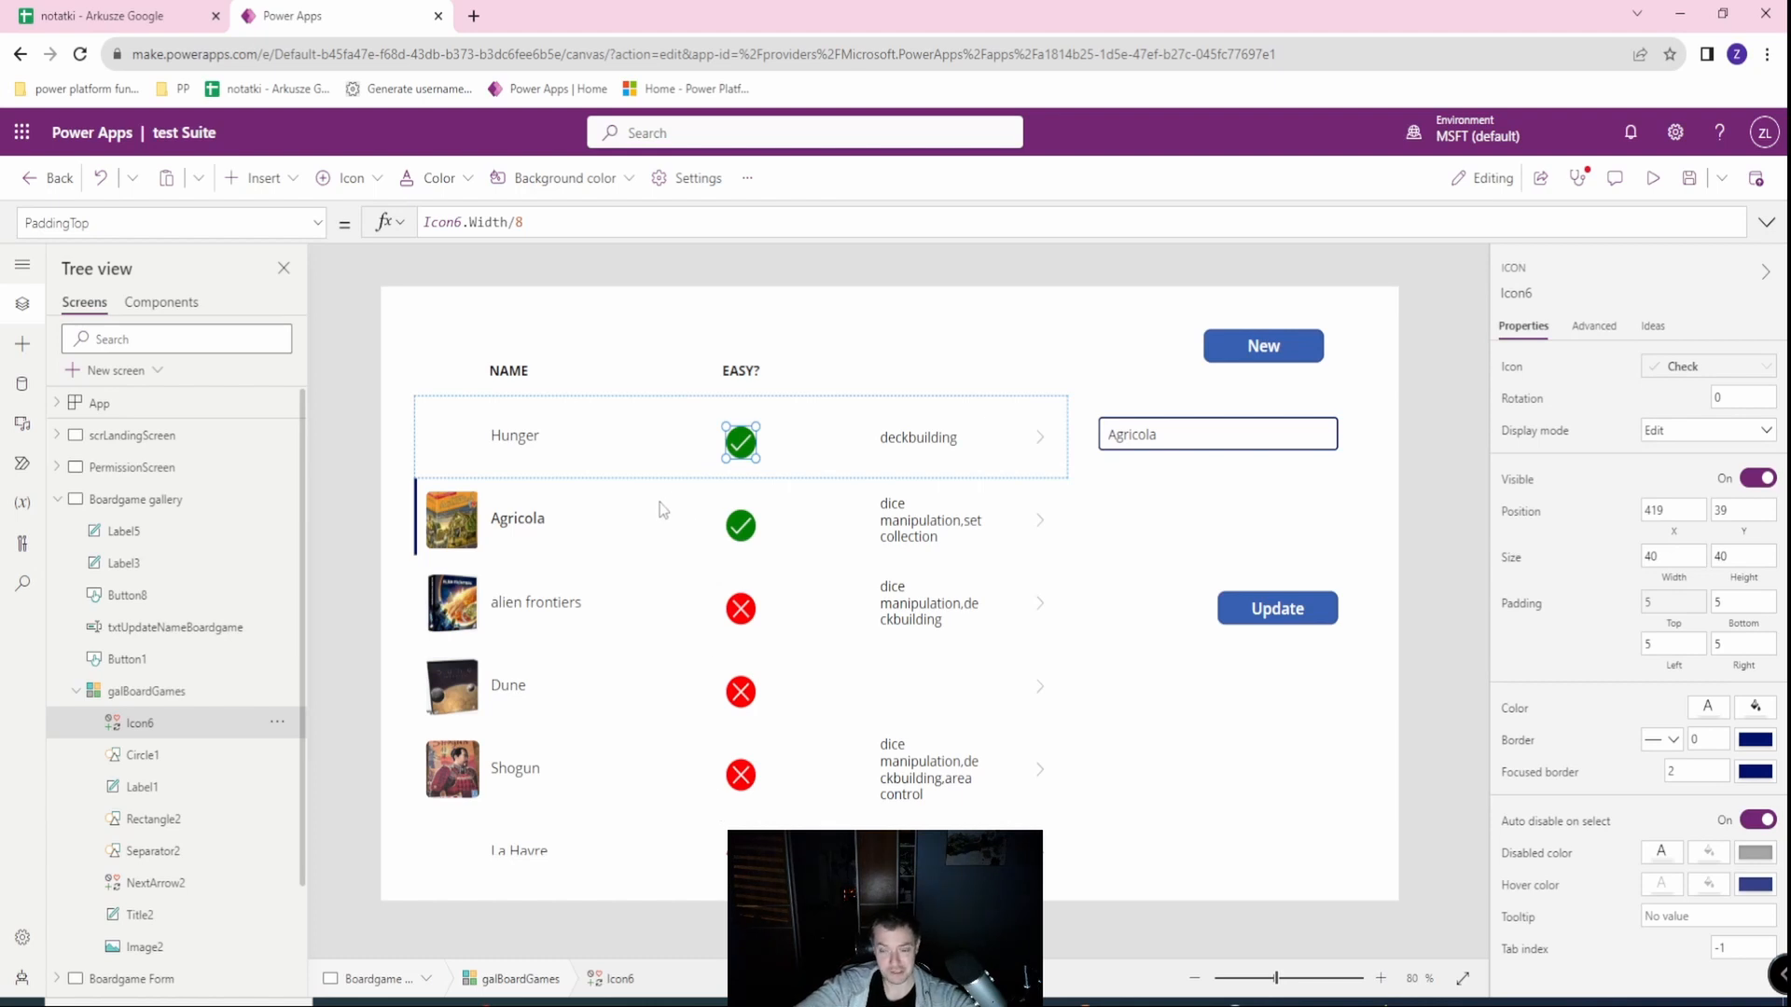
pyautogui.moveTo(609, 530)
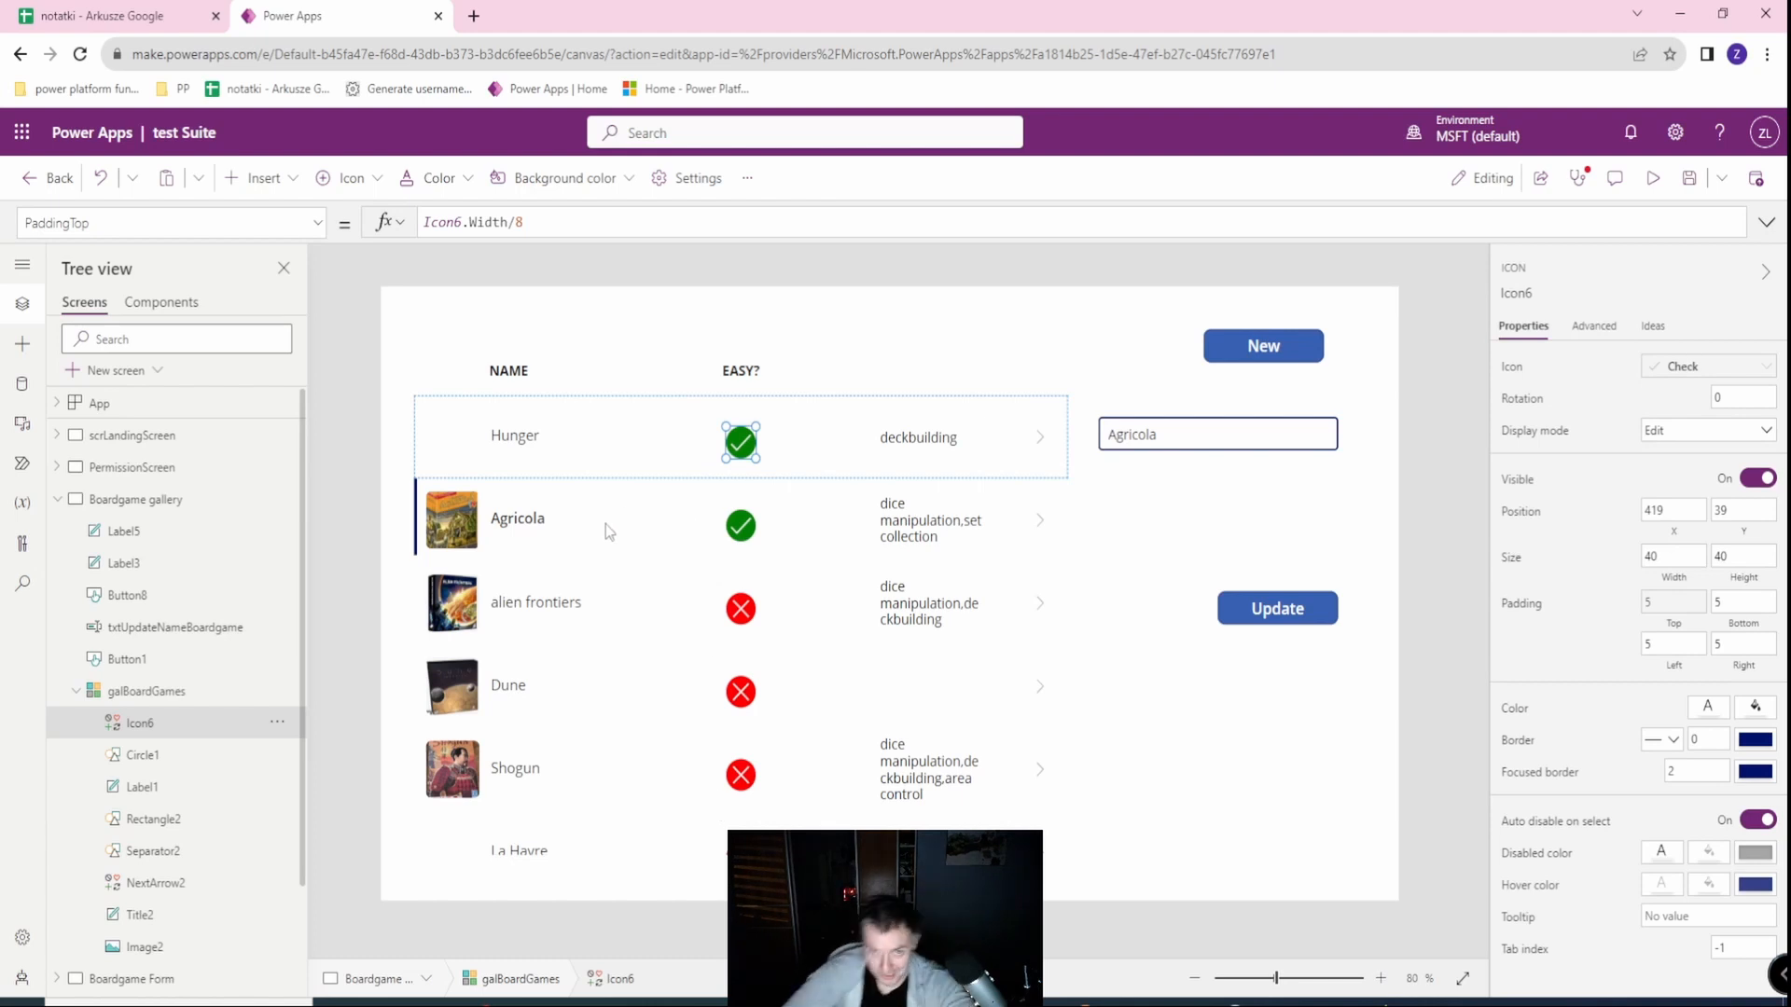
pyautogui.moveTo(609, 500)
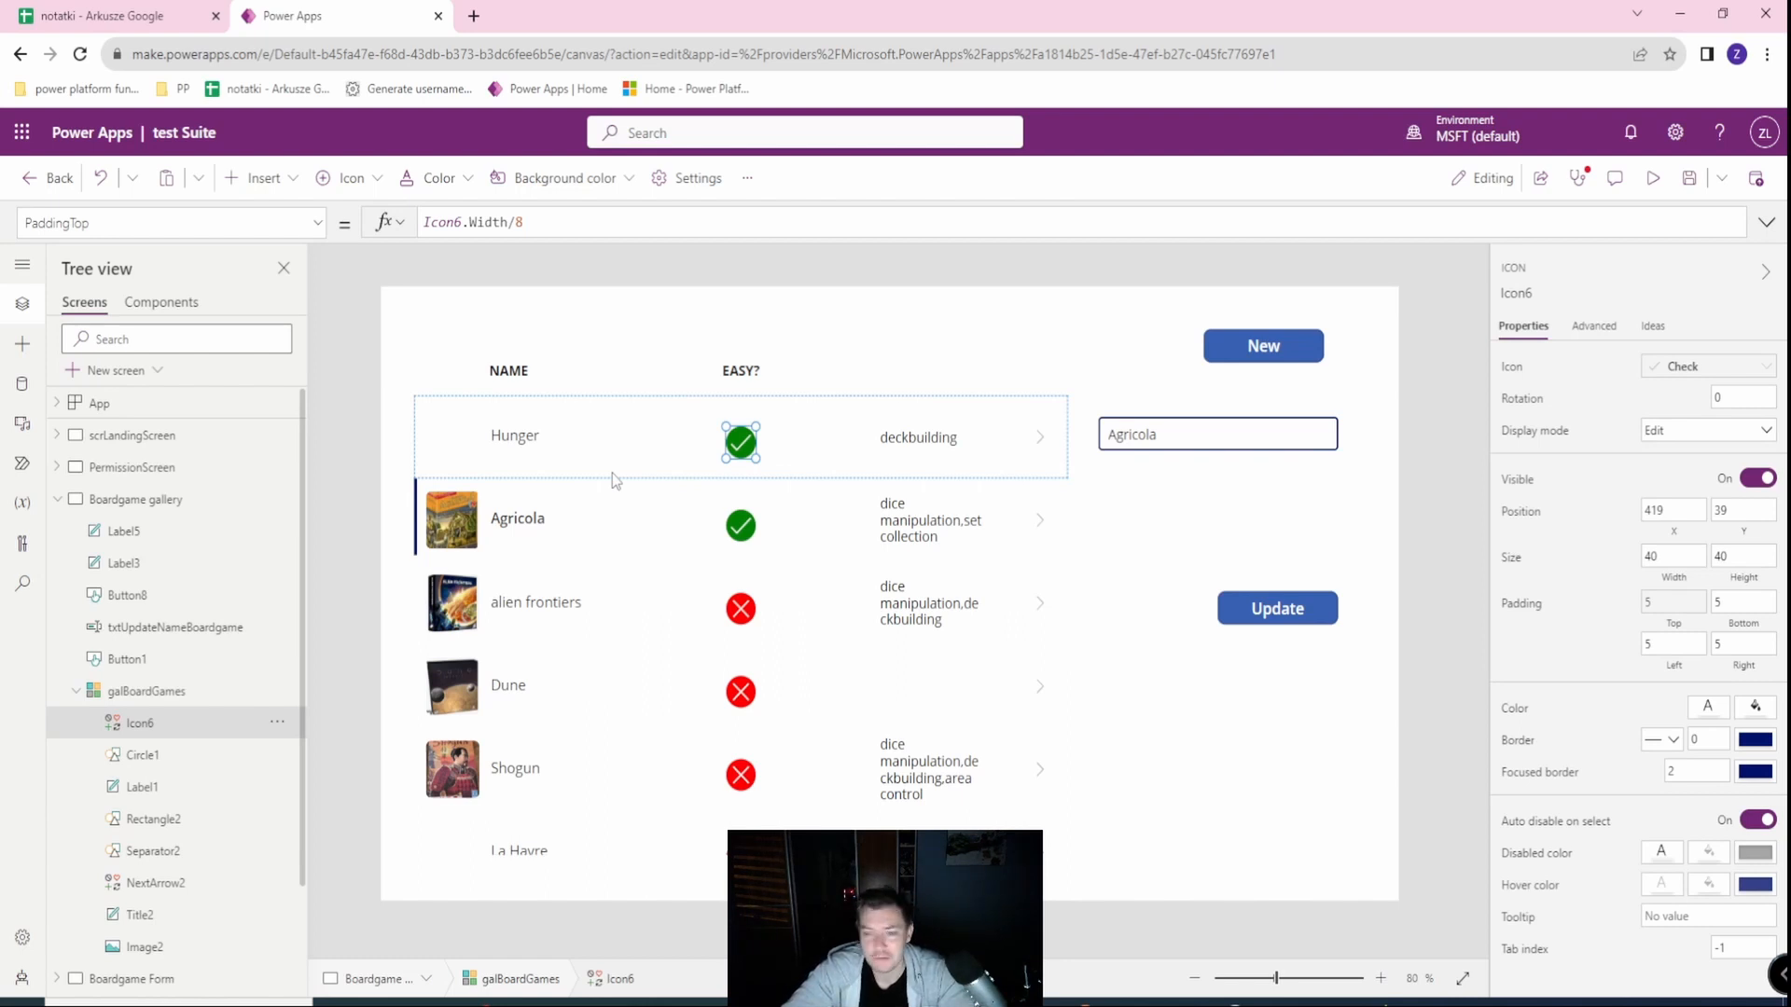
pyautogui.moveTo(763, 414)
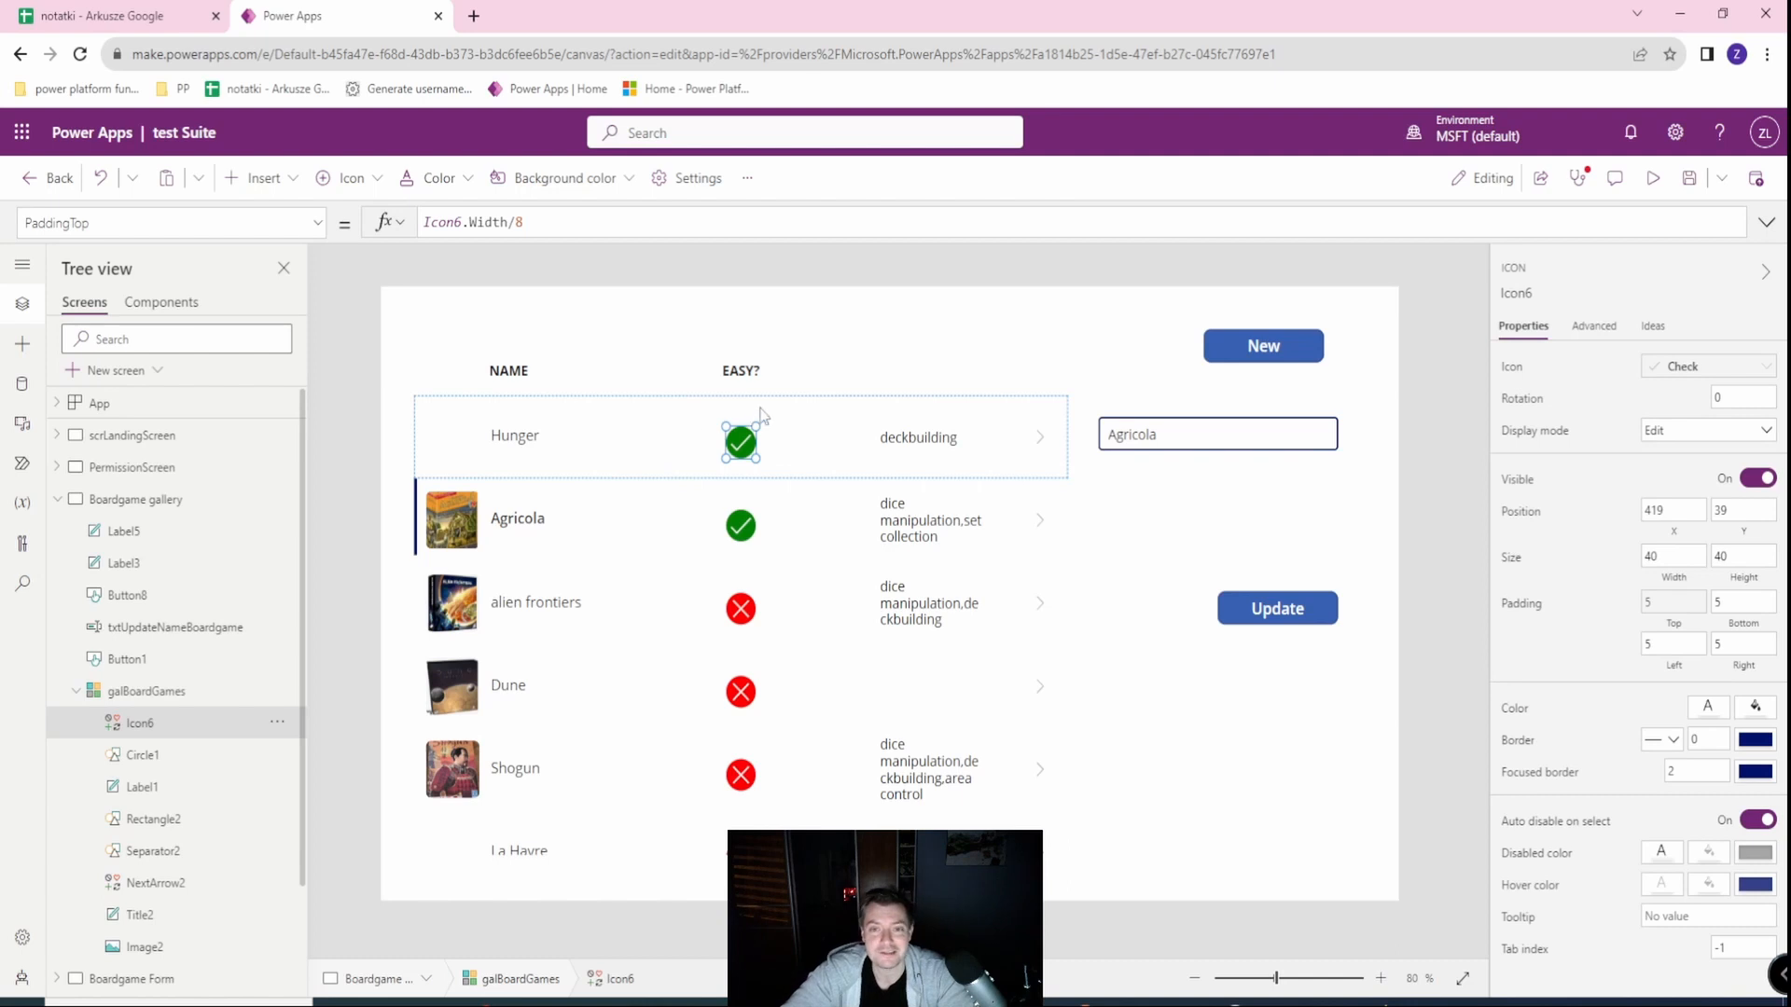
pyautogui.moveTo(761, 406)
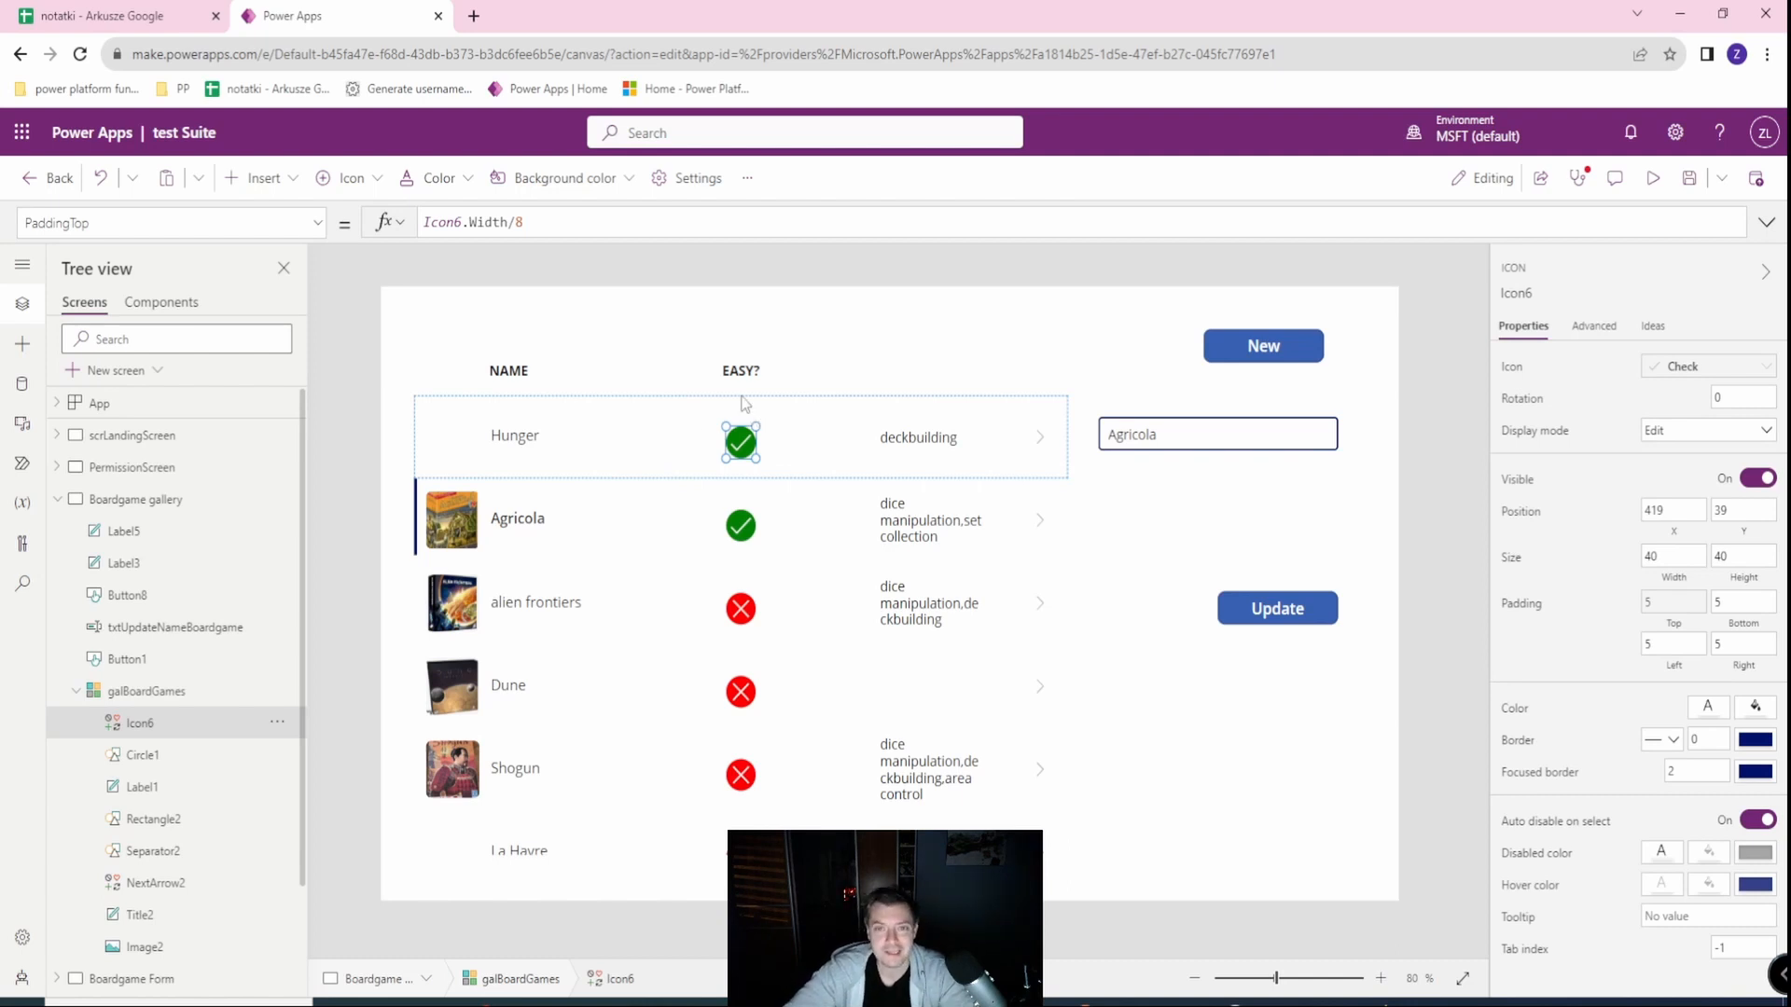
pyautogui.moveTo(761, 416)
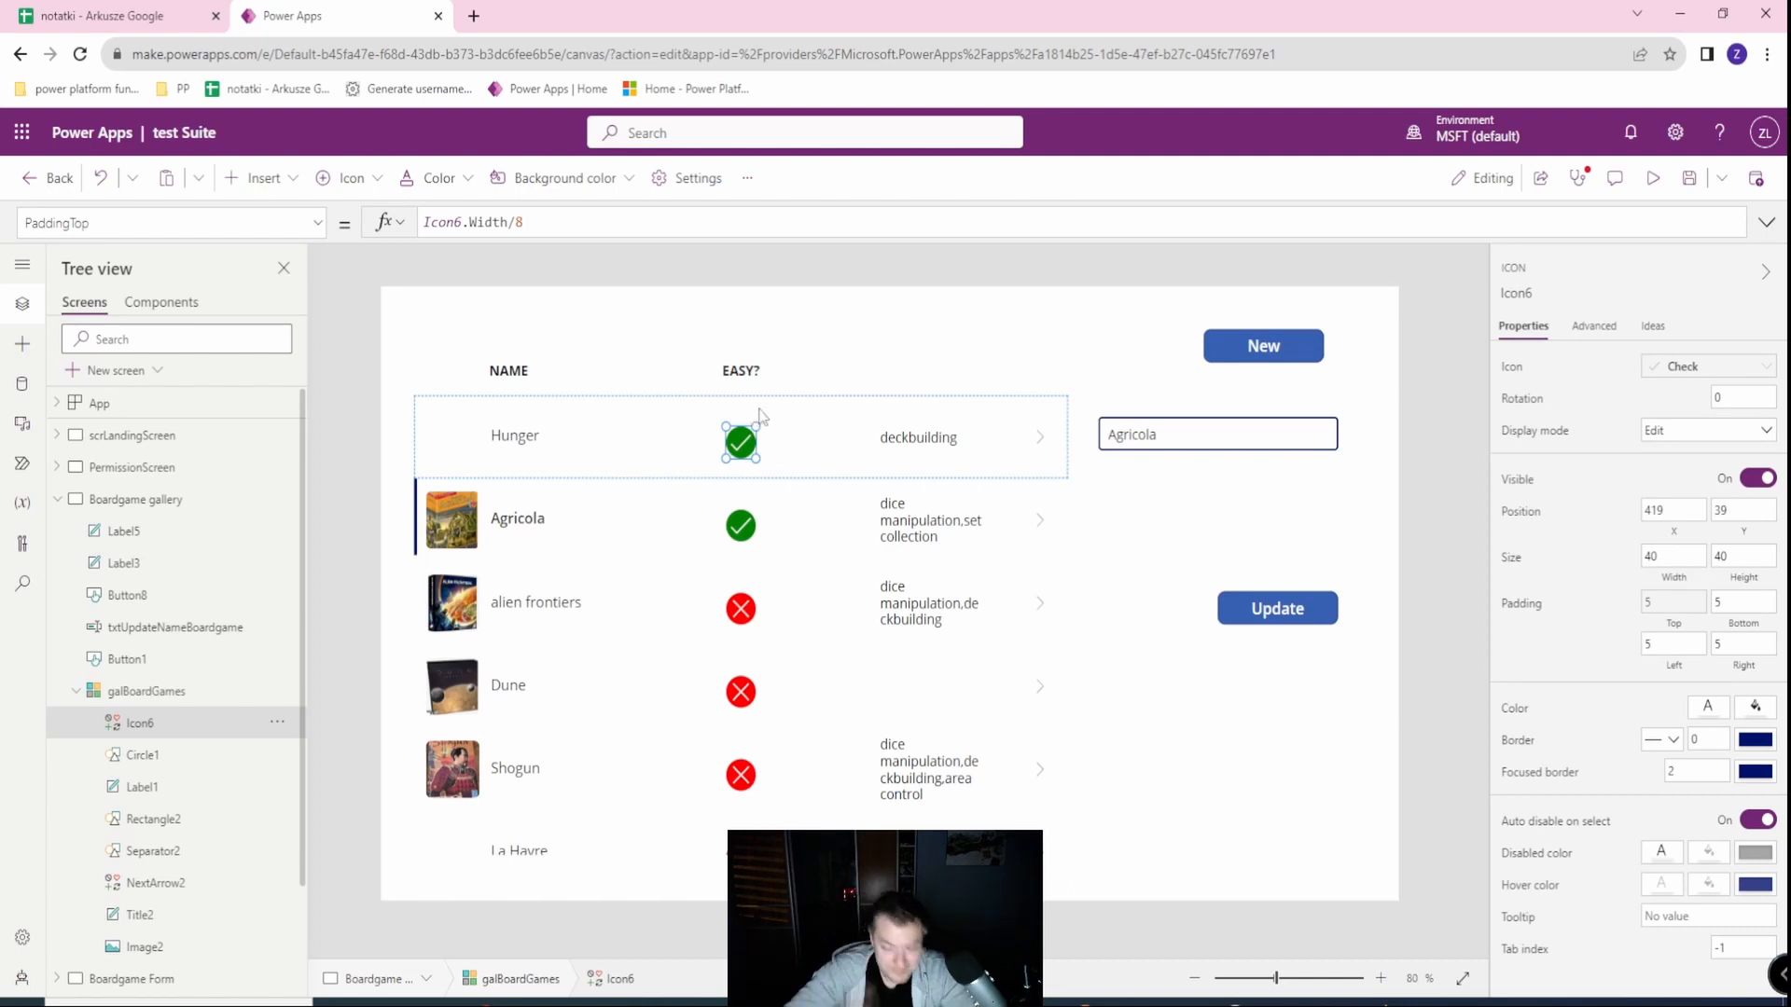